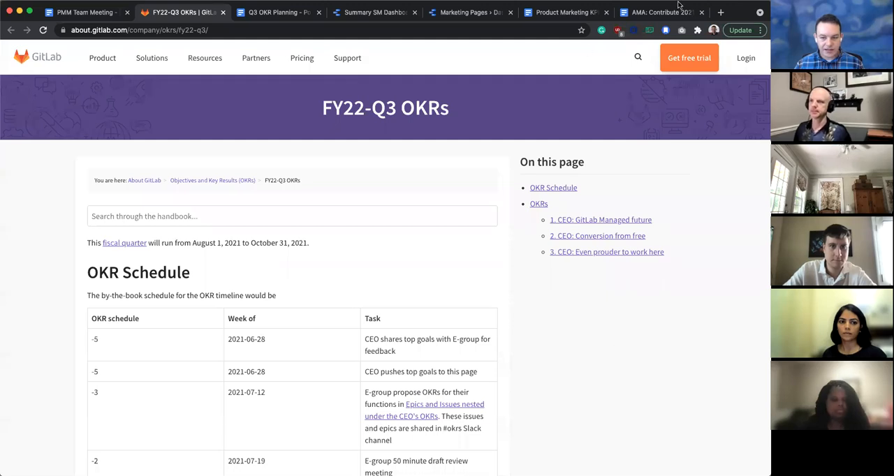
mouse_move(675, 85)
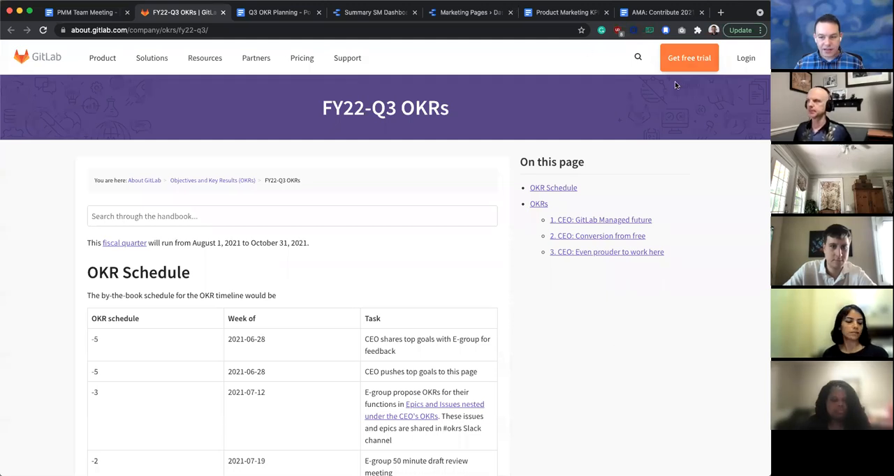
mouse_move(605, 96)
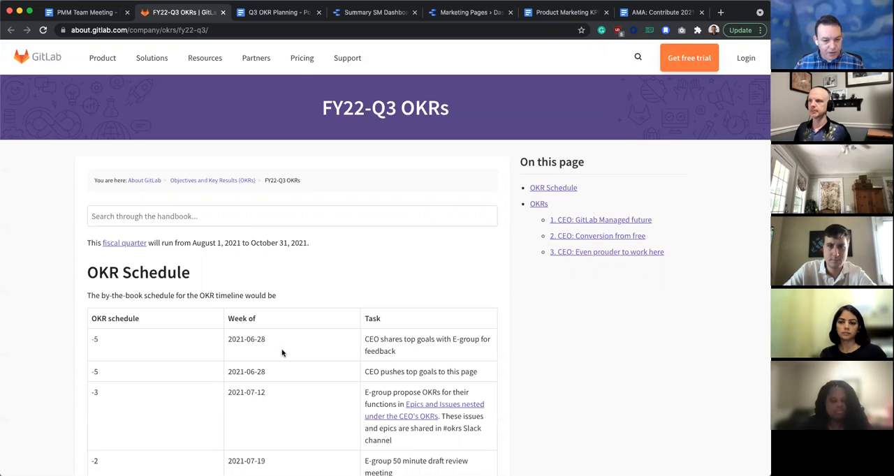
mouse_move(329, 274)
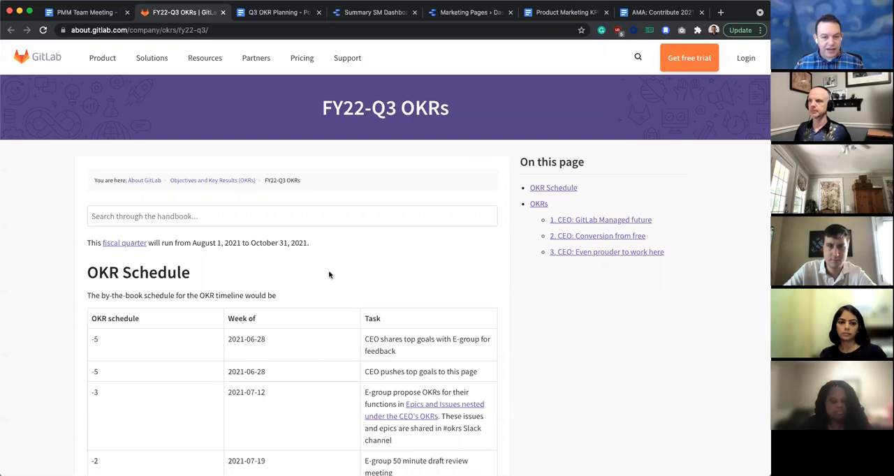
mouse_move(303, 253)
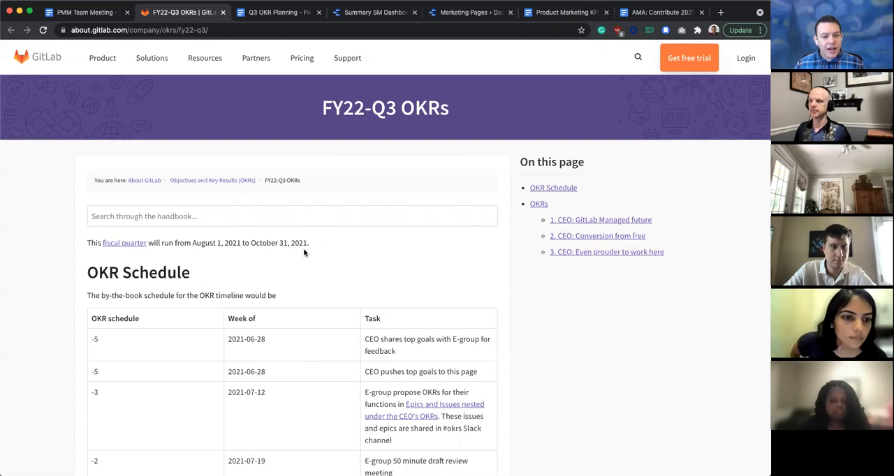
Step: Scroll the FY22-Q3 OKRs page, highlighting the first CEO objective, then return to the PMM notes
scroll("down", 3)
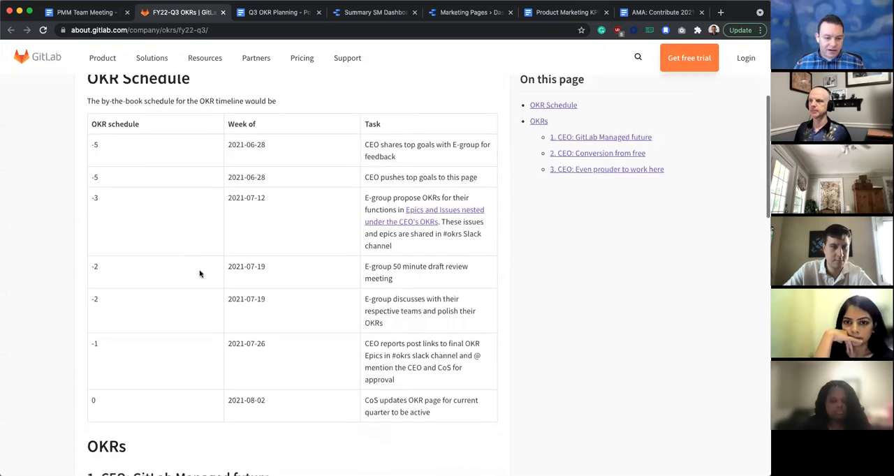
scroll("down", 3)
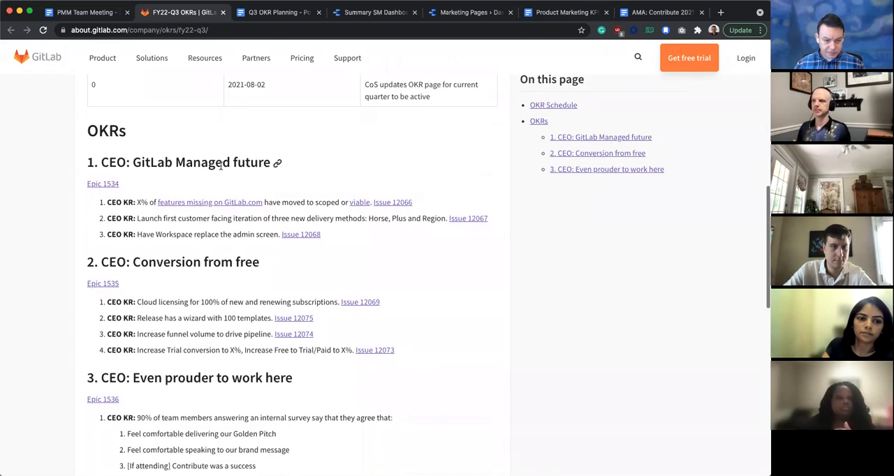
double_click(188, 162)
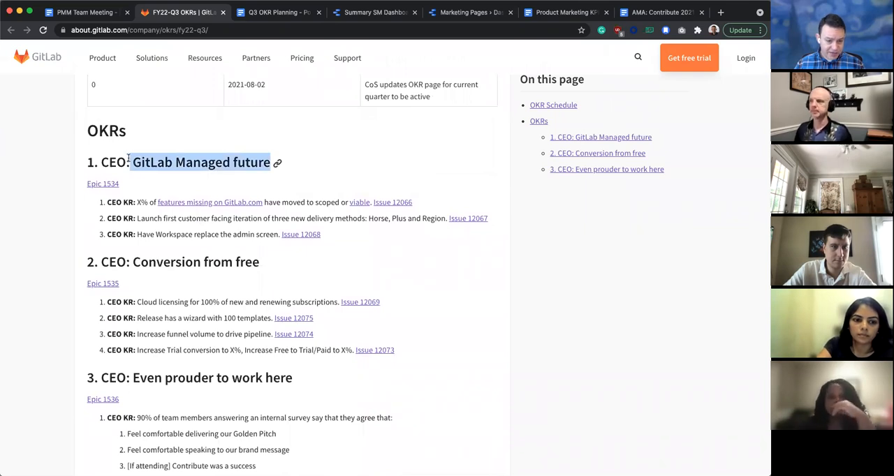
mouse_move(218, 274)
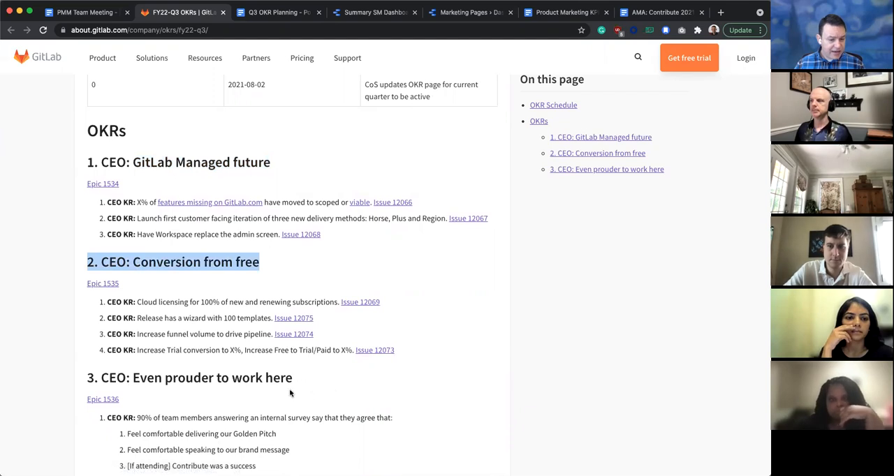
scroll("down", 3)
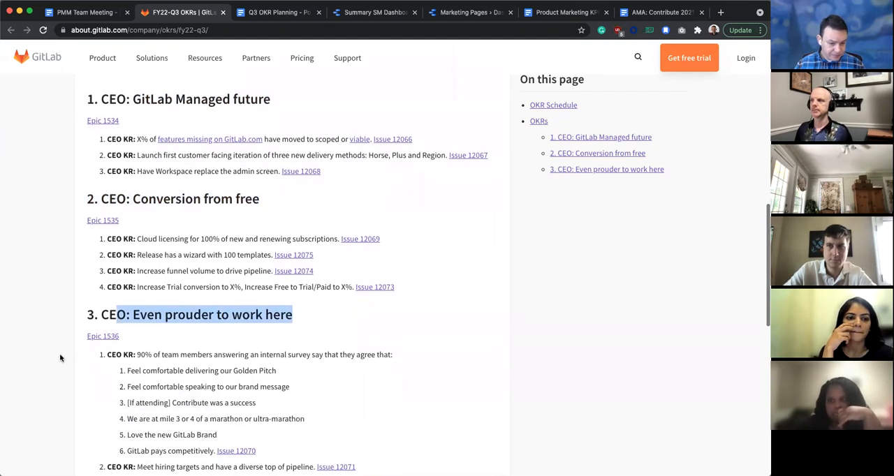
scroll("down", 3)
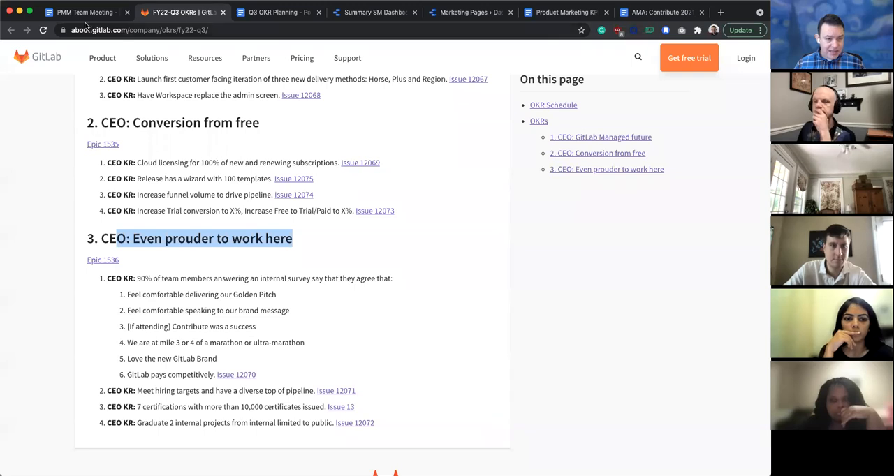
left_click(84, 11)
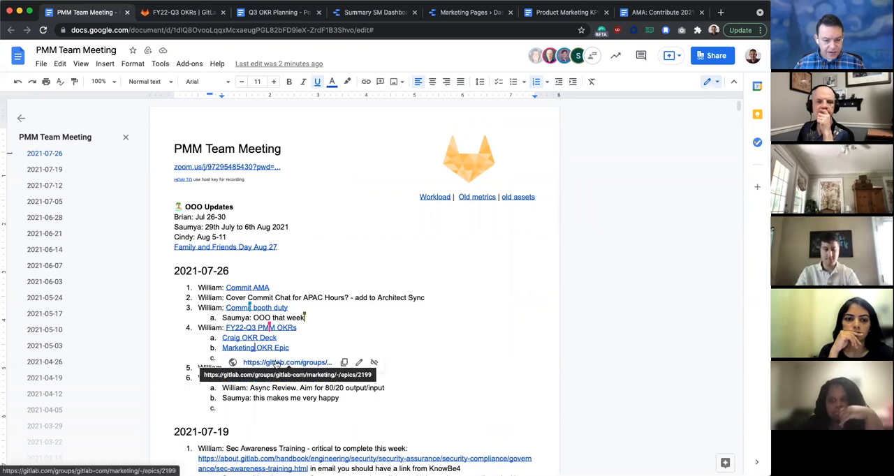
Step: Follow the Marketing OKR Epic link to GitLab epic &2199, the Q3 FY22 Marketing Plan
left_click(287, 362)
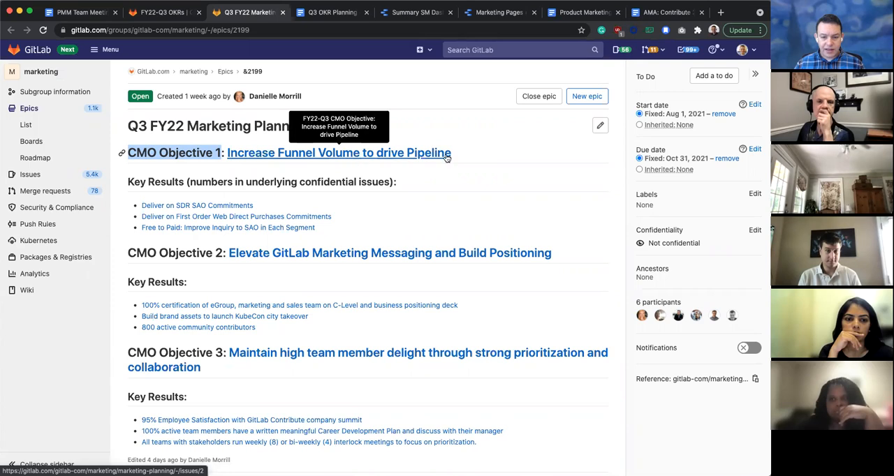
mouse_move(520, 253)
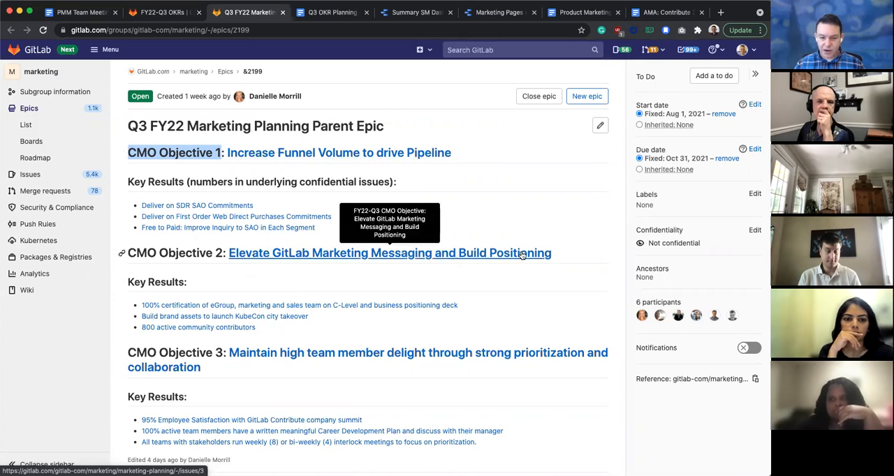
mouse_move(273, 352)
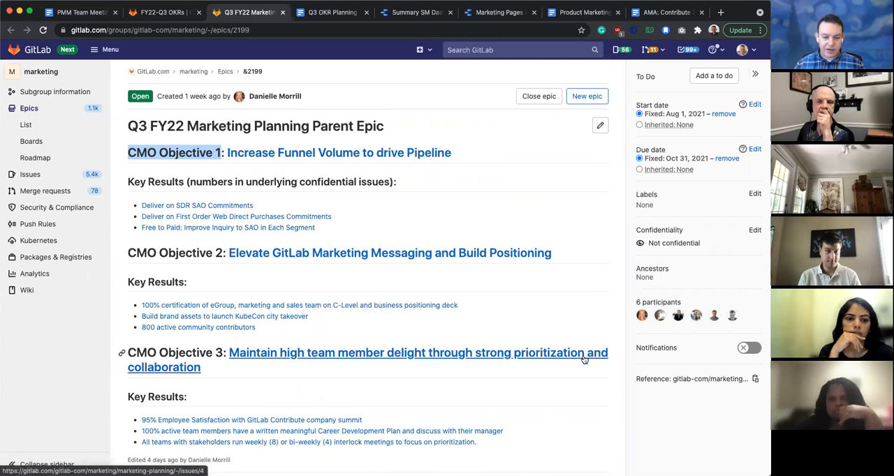
mouse_move(188, 377)
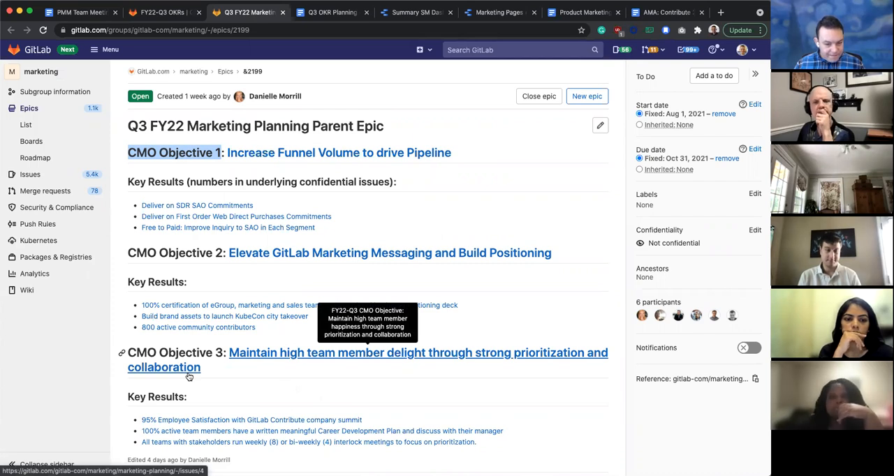
mouse_move(190, 375)
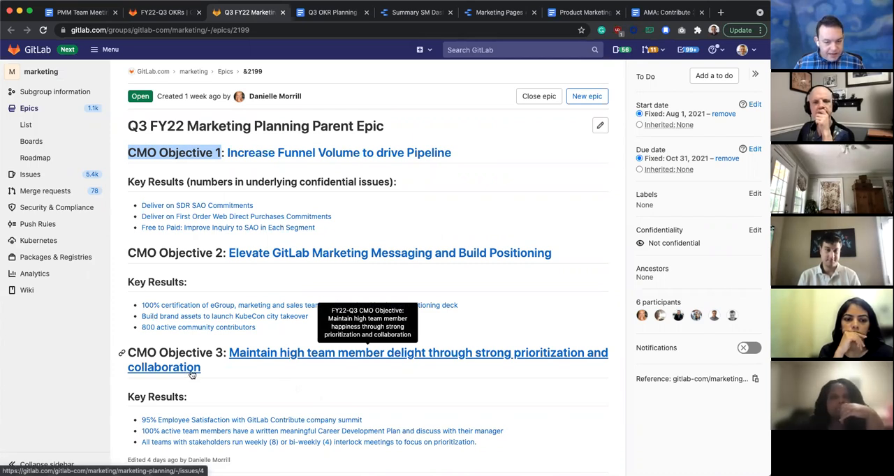
mouse_move(333, 316)
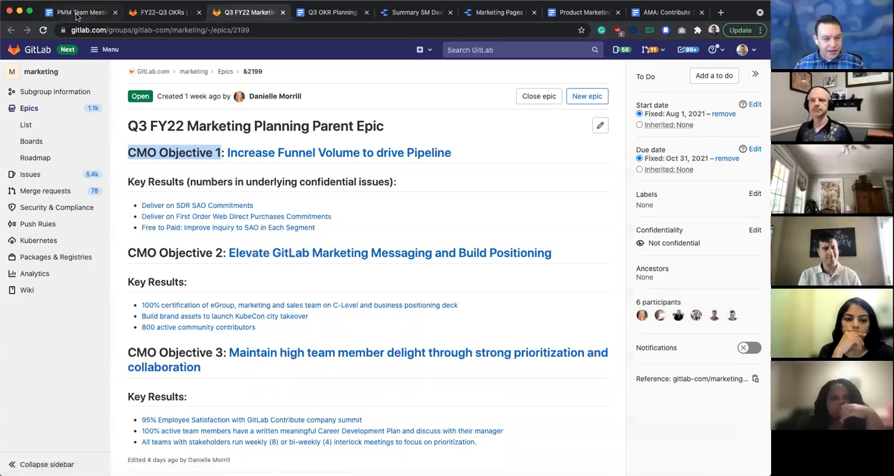
Step: Switch back to the PMM Team Meeting notes in Google Docs
left_click(77, 12)
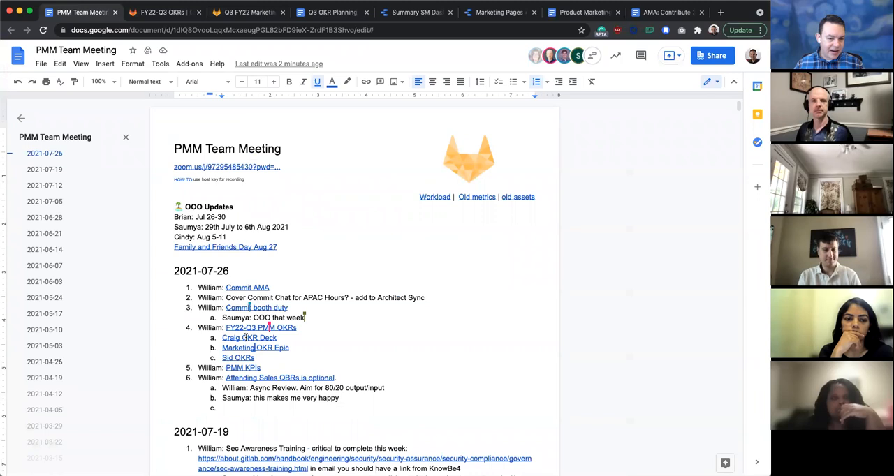
mouse_move(255, 347)
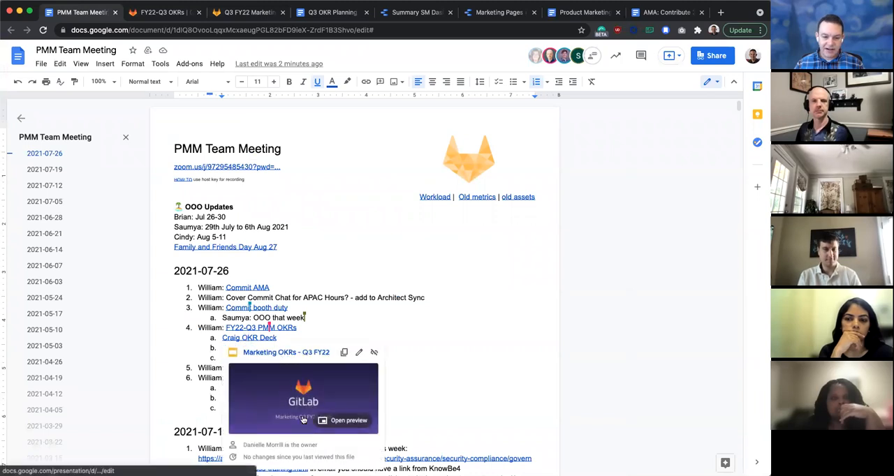
mouse_move(285, 368)
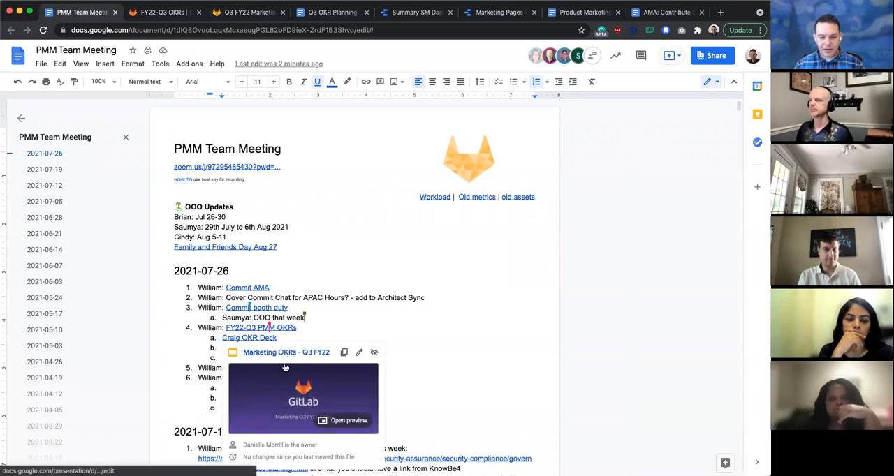
mouse_move(573, 363)
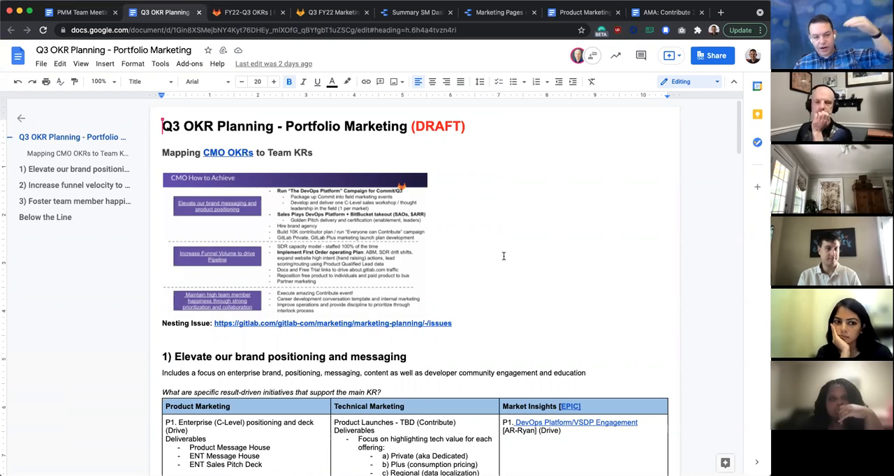
mouse_move(533, 257)
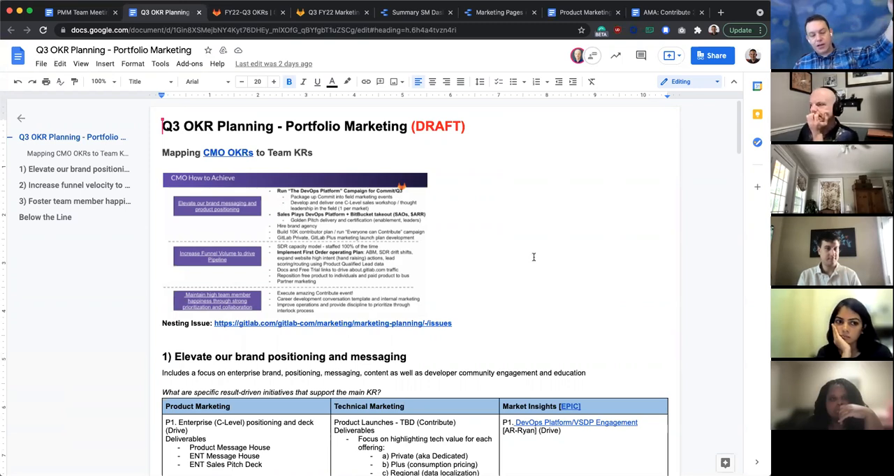
mouse_move(520, 251)
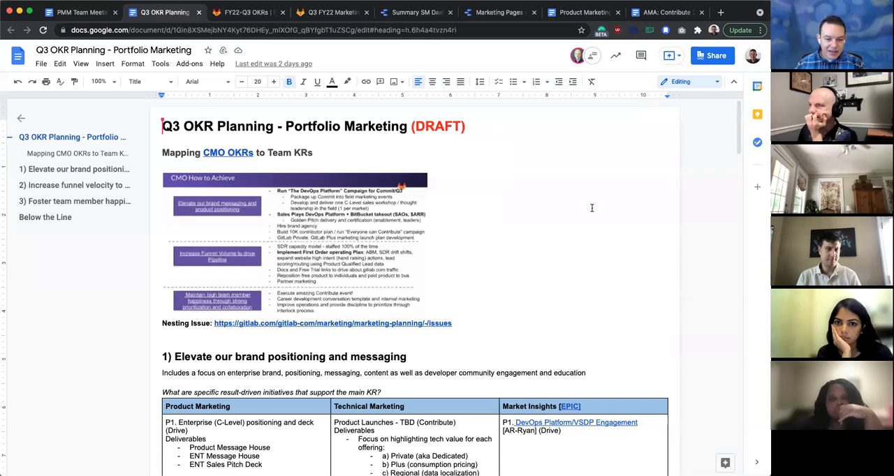
Step: Scroll the Q3 OKR Planning doc past section 2's table to the funnel-velocity event rows
scroll("down", 3)
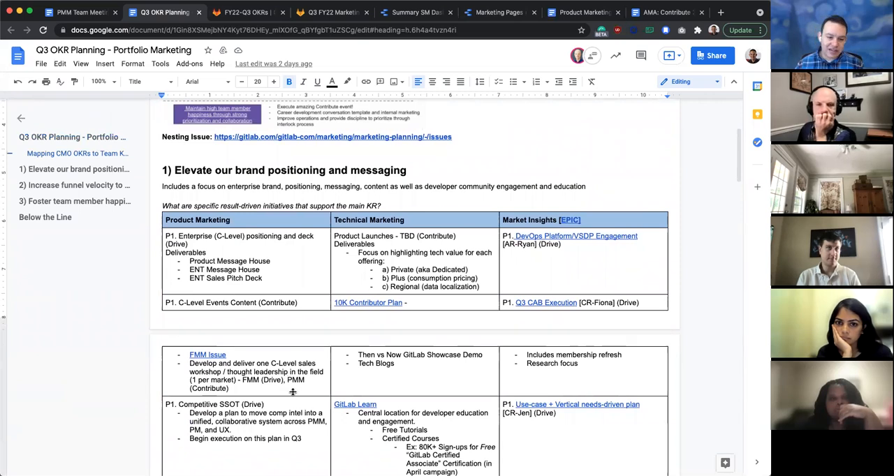
scroll("down", 3)
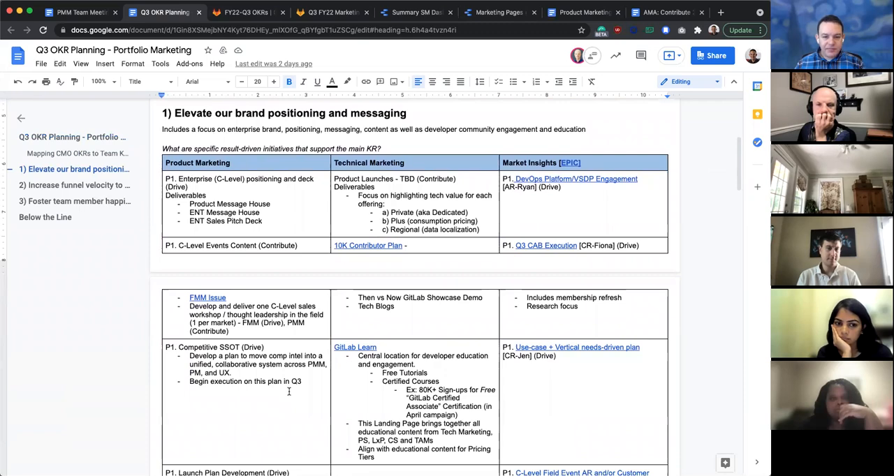
scroll("up", 3)
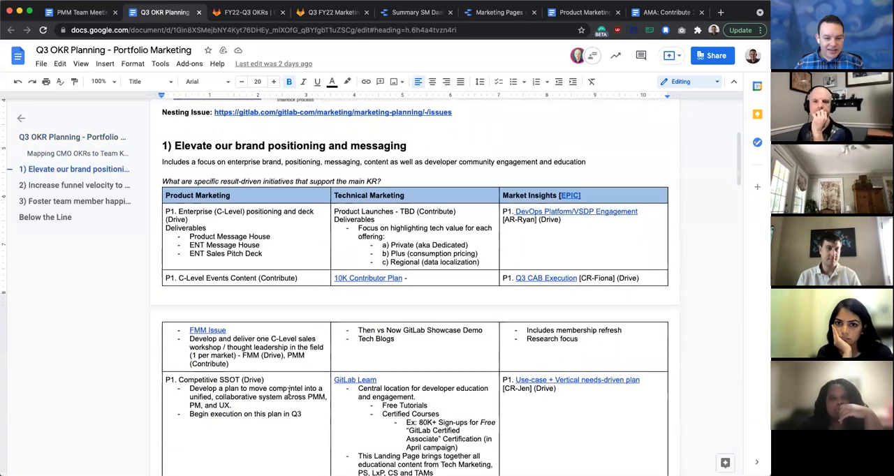
scroll("down", 3)
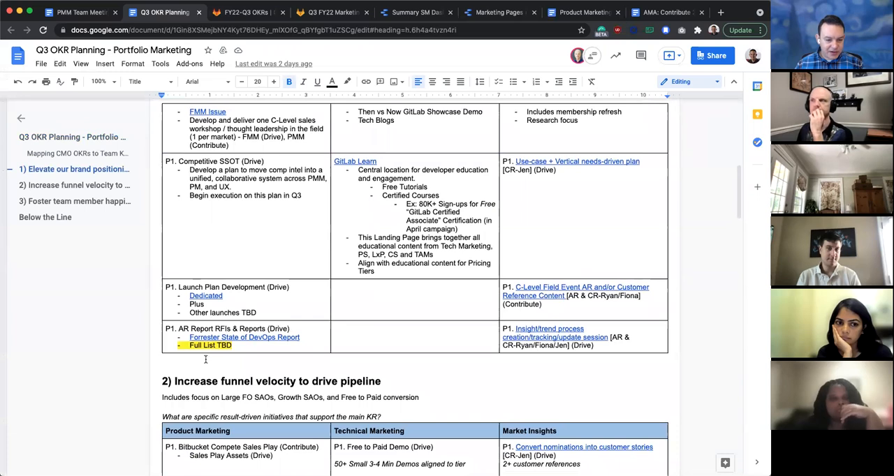
scroll("down", 3)
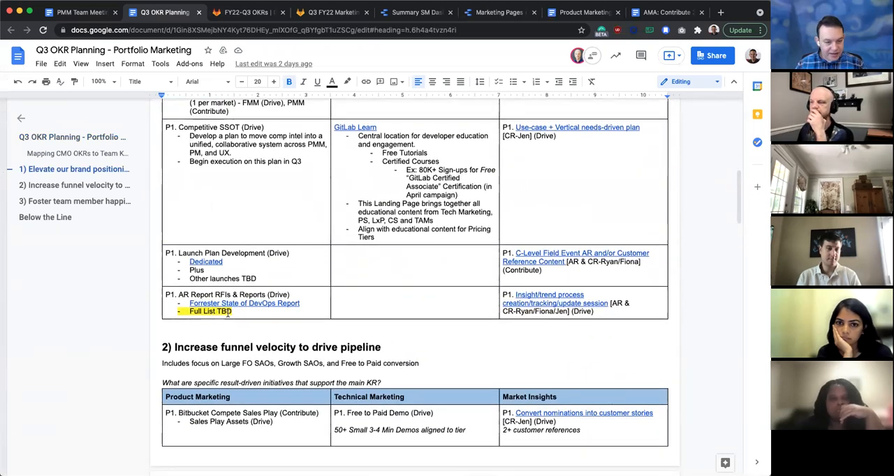
left_click(209, 311)
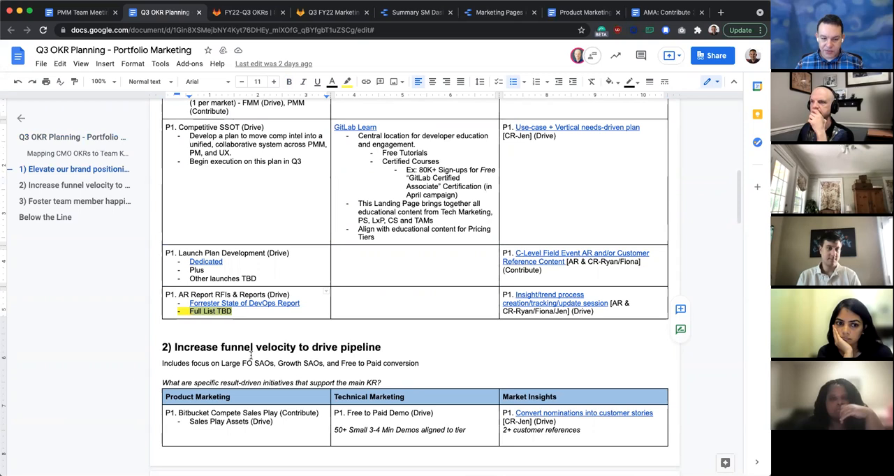
mouse_move(250, 354)
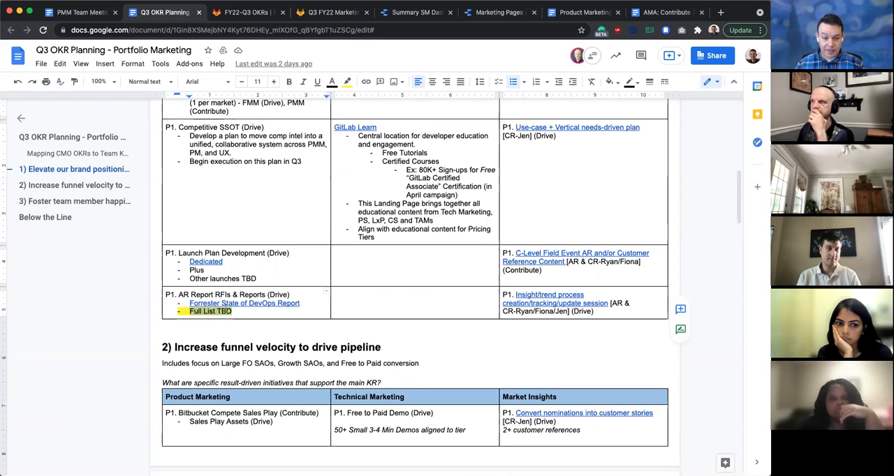
mouse_move(122, 296)
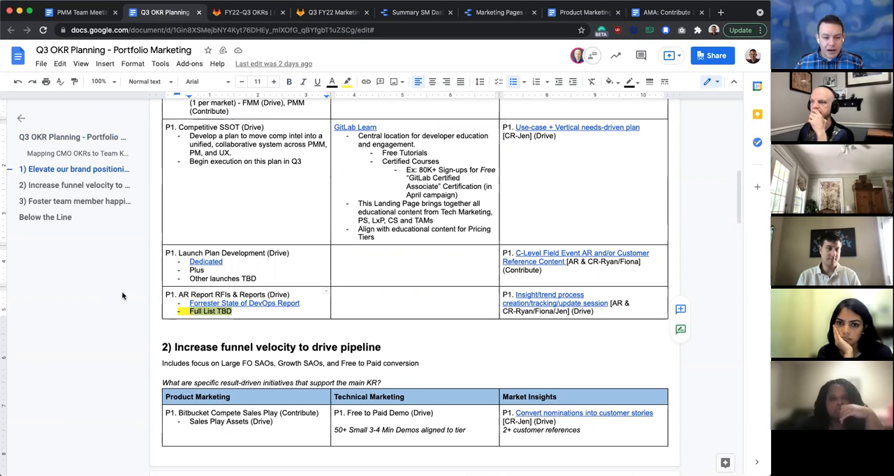
scroll("down", 3)
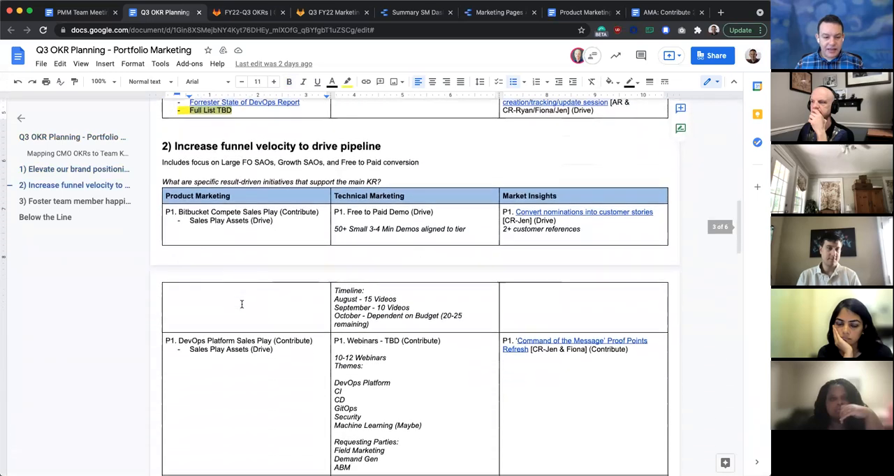
scroll("down", 3)
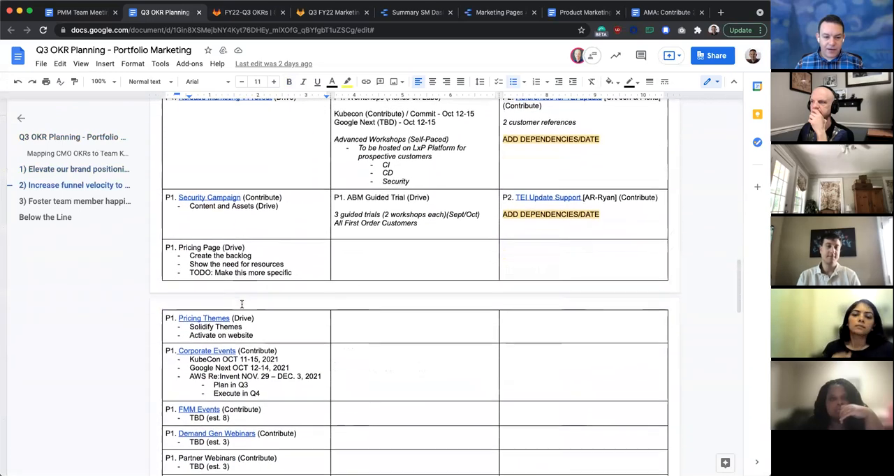
scroll("down", 3)
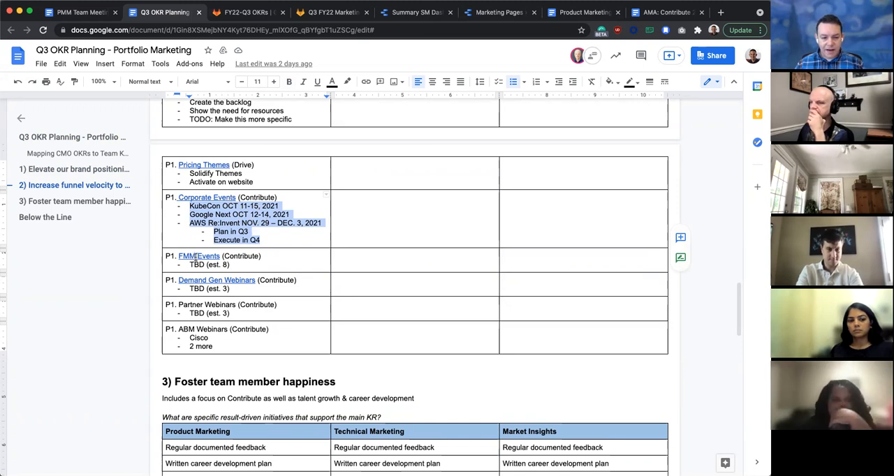
mouse_move(198, 258)
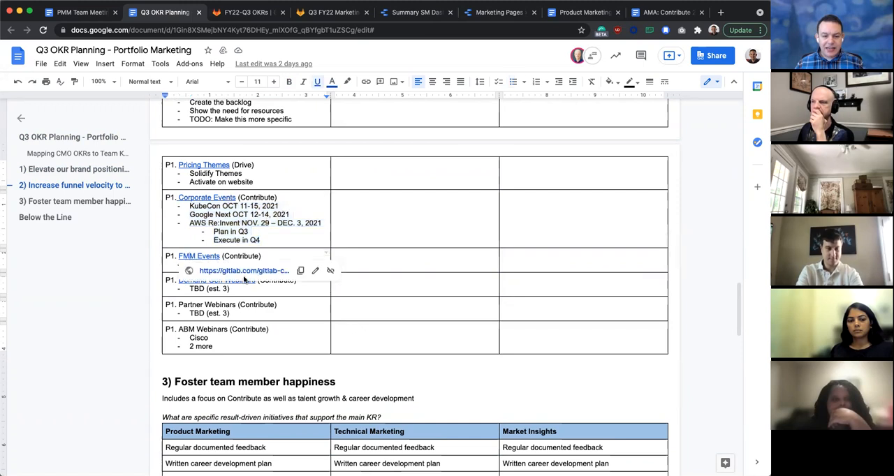
Step: Open the Field Marketing PFM Speaker Requests FY22 Q3 issue and scroll its nine linked issues
left_click(243, 270)
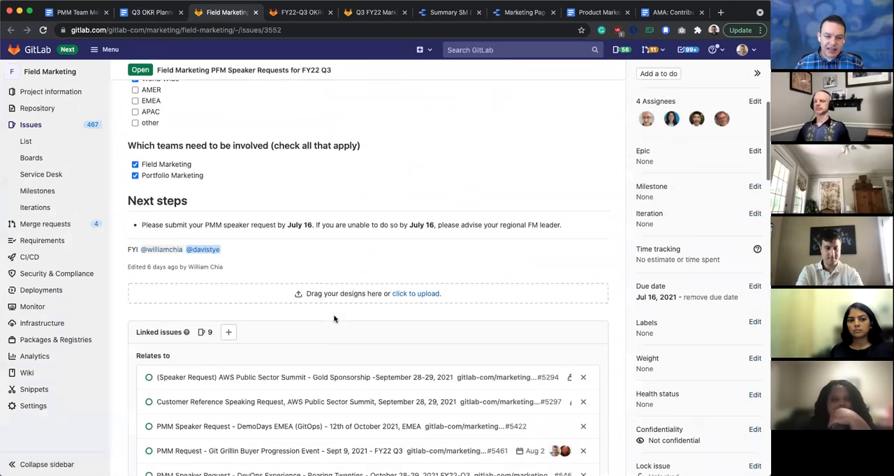
scroll("down", 3)
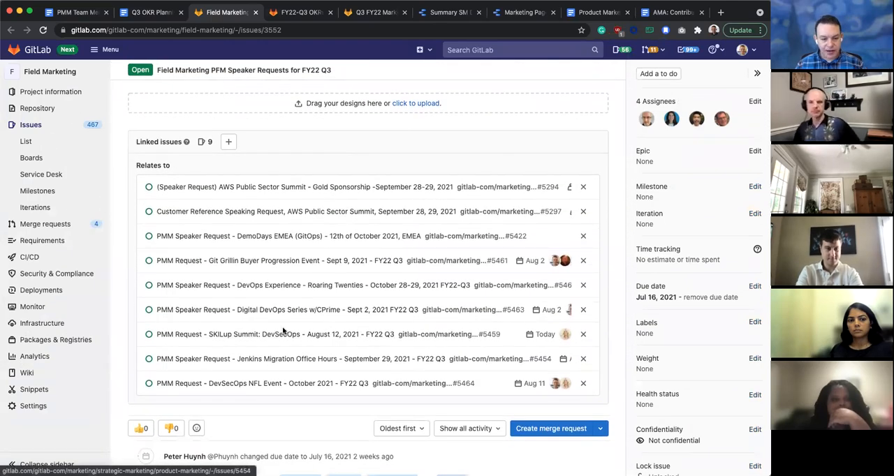
scroll("up", 3)
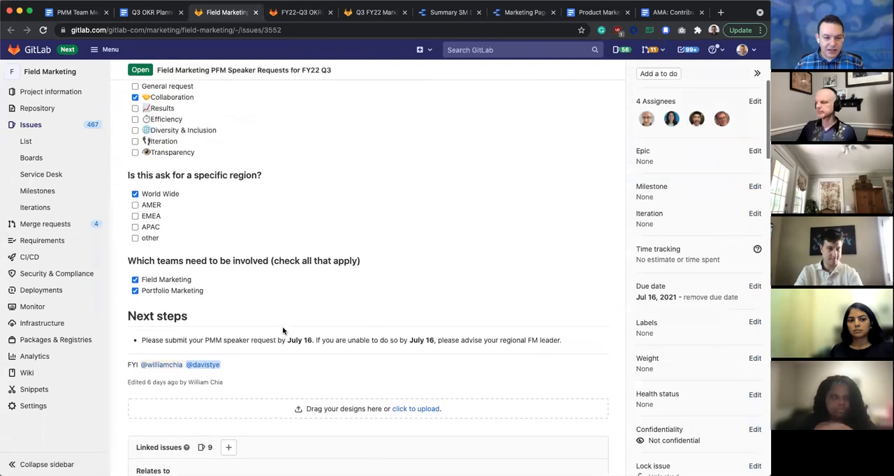
scroll("down", 3)
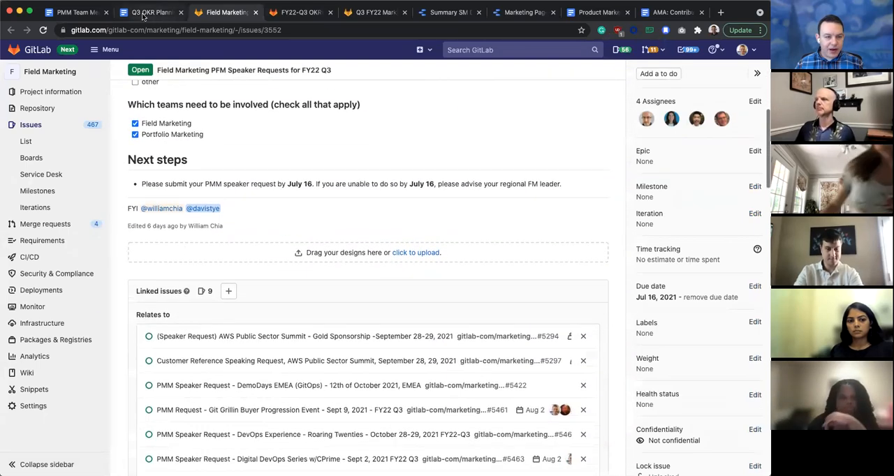
Step: Return to the Q3 OKR Planning doc, select the webinar rows, and preview the FMM Events link
left_click(147, 12)
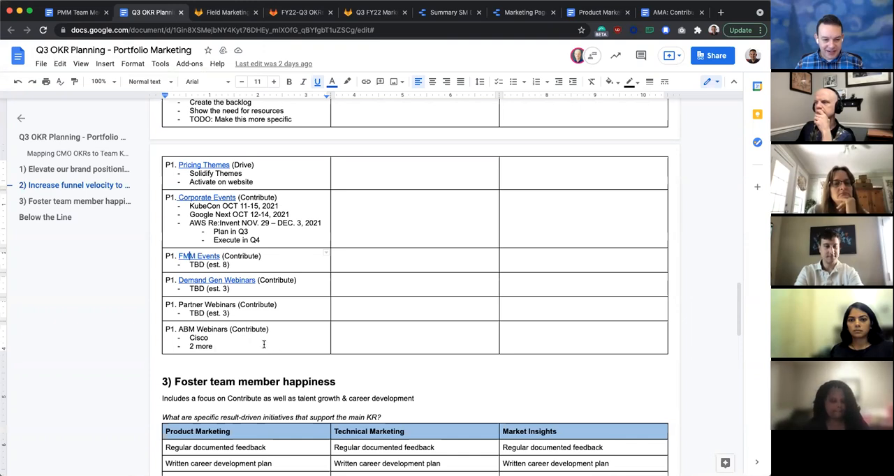
mouse_move(268, 336)
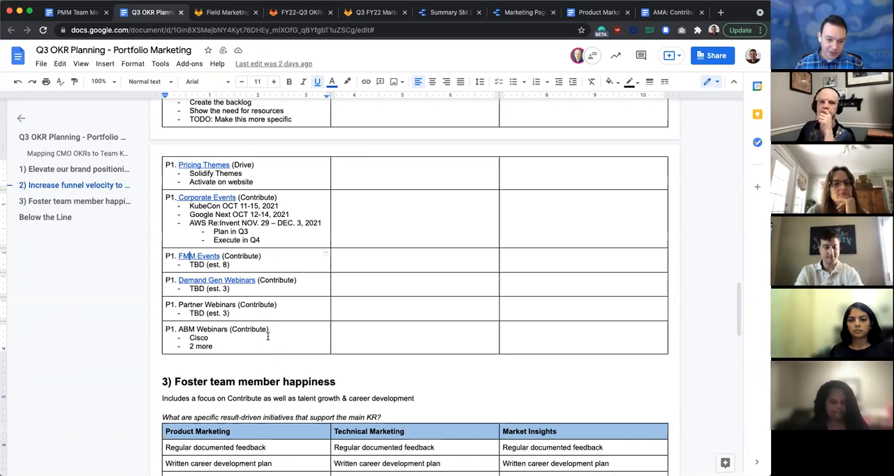
mouse_move(251, 346)
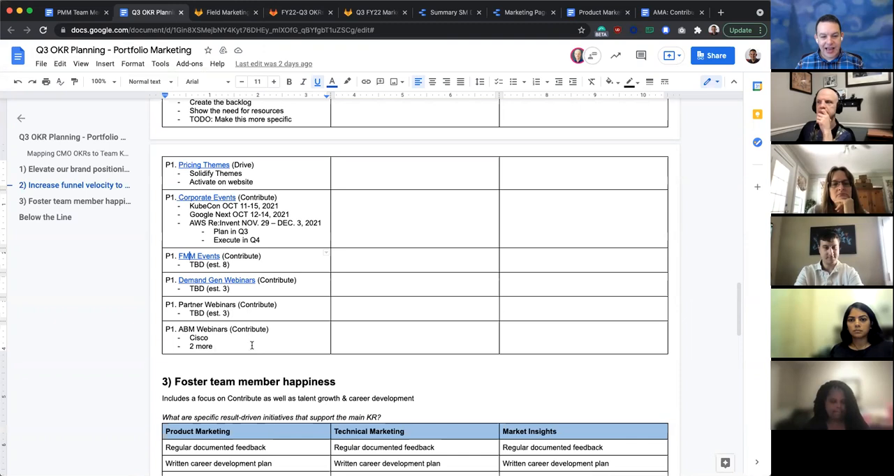
mouse_move(250, 343)
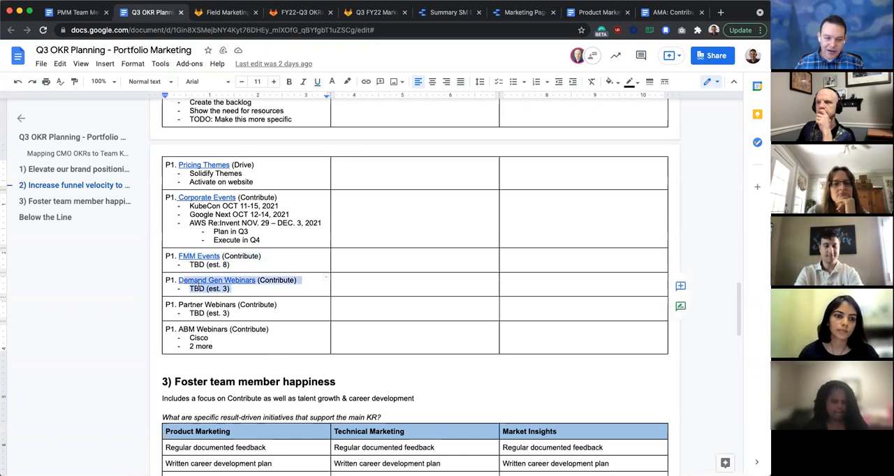
left_click(209, 309)
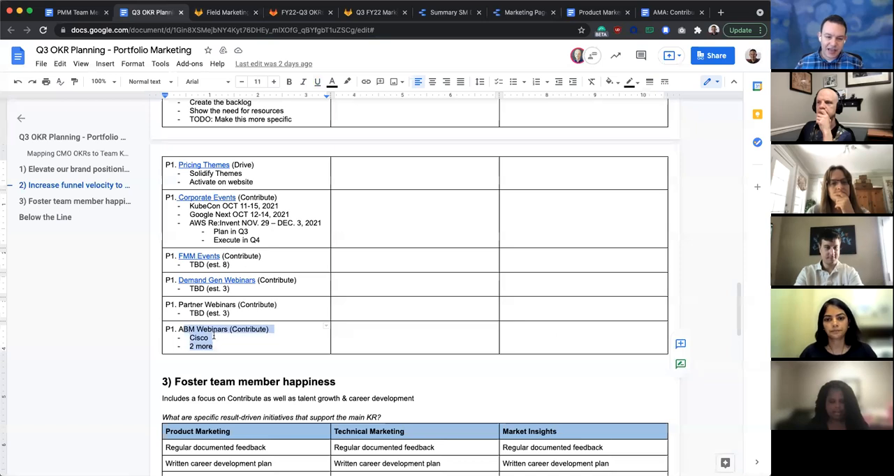
mouse_move(117, 314)
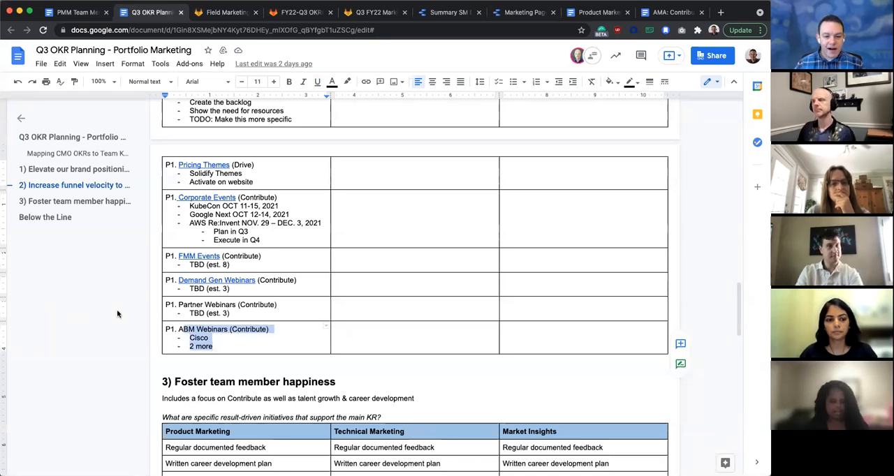
left_click(199, 255)
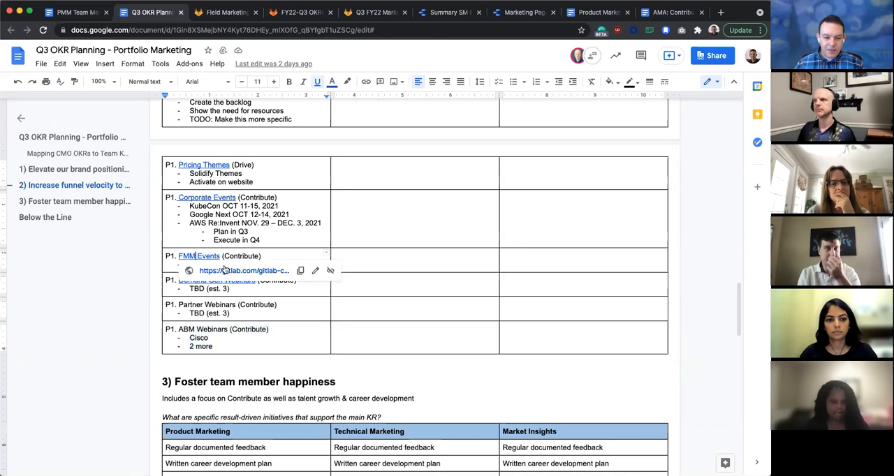
Step: Open the FMM Events issue, then scroll the Field Marketing-labelled list of 18 speaker requests
left_click(243, 271)
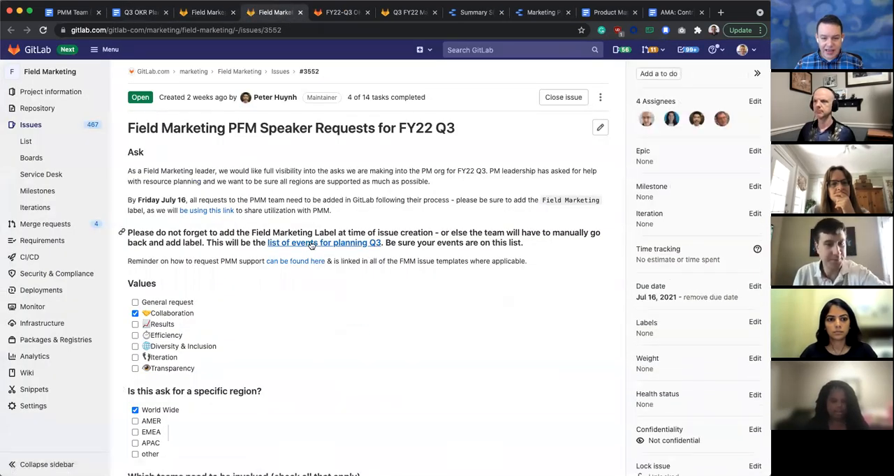
left_click(324, 242)
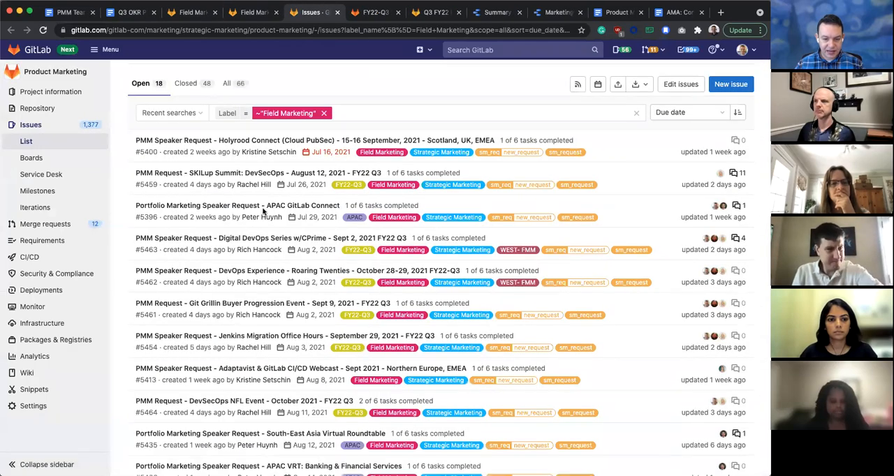
scroll("down", 3)
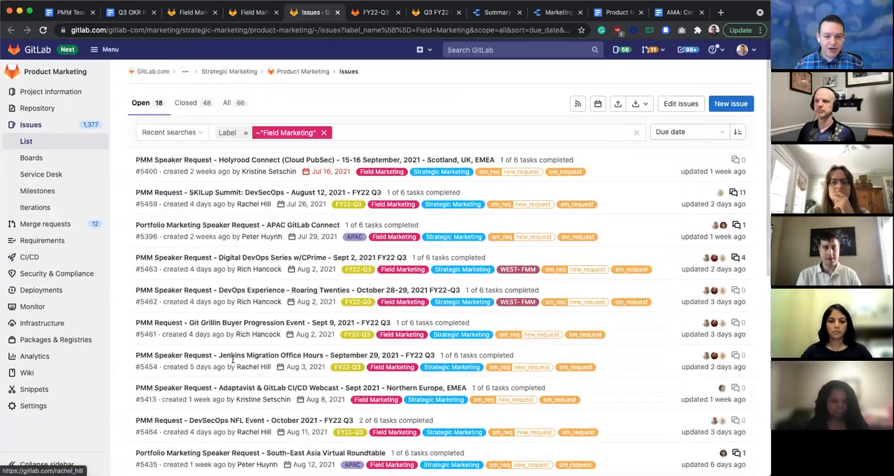
scroll("down", 3)
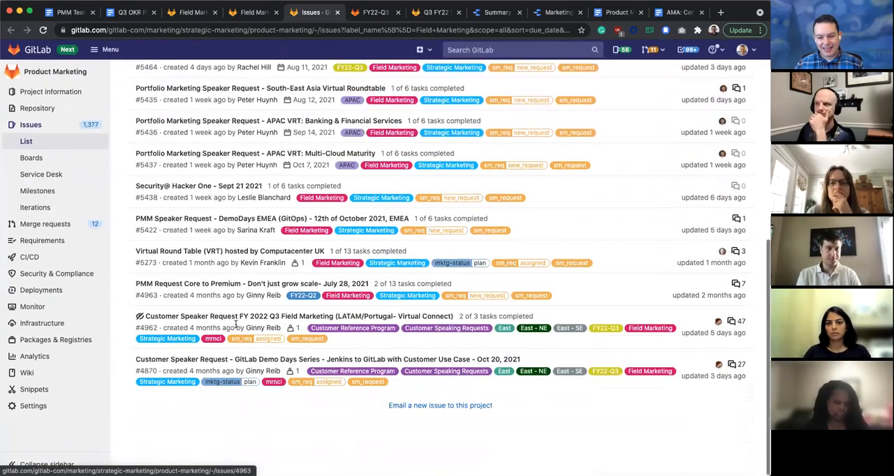
scroll("up", 3)
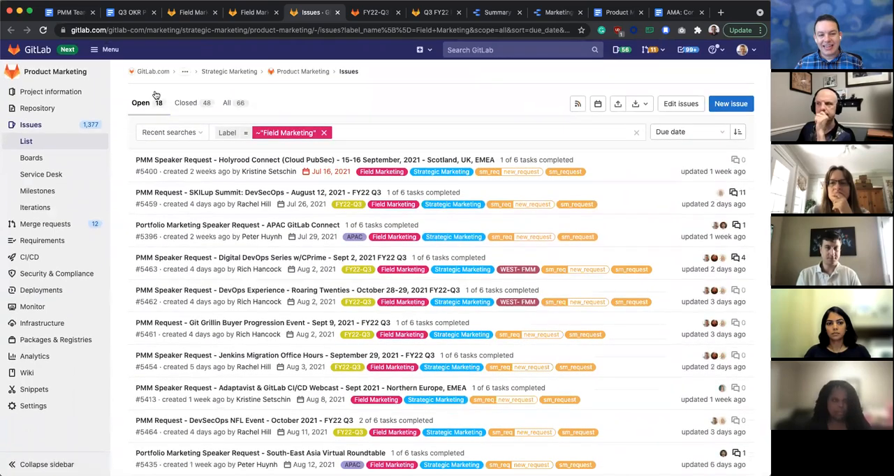
scroll("down", 3)
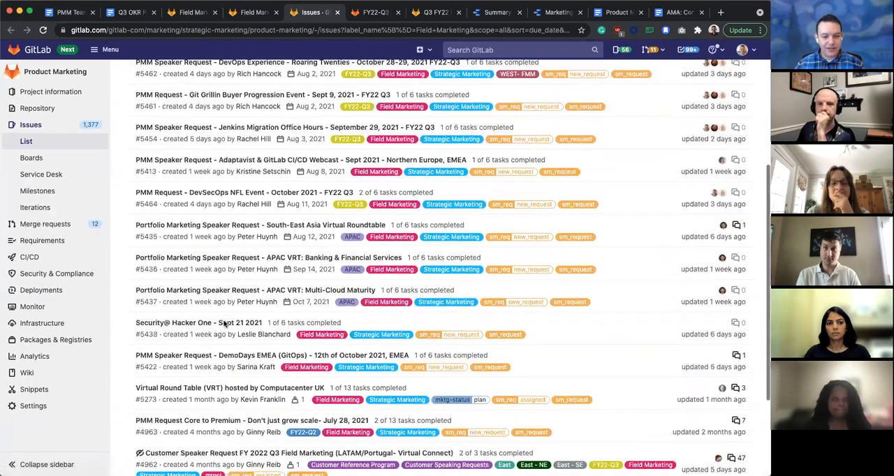
scroll("down", 3)
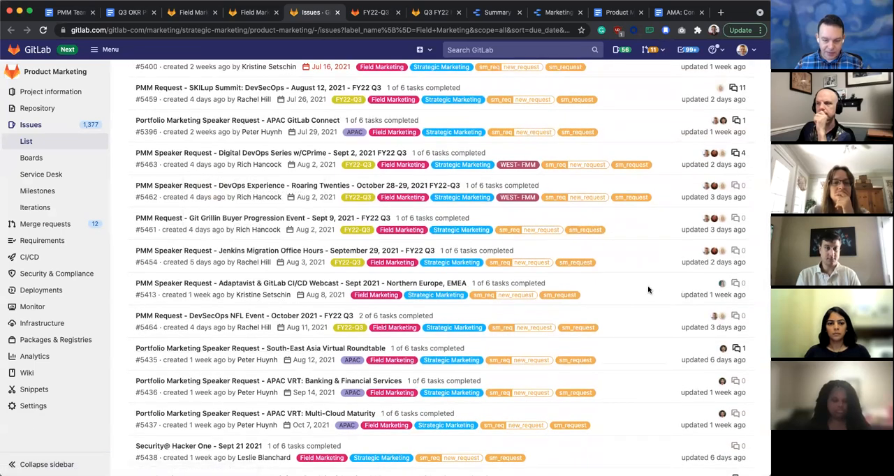
mouse_move(613, 289)
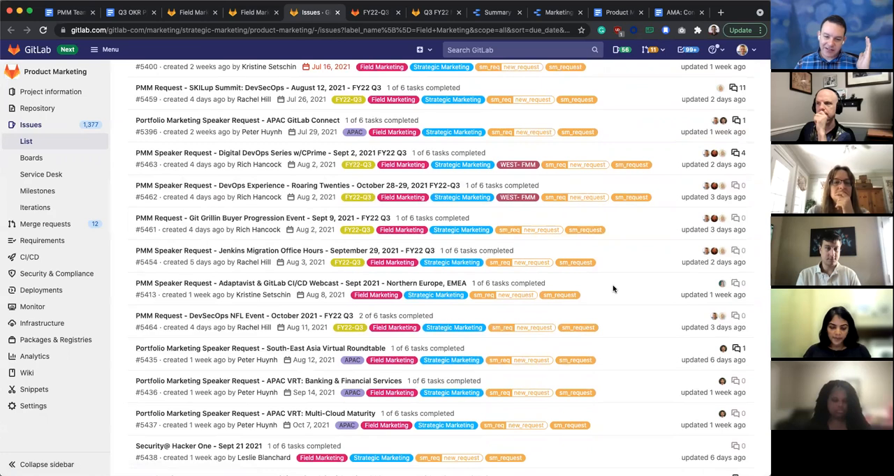
mouse_move(246, 375)
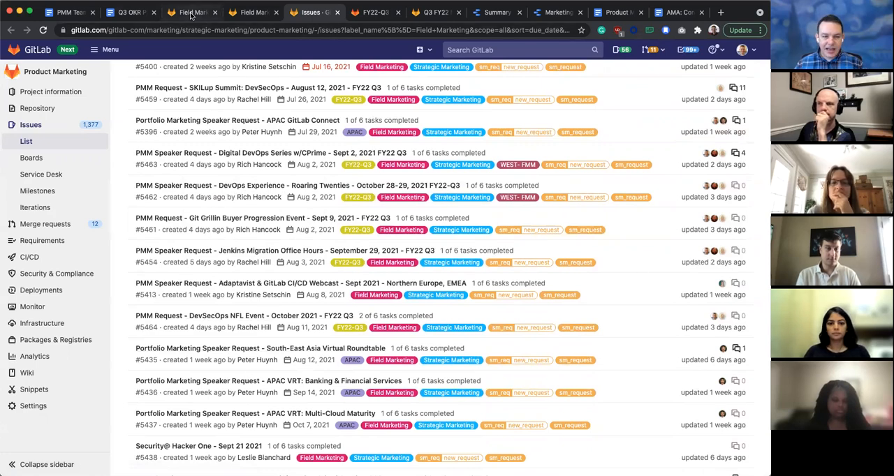
Step: Switch to the Q3 OKR Planning doc tab at the P1 events and webinars table
left_click(125, 12)
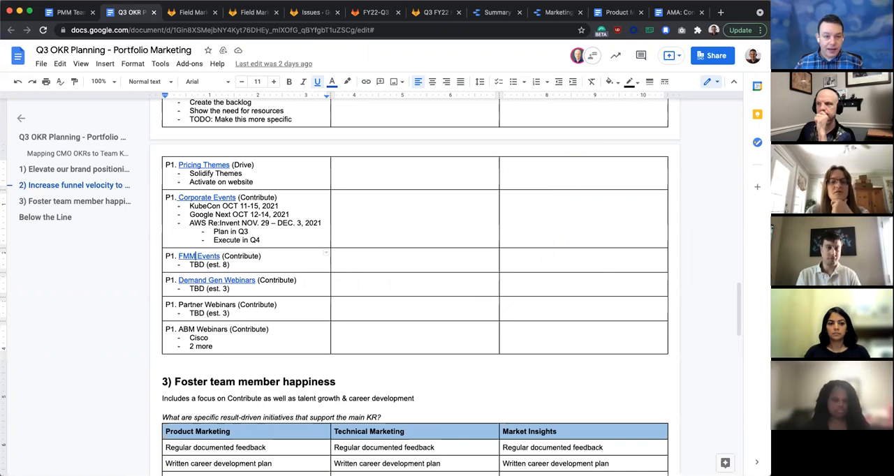
mouse_move(341, 369)
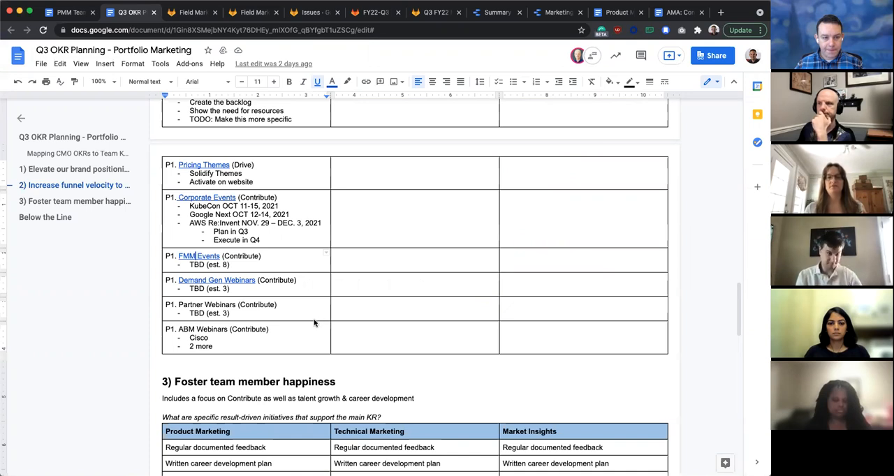
mouse_move(314, 326)
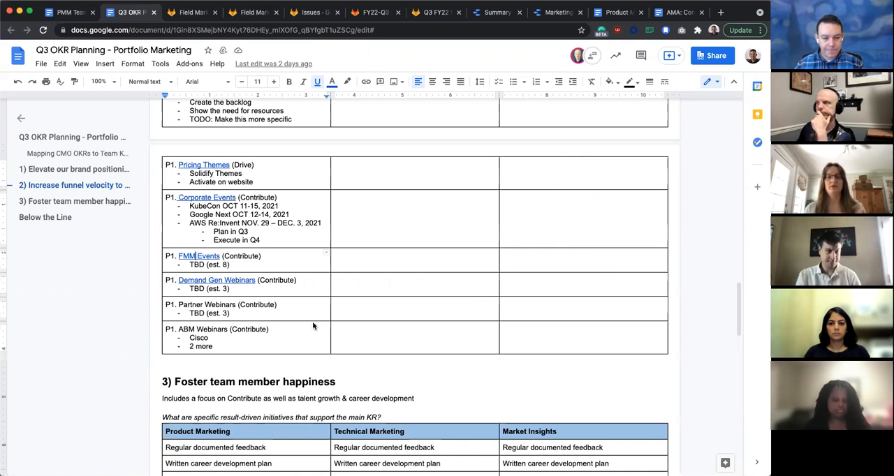
mouse_move(296, 267)
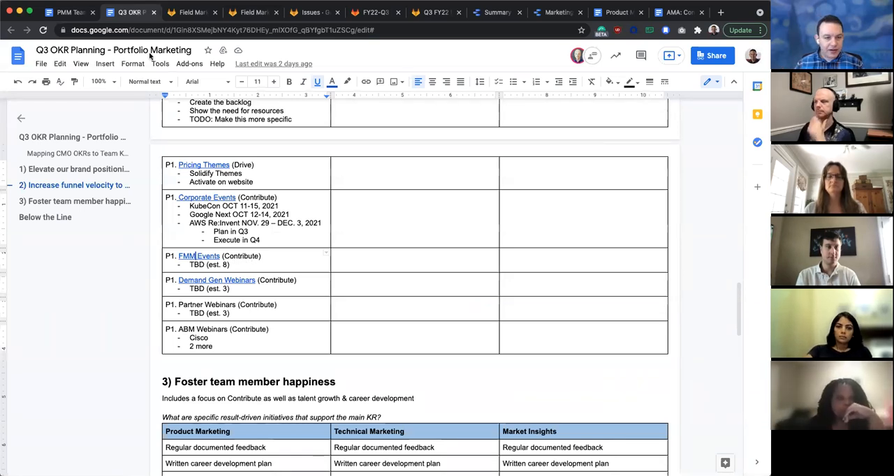
Step: Switch to the Field Marketing PFM Speaker Requests issue and scroll its Linked issues
left_click(192, 12)
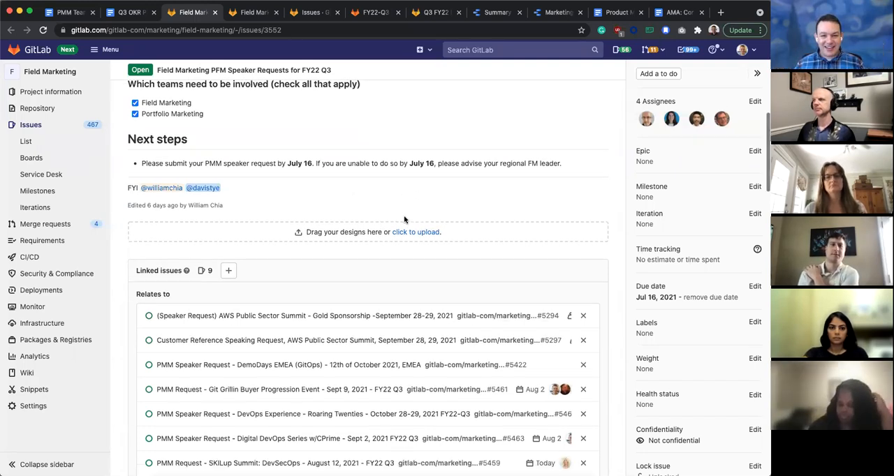
scroll("down", 3)
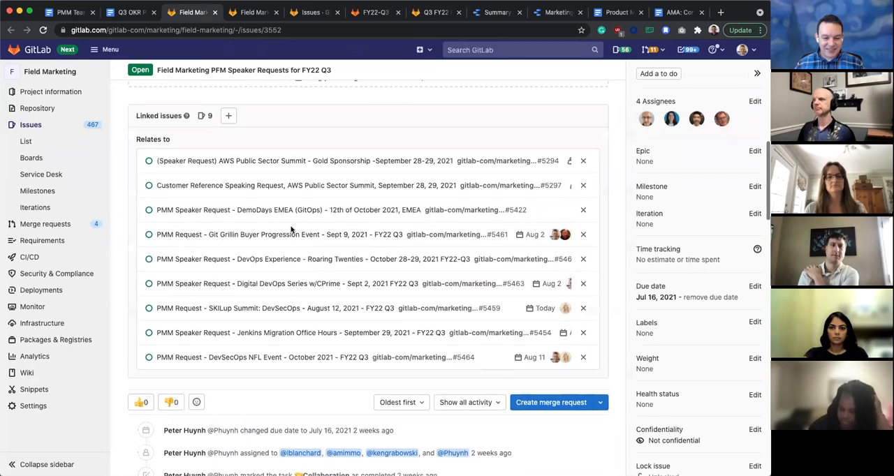
mouse_move(607, 237)
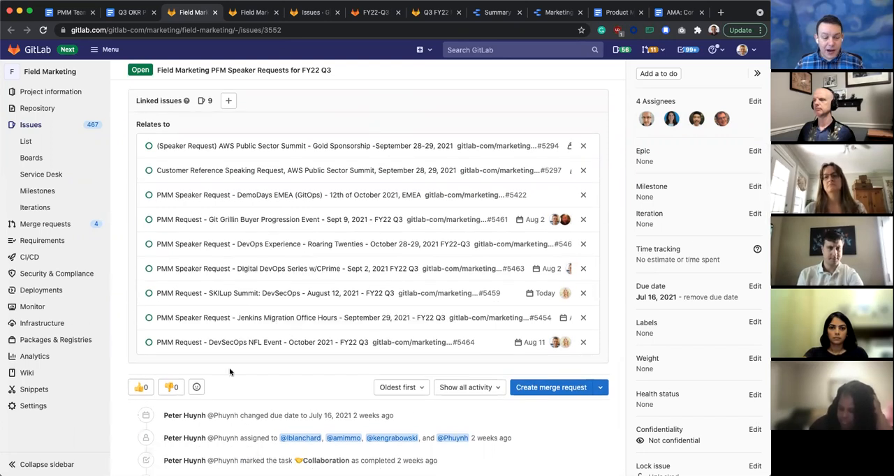
scroll("up", 3)
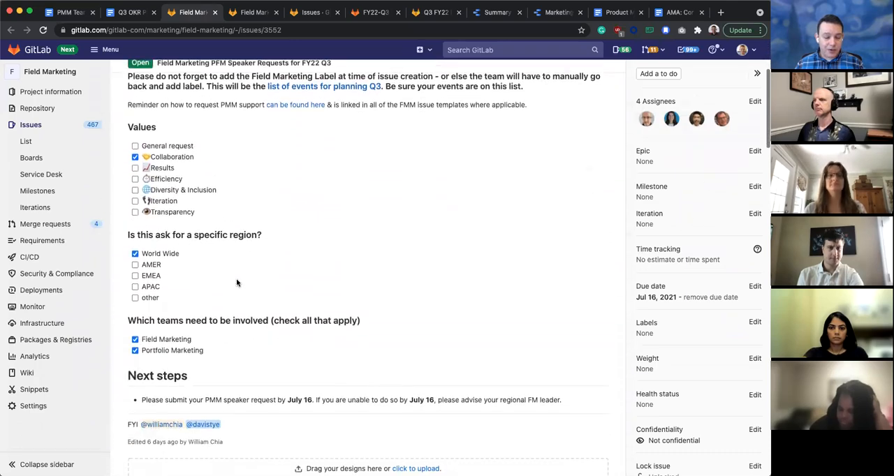
scroll("down", 3)
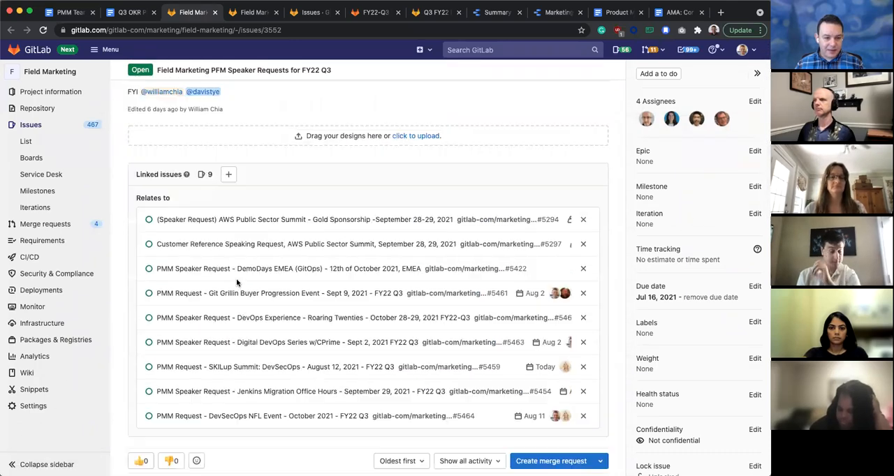
scroll("up", 3)
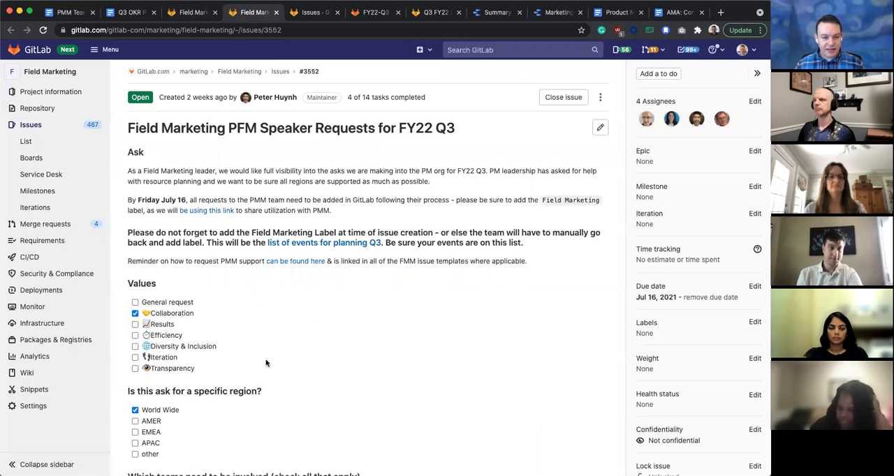
Step: Scroll through the Field Marketing-labelled issue list of 18 open speaker requests
left_click(248, 12)
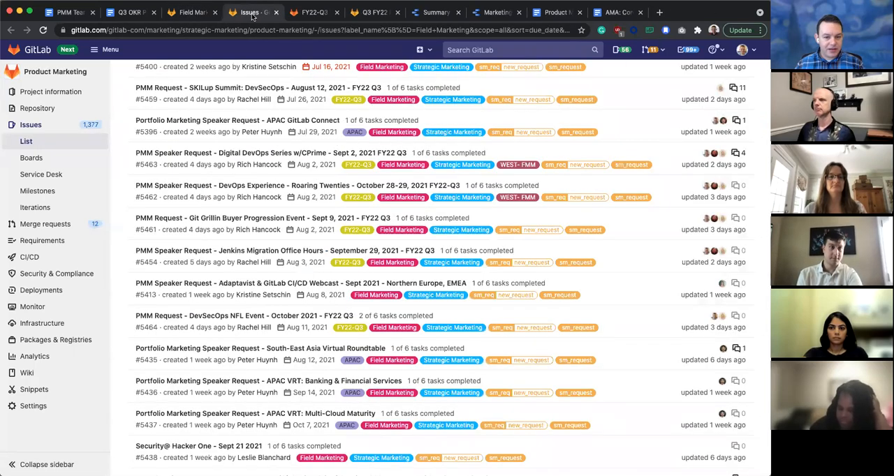
scroll("up", 3)
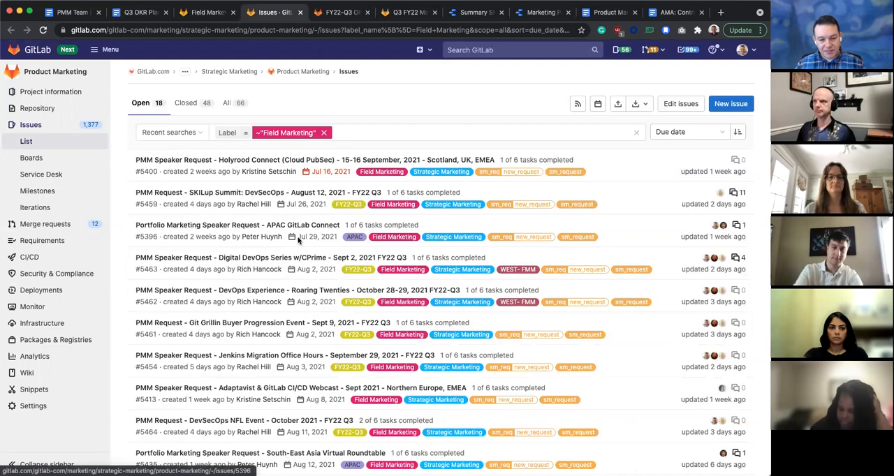
scroll("down", 3)
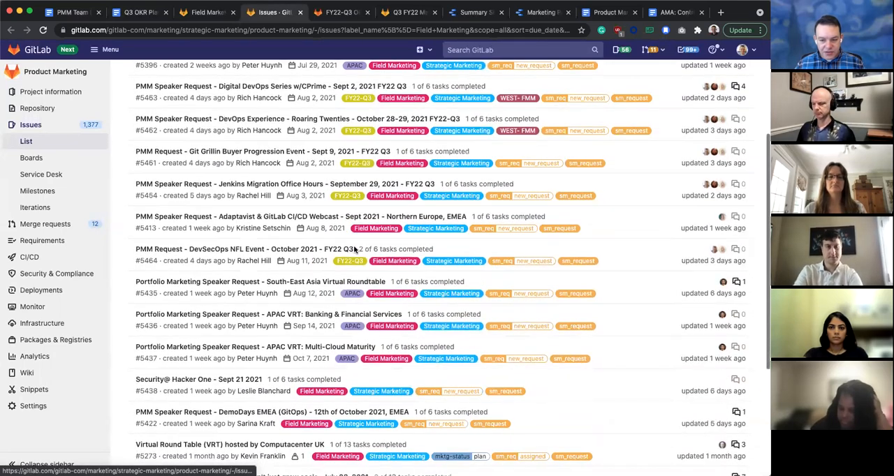
scroll("down", 3)
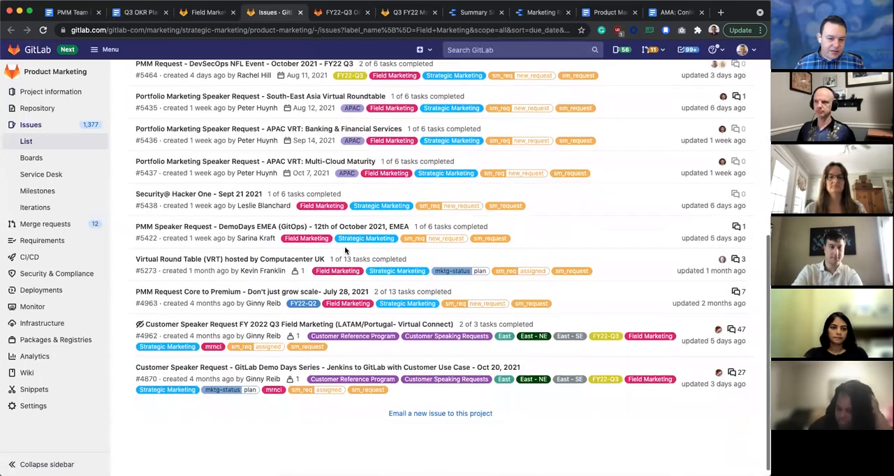
scroll("up", 3)
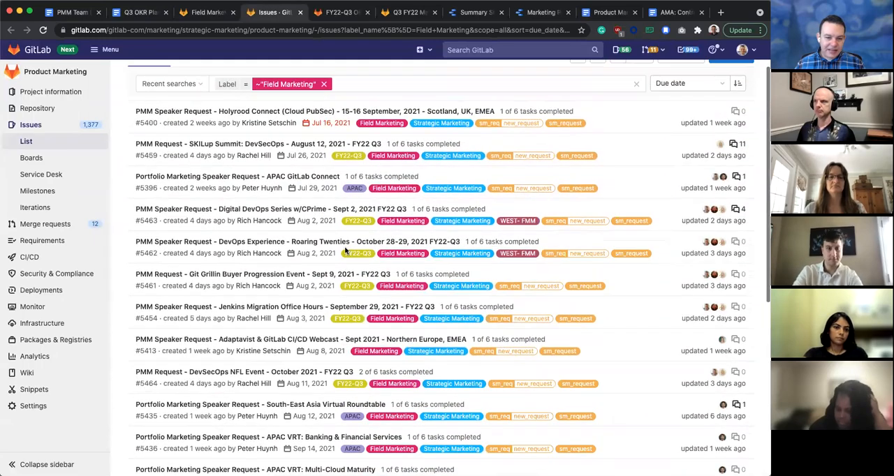
scroll("up", 3)
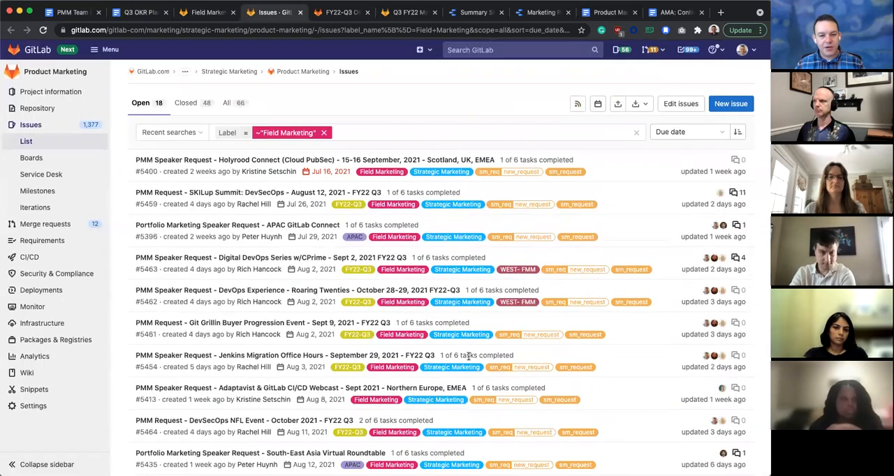
mouse_move(445, 165)
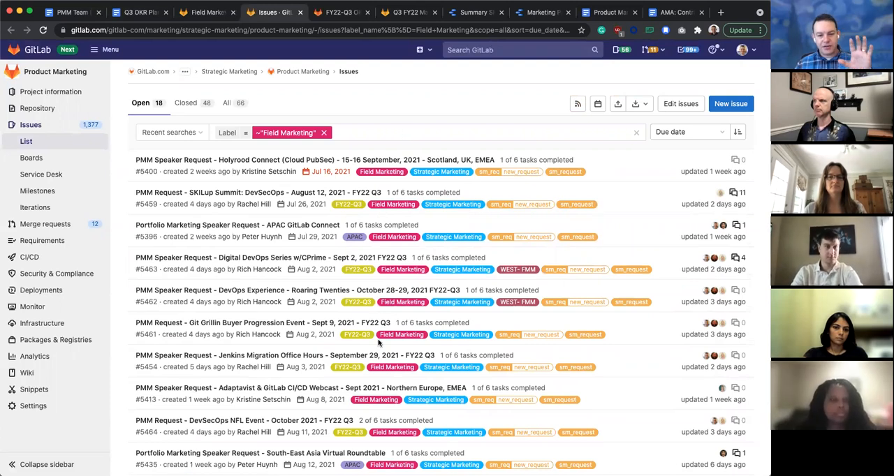
mouse_move(402, 302)
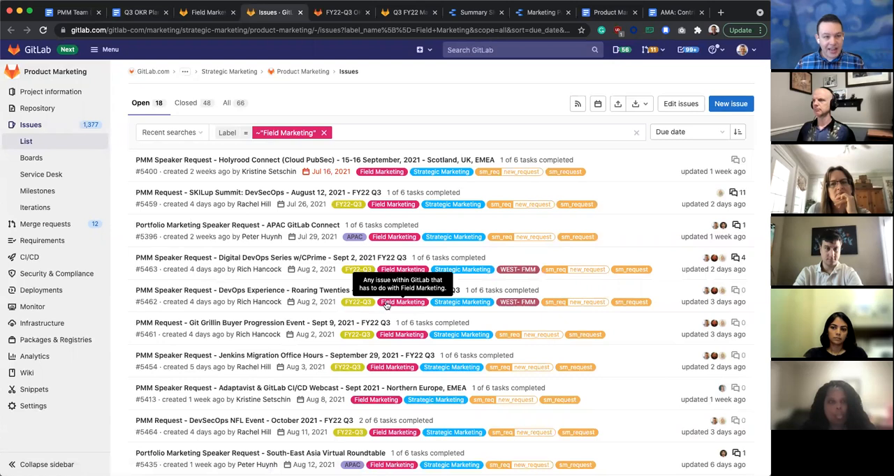
mouse_move(253, 367)
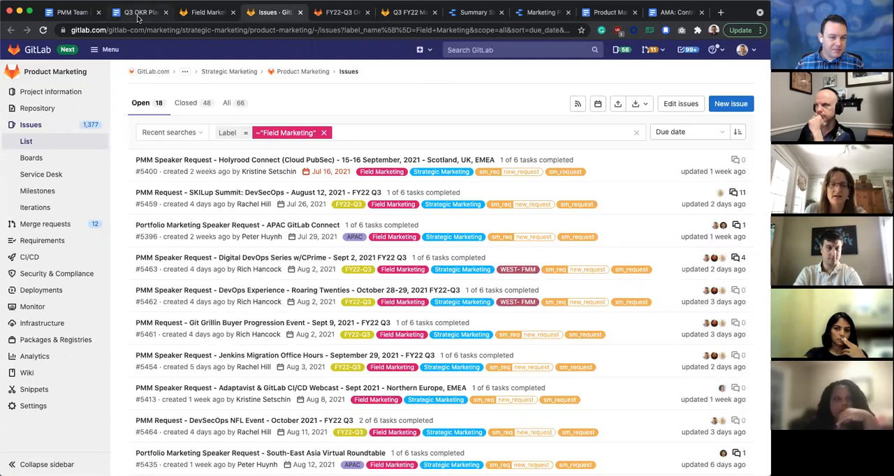
Step: Bring the Q3 OKR Planning Google Doc back up at its P1 events and webinars rows
left_click(132, 12)
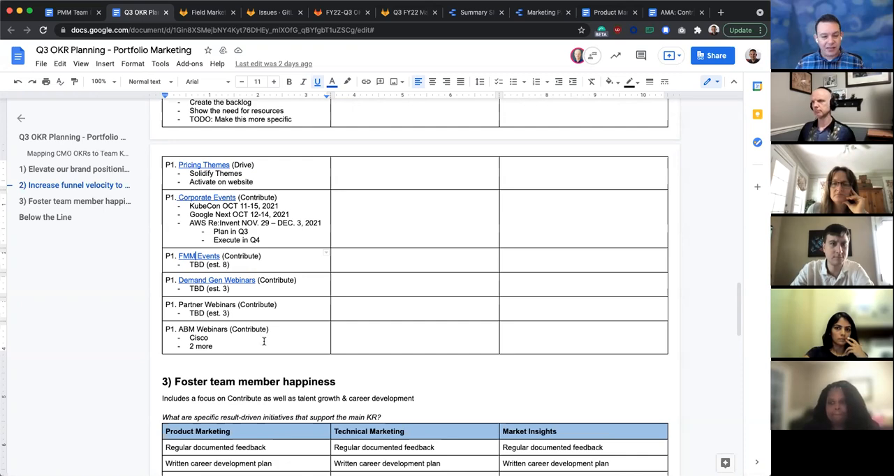
Step: Bring up the PMM Team Meeting notes, review down to the Q2 webinar counts, and return to the top
left_click(69, 12)
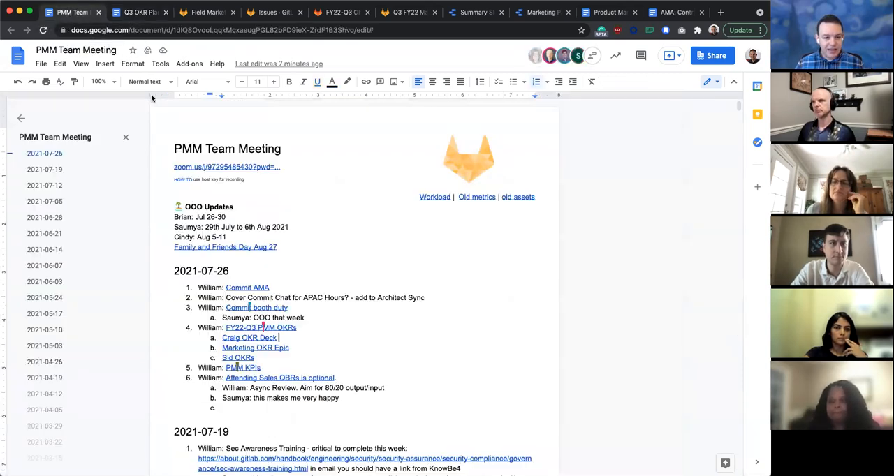
scroll("down", 3)
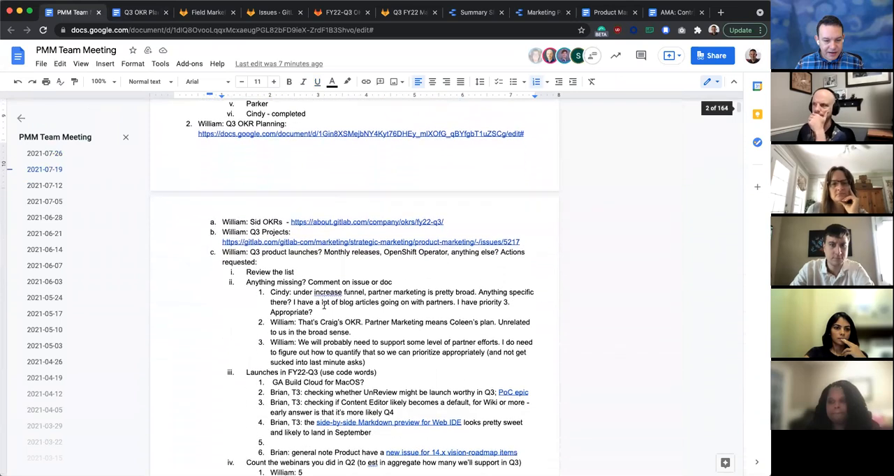
scroll("down", 3)
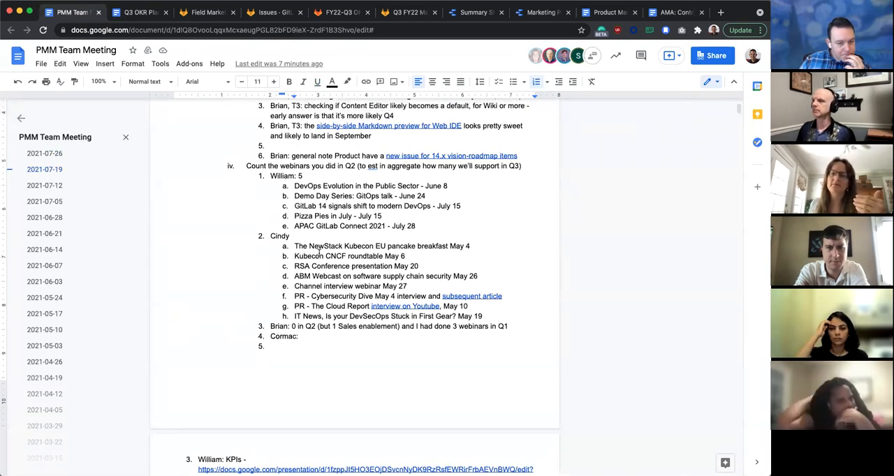
scroll("up", 3)
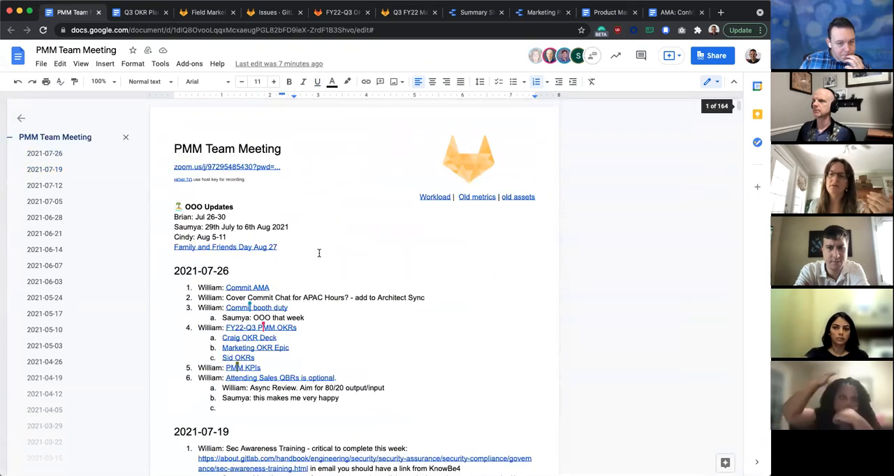
mouse_move(404, 59)
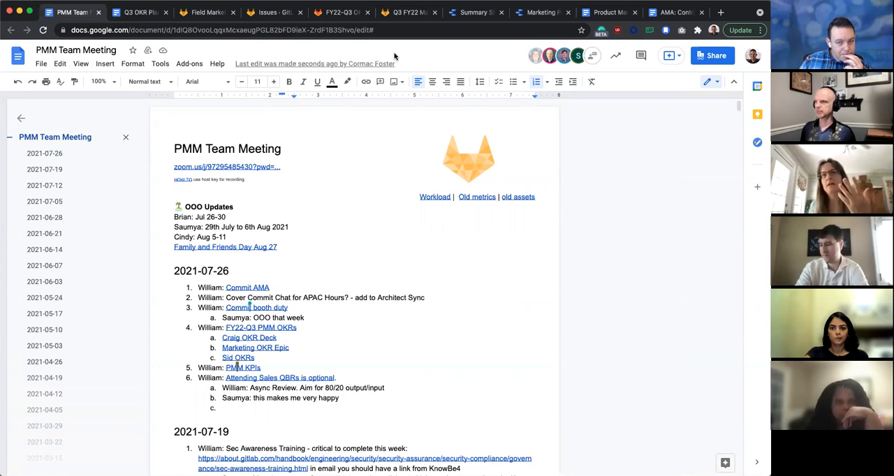
mouse_move(443, 52)
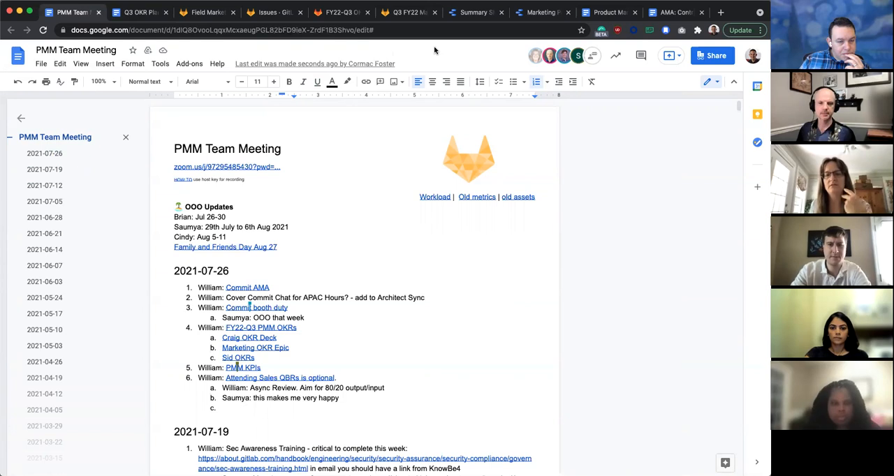
mouse_move(140, 12)
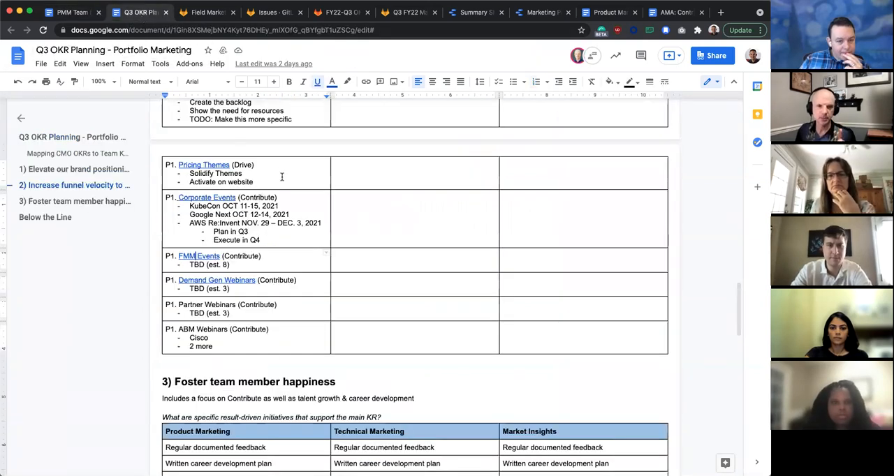
Step: Scroll through the Q3 OKR Planning initiatives tables
scroll("up", 3)
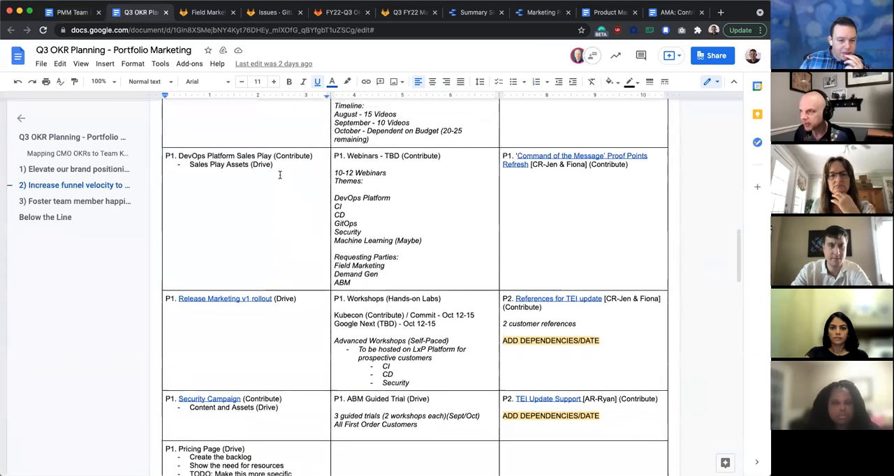
scroll("up", 3)
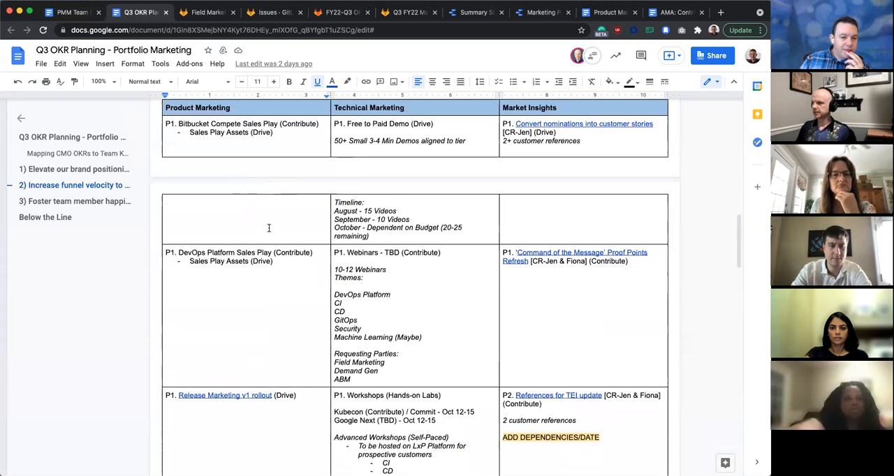
scroll("up", 3)
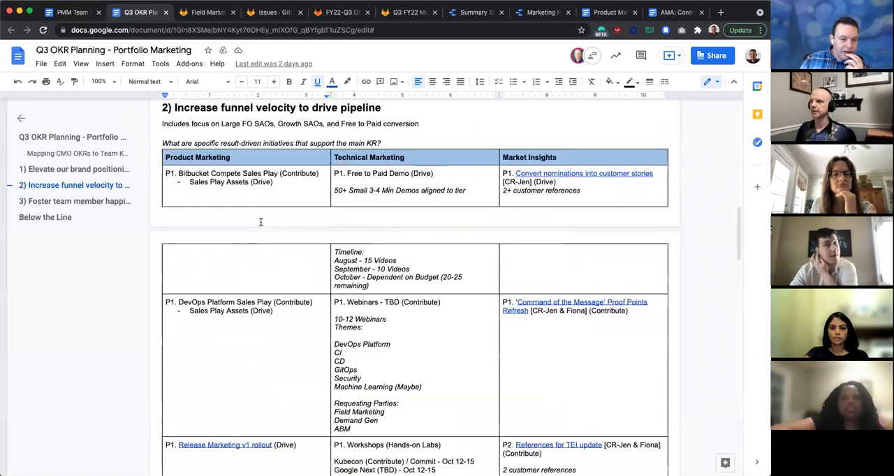
scroll("up", 3)
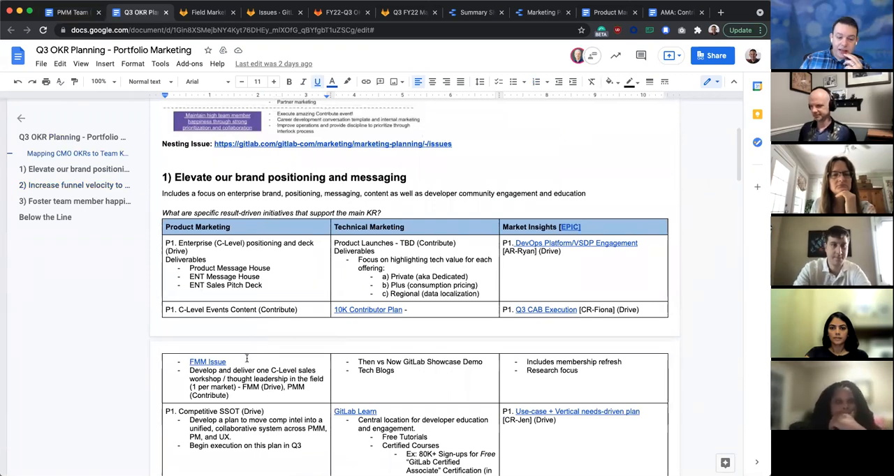
scroll("down", 3)
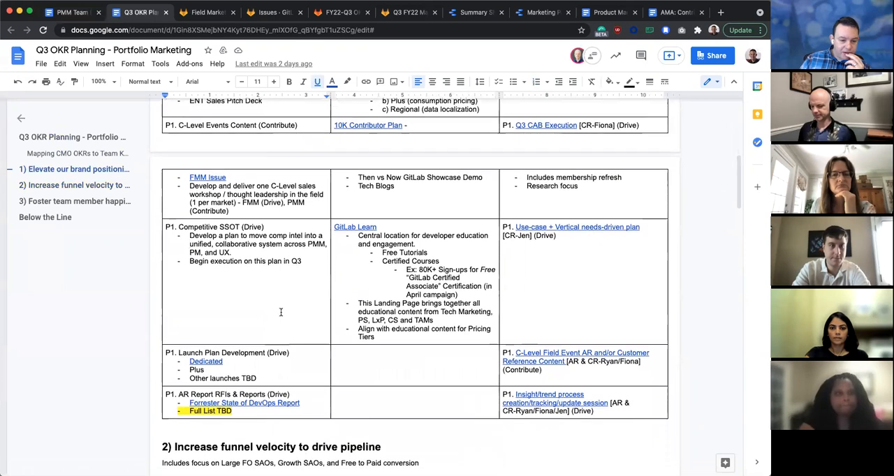
scroll("down", 3)
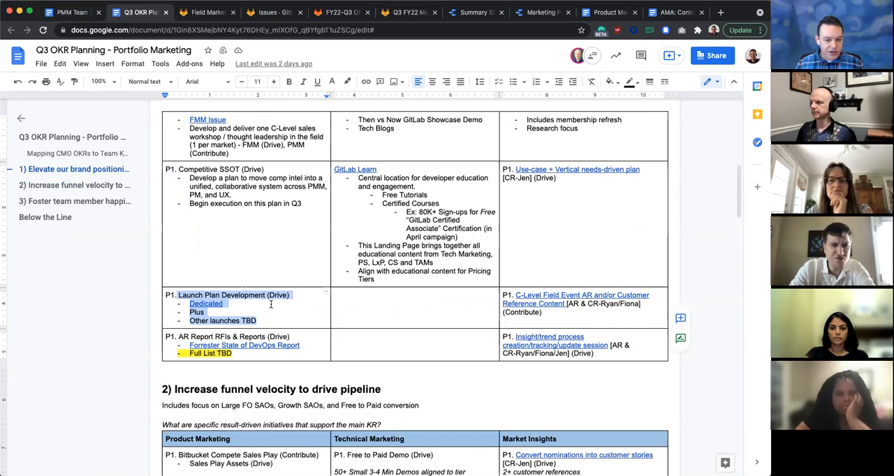
scroll("down", 3)
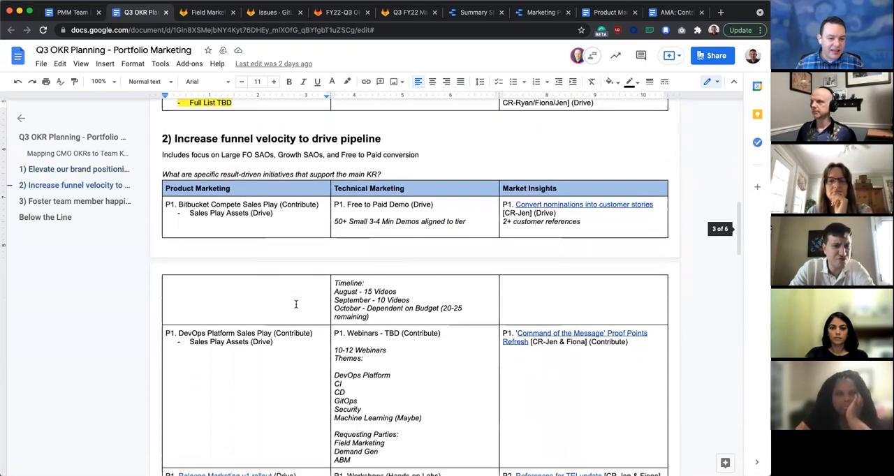
scroll("down", 3)
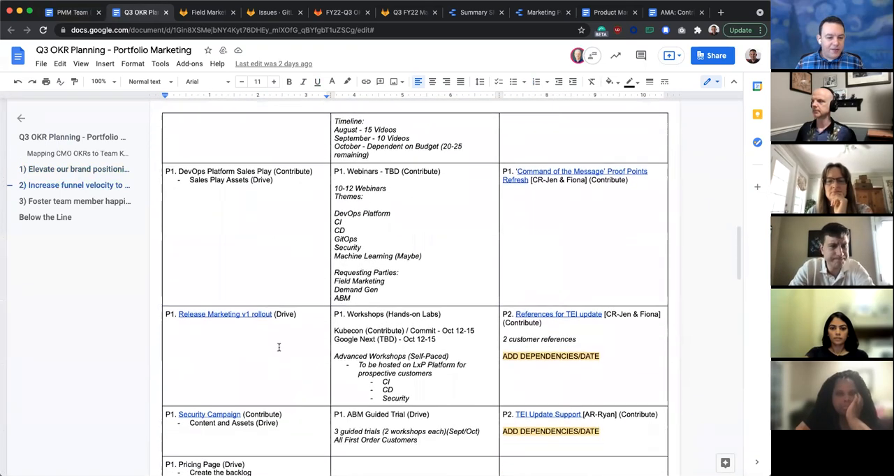
scroll("down", 3)
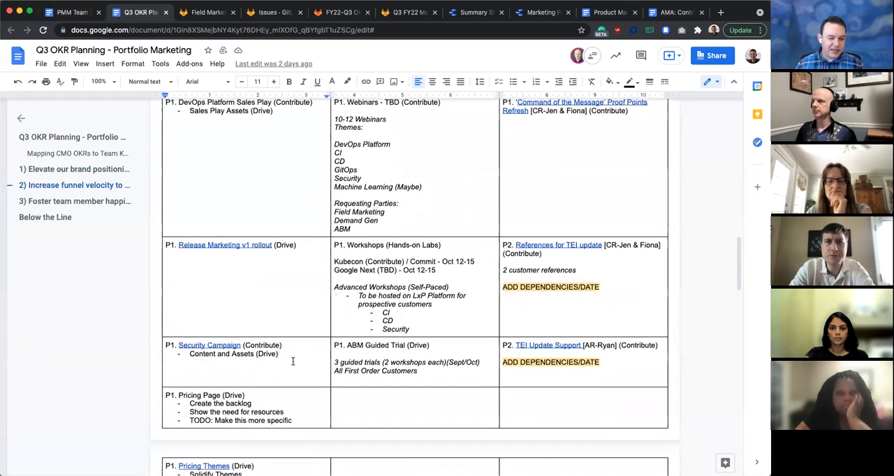
scroll("down", 3)
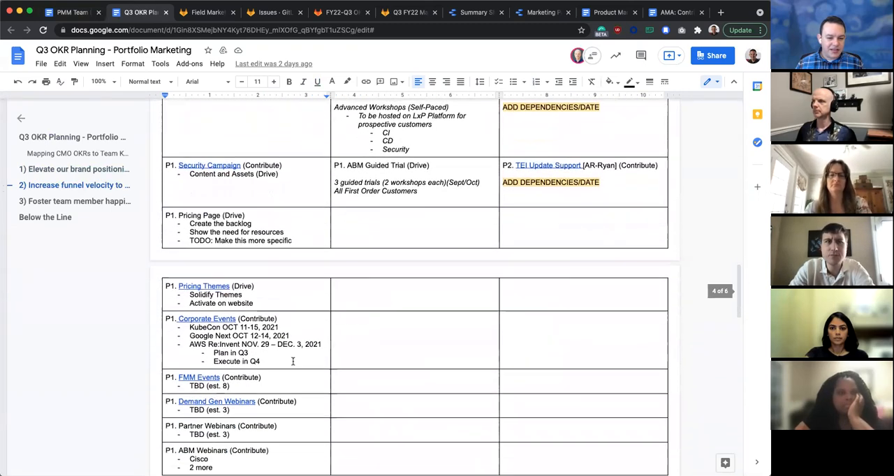
scroll("down", 3)
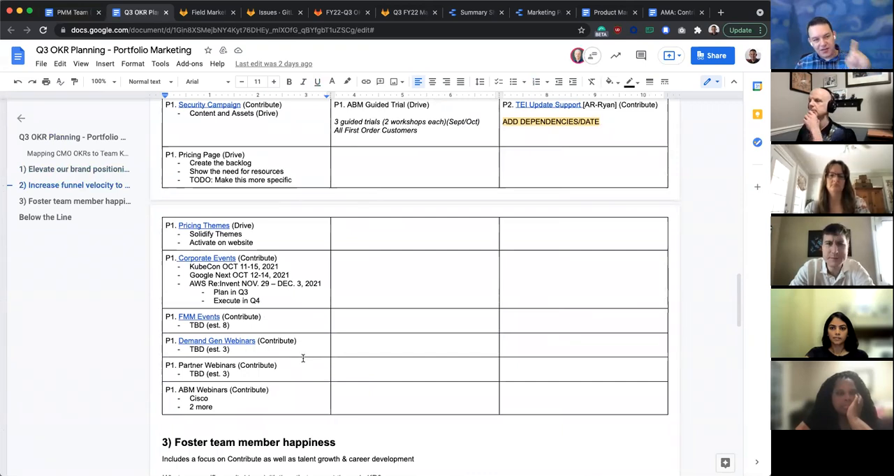
mouse_move(299, 355)
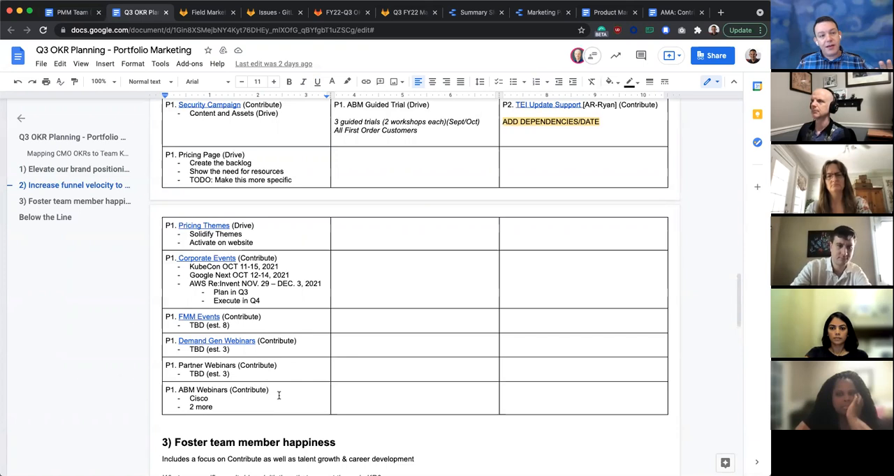
Step: Review the event rows, then bring up the Field Marketing PFM Speaker Requests FY22 Q3 issue
scroll("down", 3)
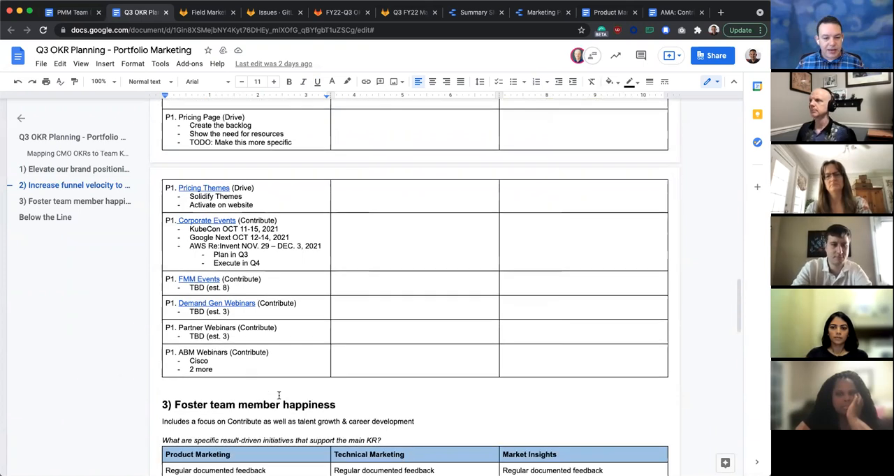
scroll("up", 3)
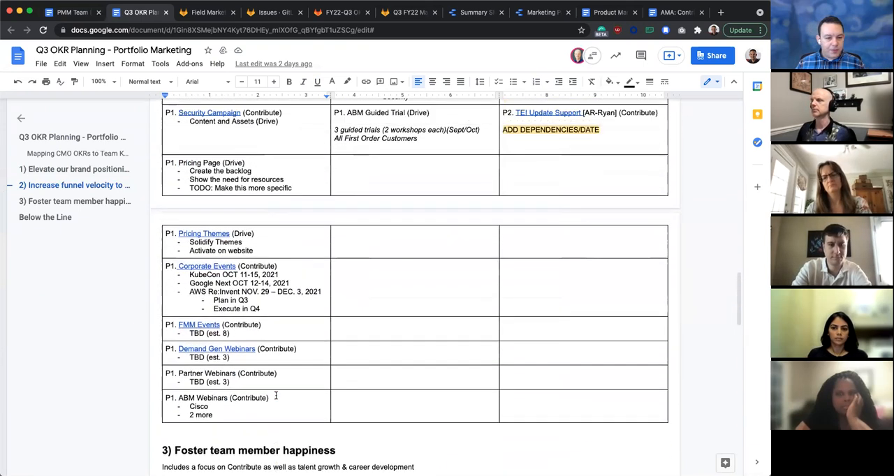
scroll("up", 3)
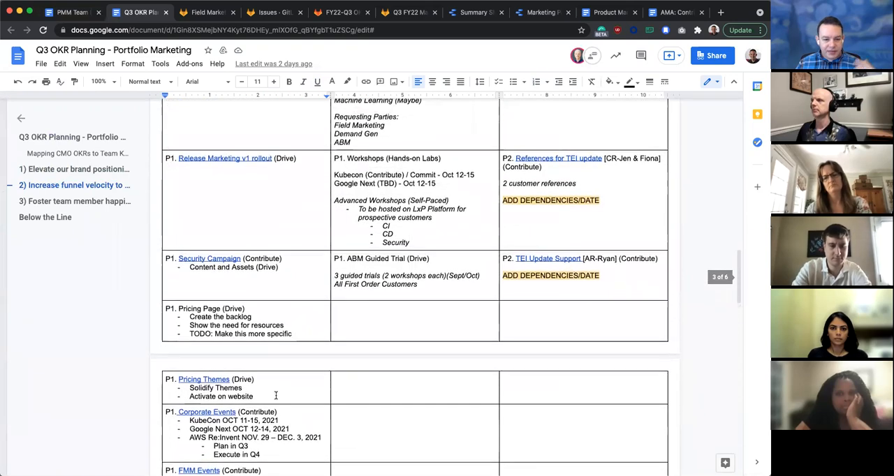
scroll("up", 3)
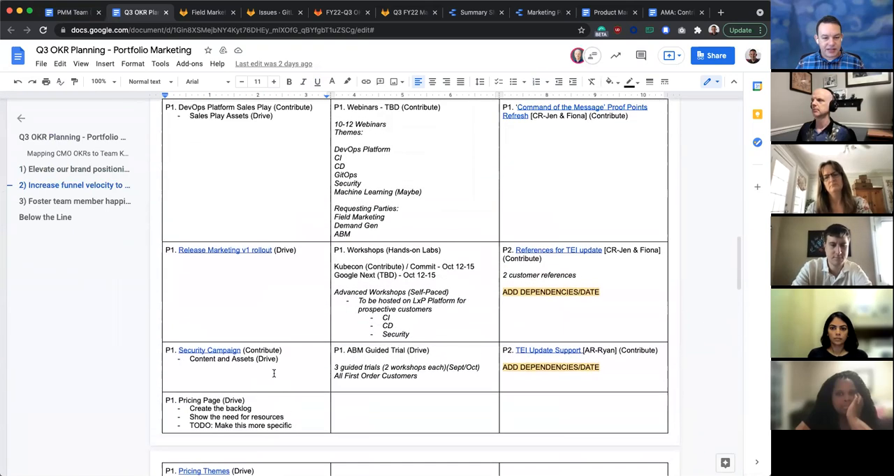
scroll("down", 3)
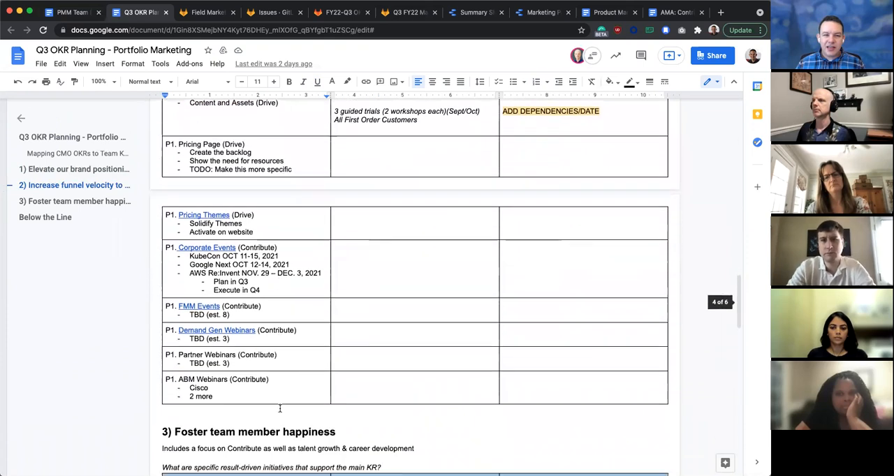
scroll("down", 3)
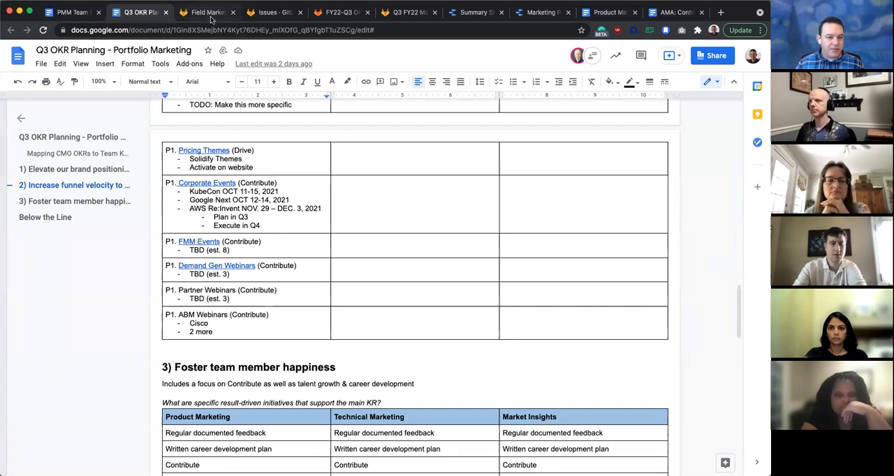
left_click(204, 12)
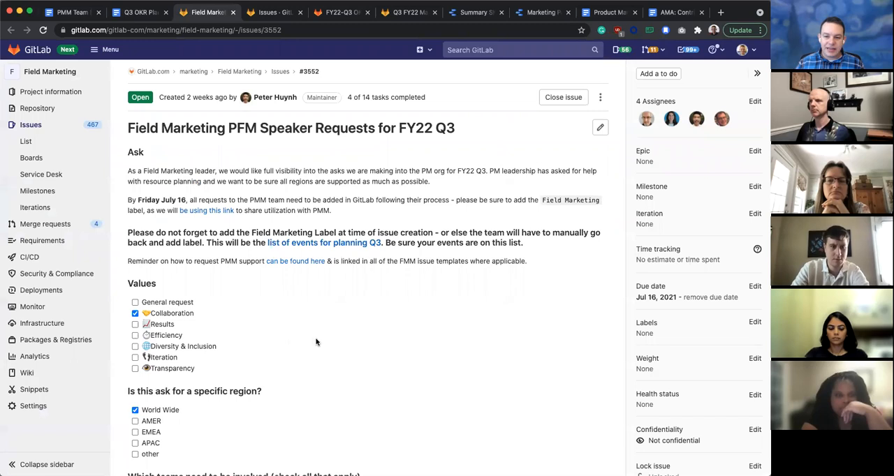
Step: Scroll through the 18 open Field Marketing issues sorted by due date, then return to the top
scroll("down", 3)
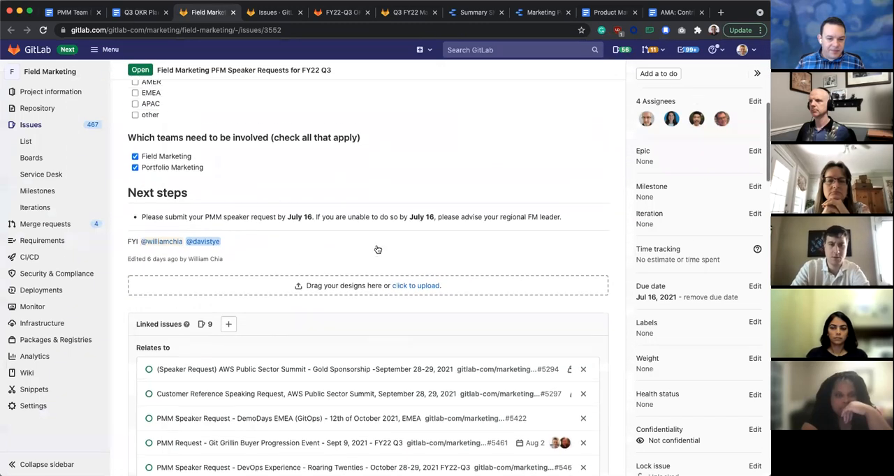
scroll("up", 3)
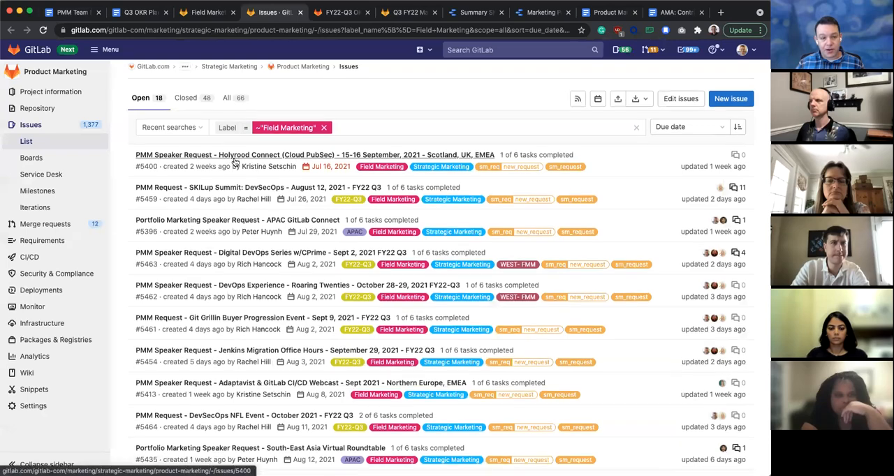
scroll("down", 3)
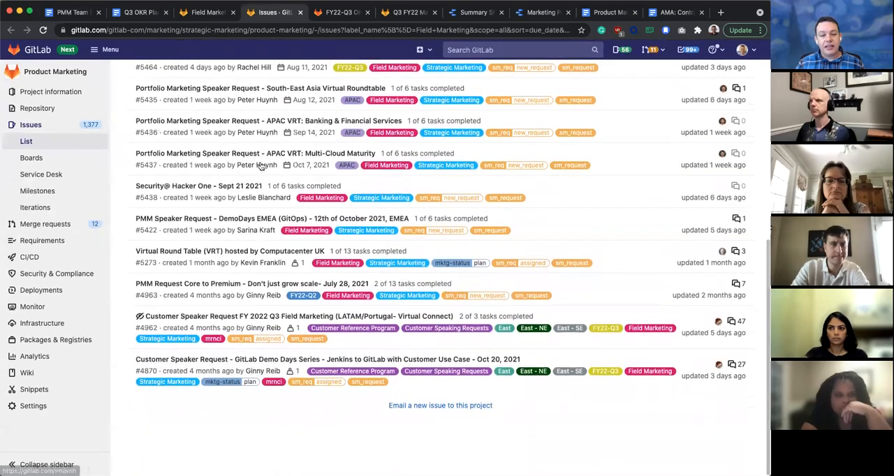
mouse_move(626, 210)
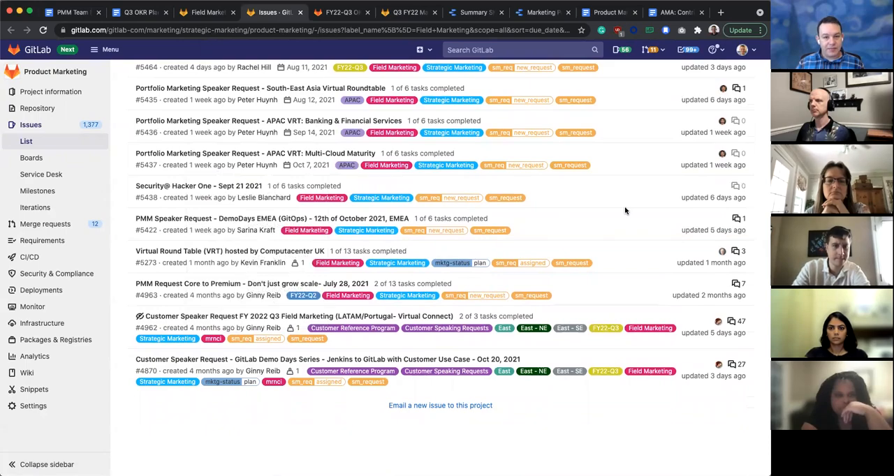
scroll("up", 3)
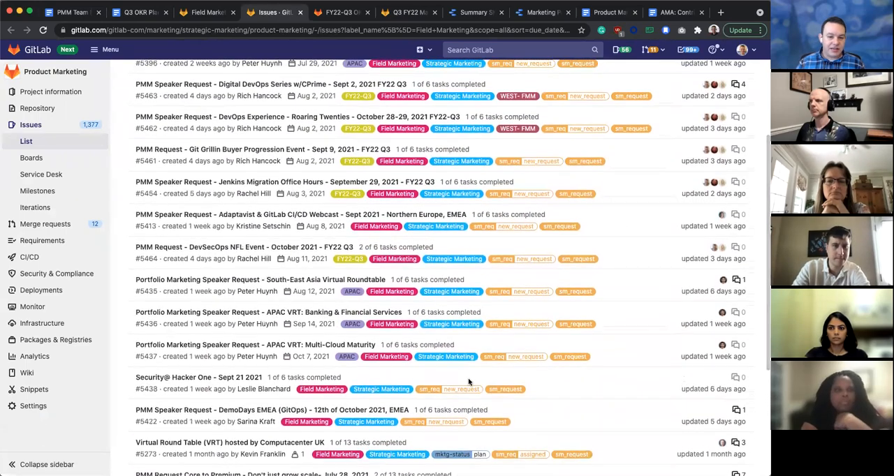
scroll("up", 3)
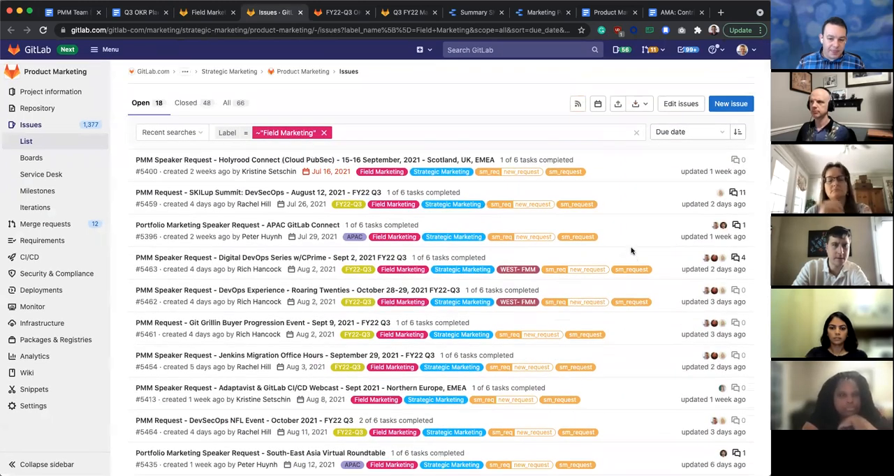
mouse_move(638, 205)
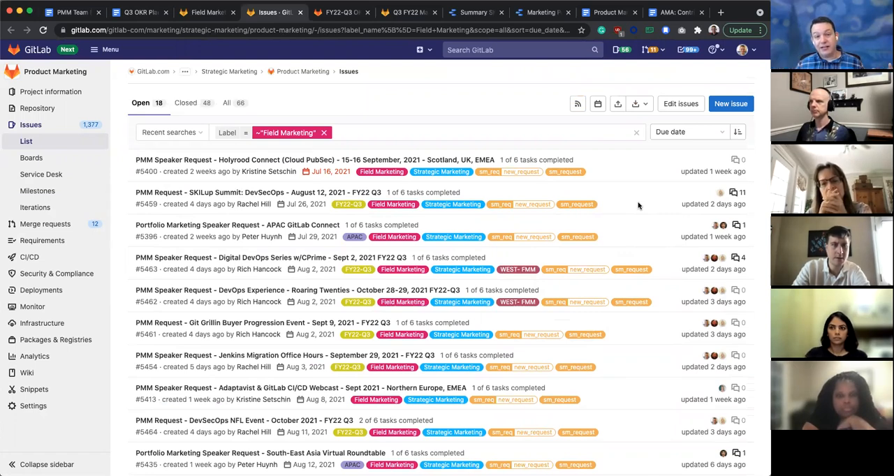
mouse_move(607, 199)
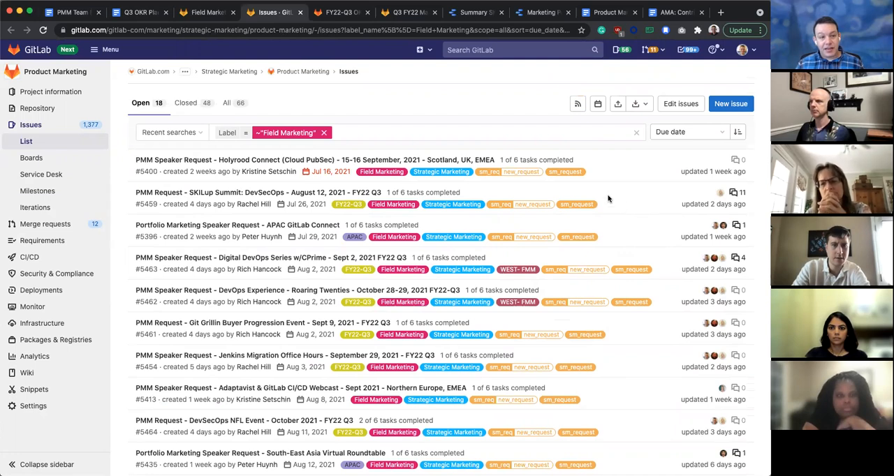
mouse_move(613, 214)
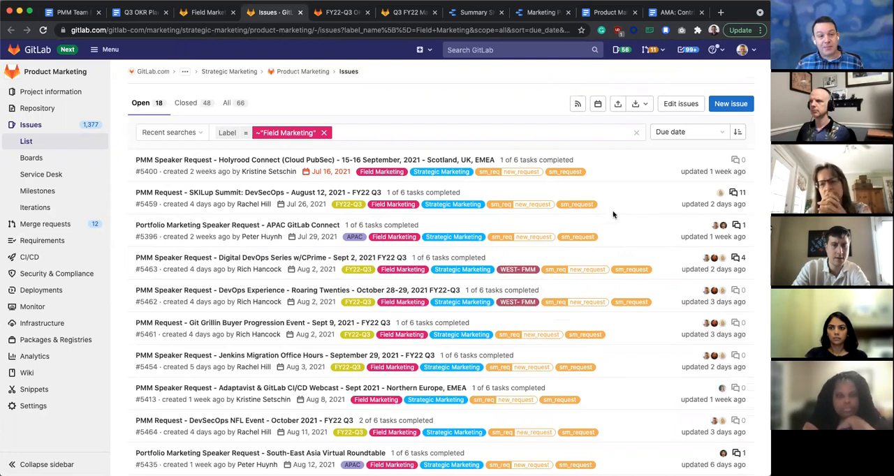
mouse_move(599, 218)
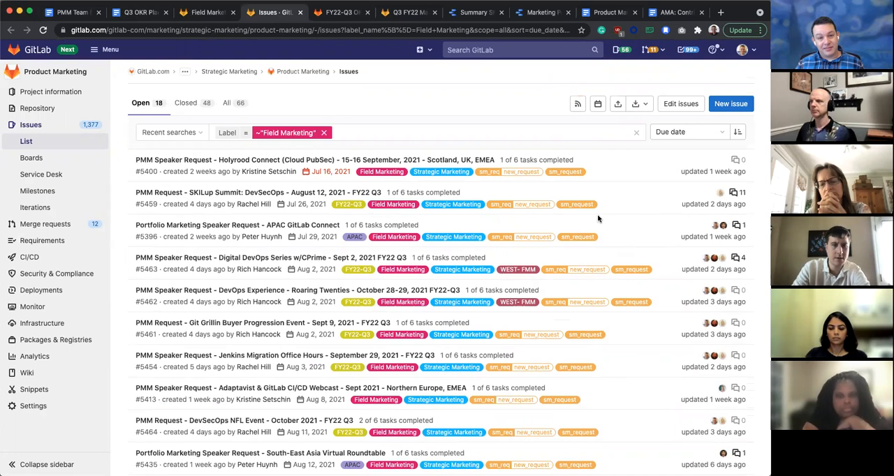
mouse_move(430, 113)
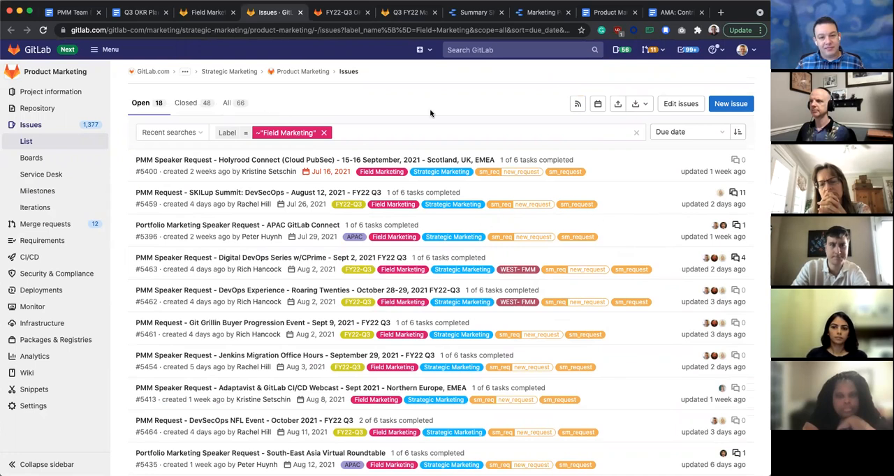
mouse_move(415, 100)
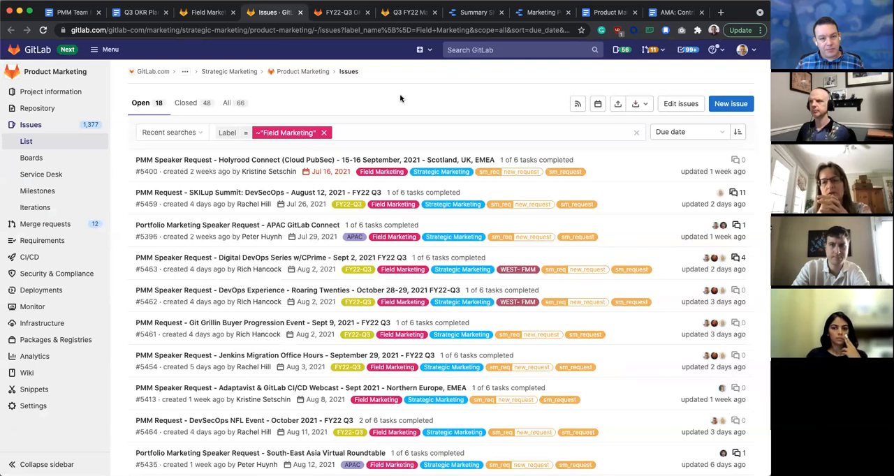
mouse_move(393, 104)
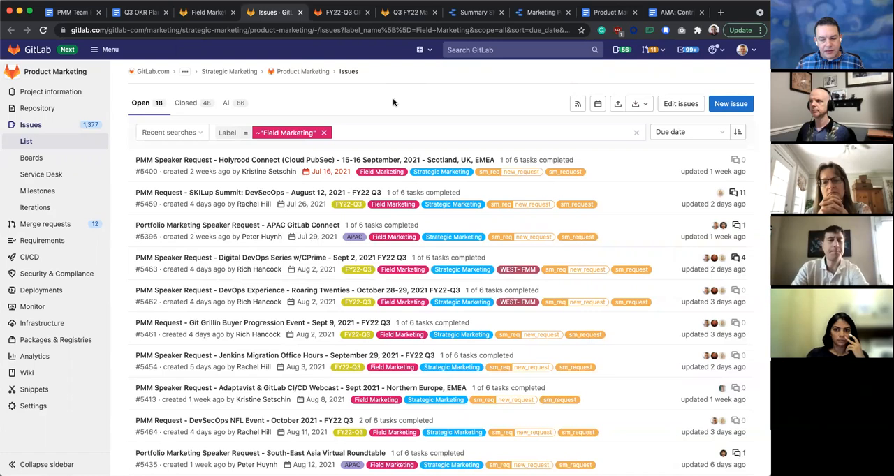
mouse_move(398, 105)
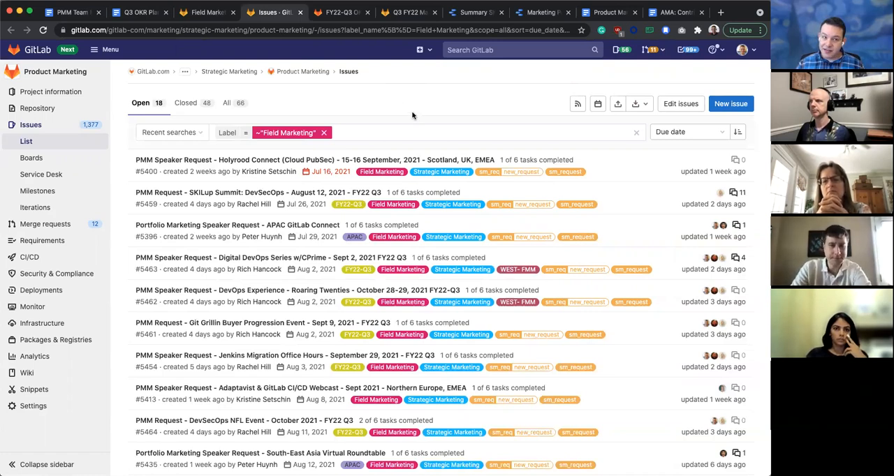
mouse_move(401, 116)
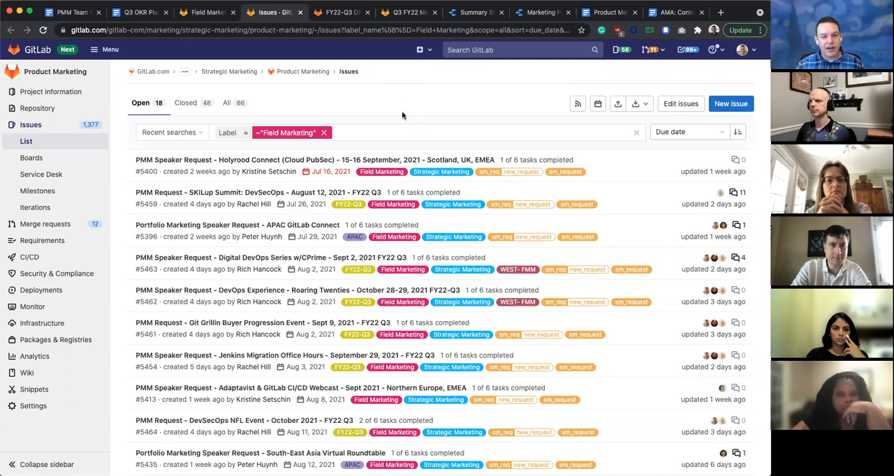
mouse_move(384, 113)
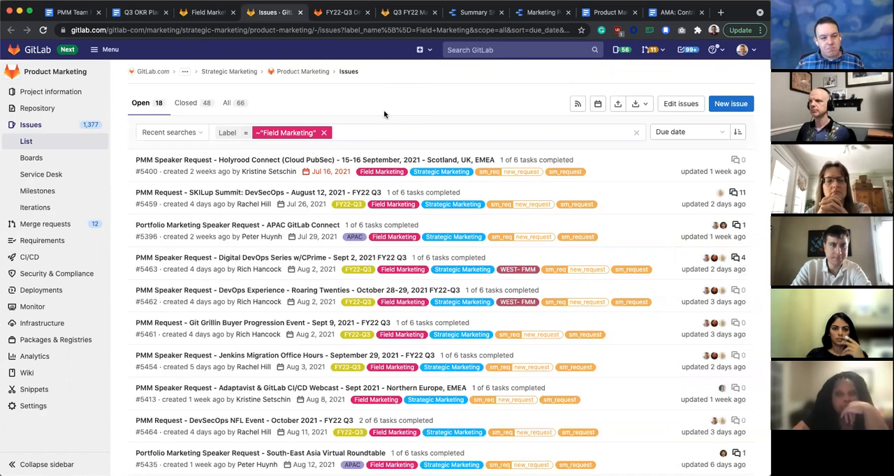
mouse_move(339, 100)
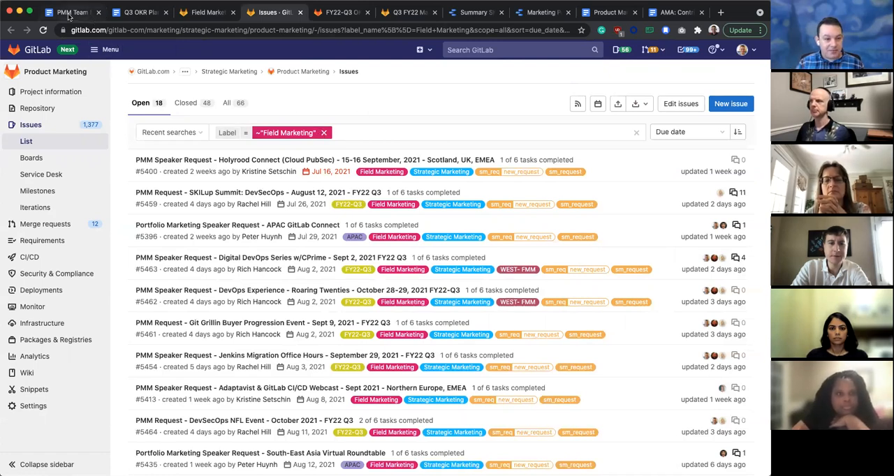
Step: Return to the PMM Team Meeting notes, scrolled slightly into the 2021-07-26 agenda items
left_click(66, 12)
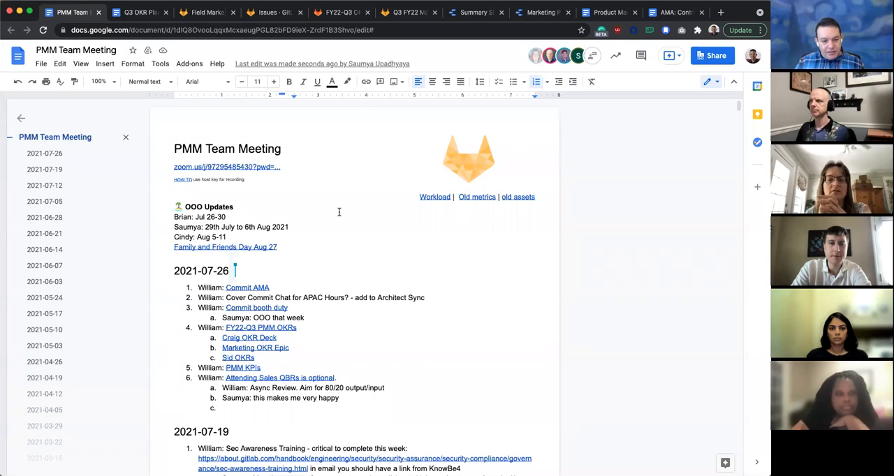
mouse_move(364, 201)
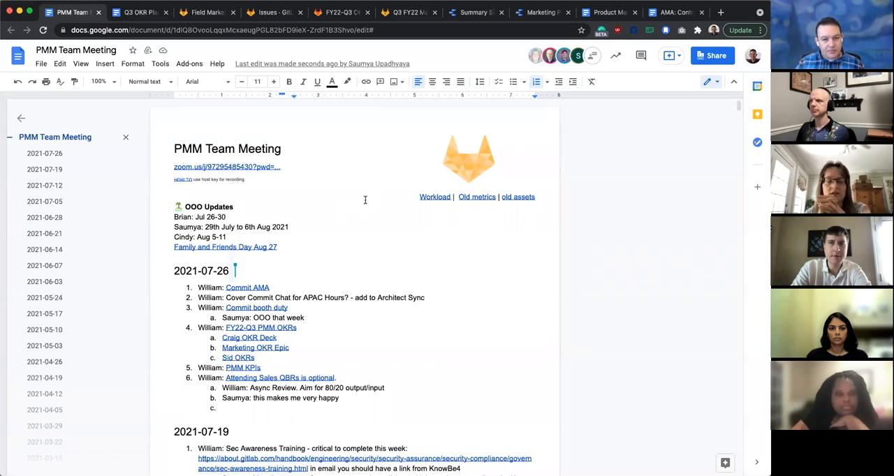
scroll("down", 3)
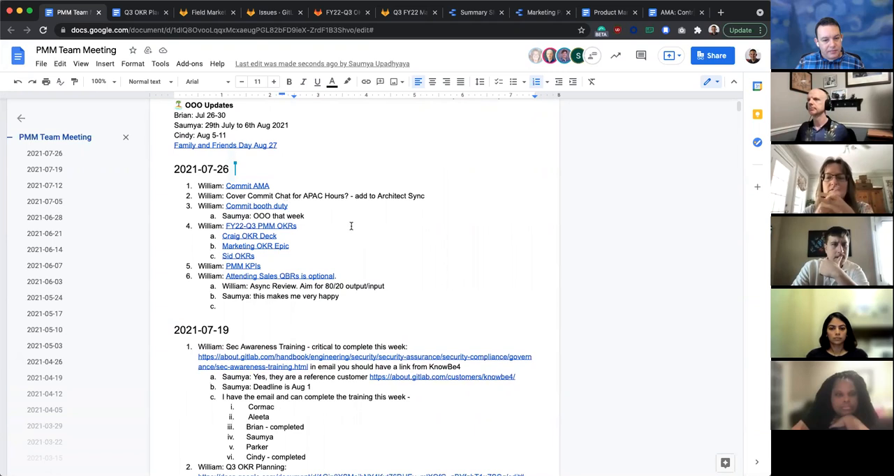
mouse_move(356, 236)
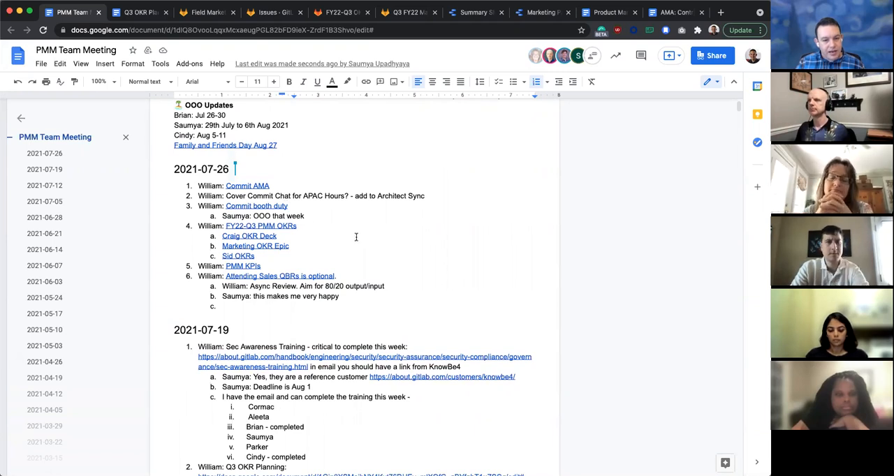
Step: Glance at the FY22 Q3 speaker requests issue, then return to the Field Marketing issues list
left_click(206, 12)
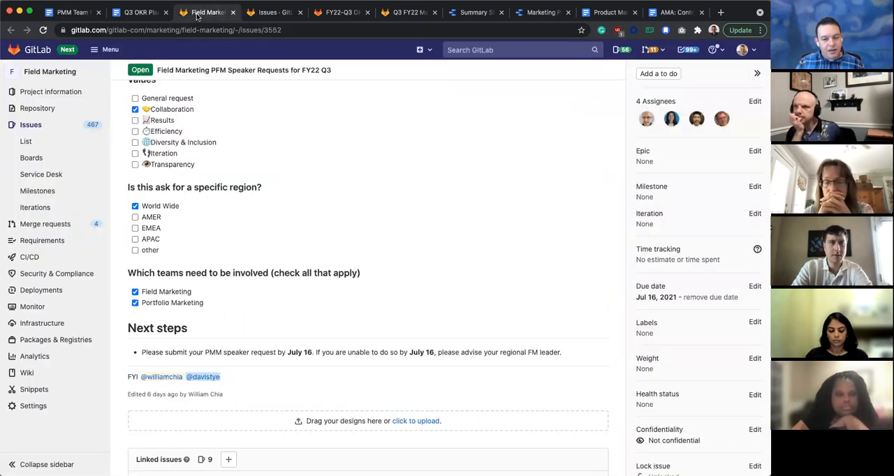
scroll("up", 3)
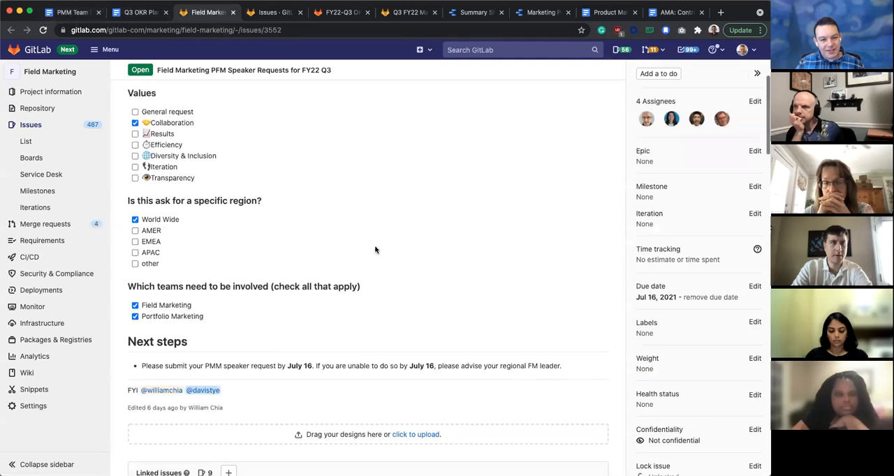
left_click(273, 12)
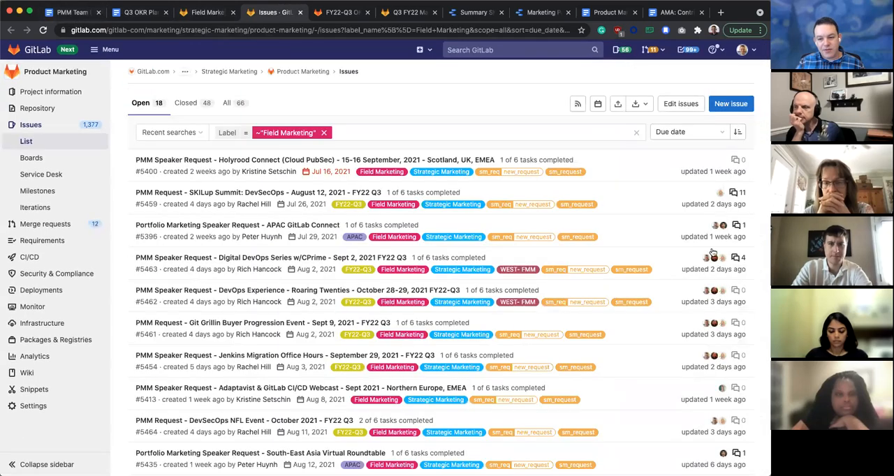
mouse_move(719, 349)
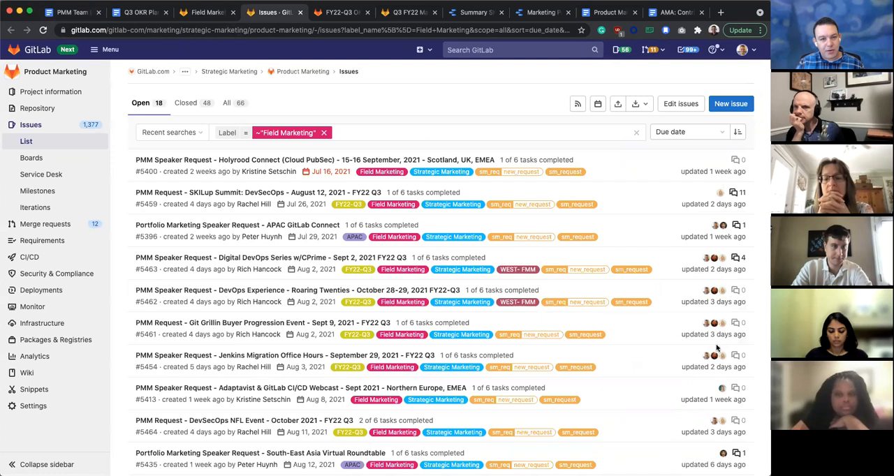
mouse_move(675, 449)
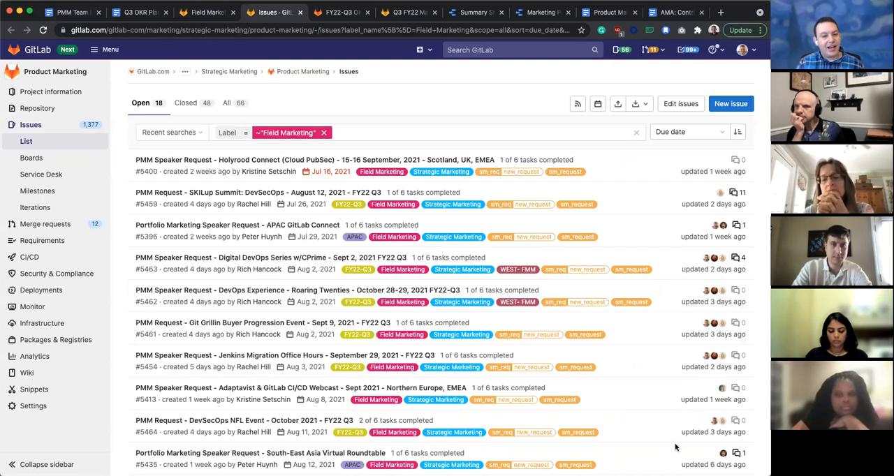
mouse_move(256, 379)
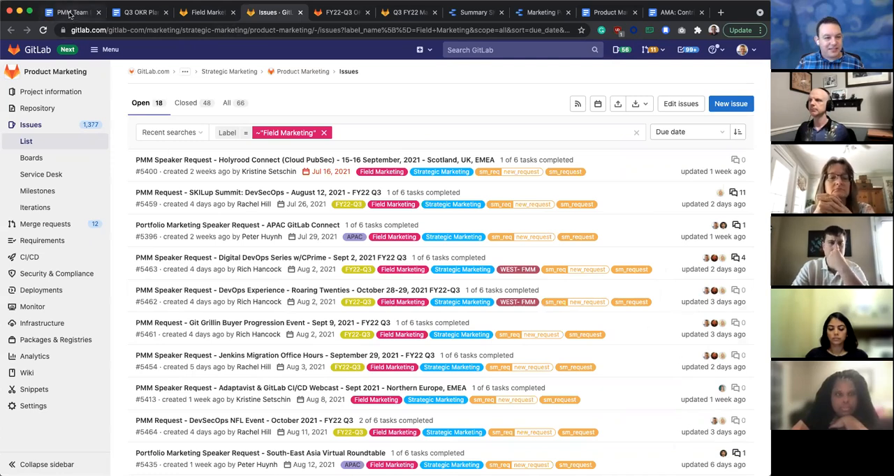
Step: Go back to the PMM Team Meeting notes at the 2021-07-26 agenda
left_click(66, 12)
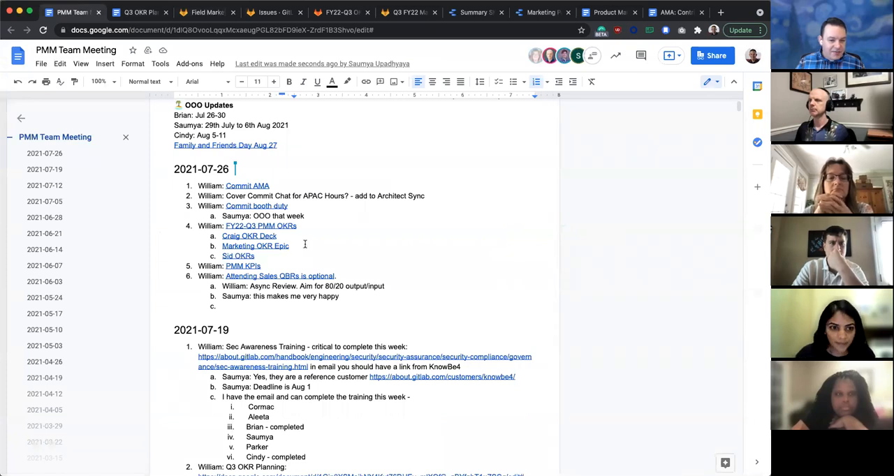
mouse_move(313, 240)
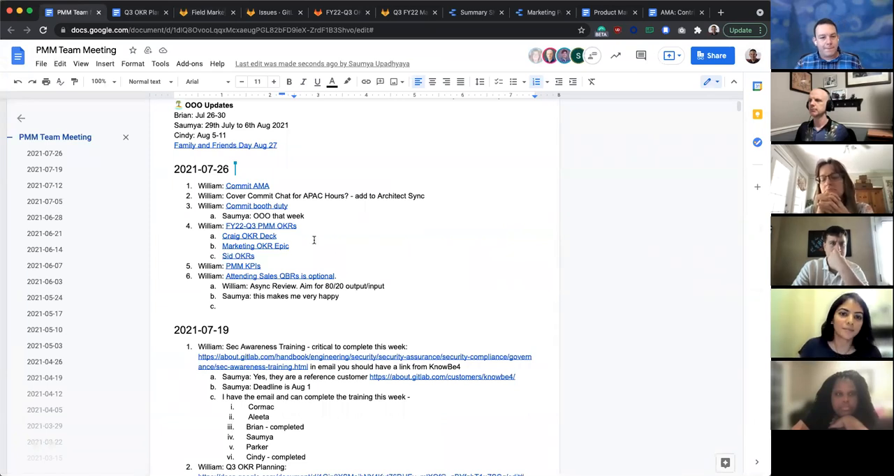
mouse_move(380, 237)
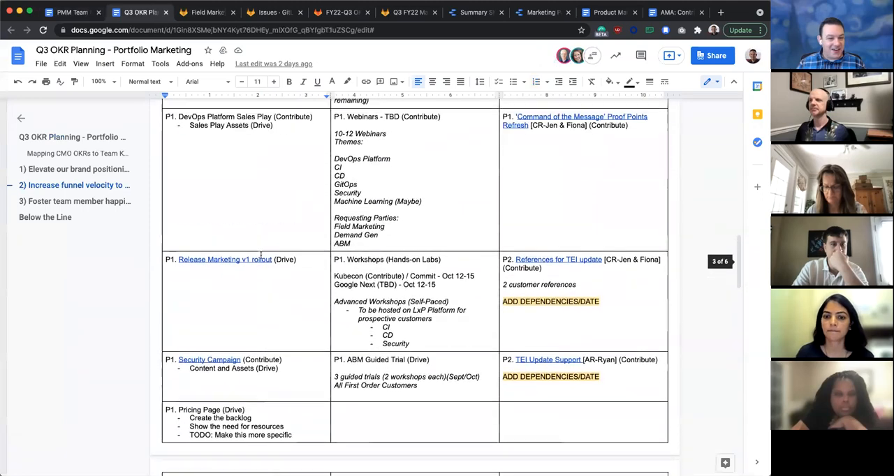
scroll("up", 3)
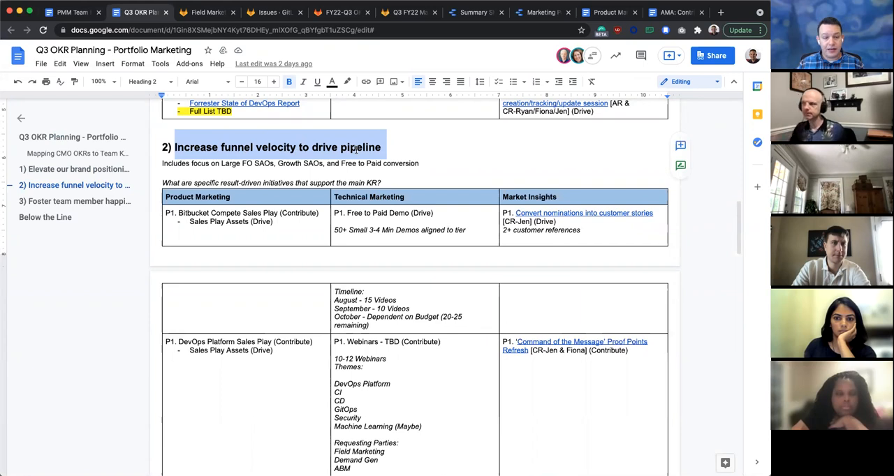
scroll("down", 3)
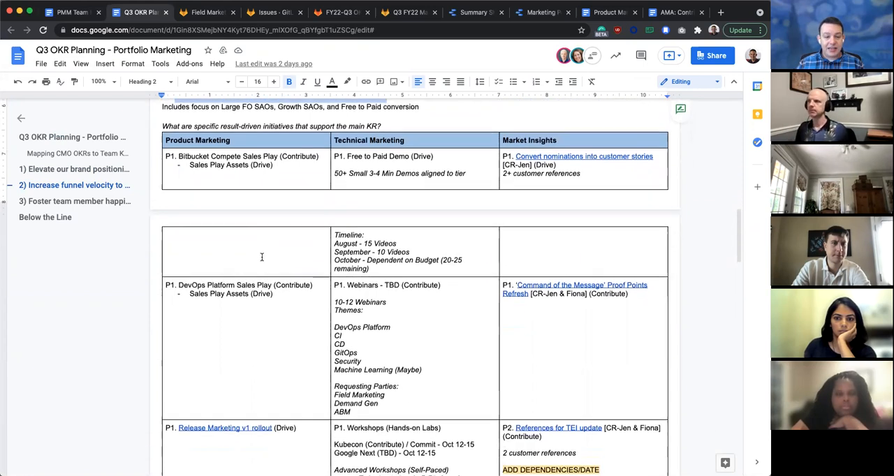
scroll("down", 3)
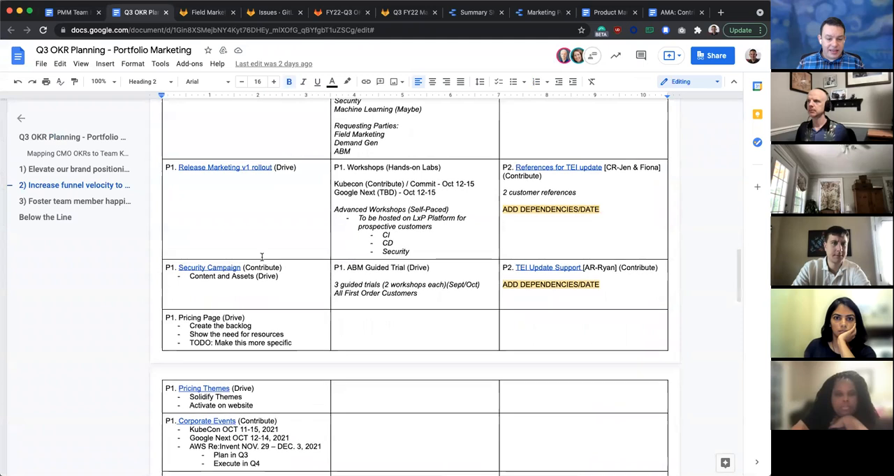
scroll("down", 3)
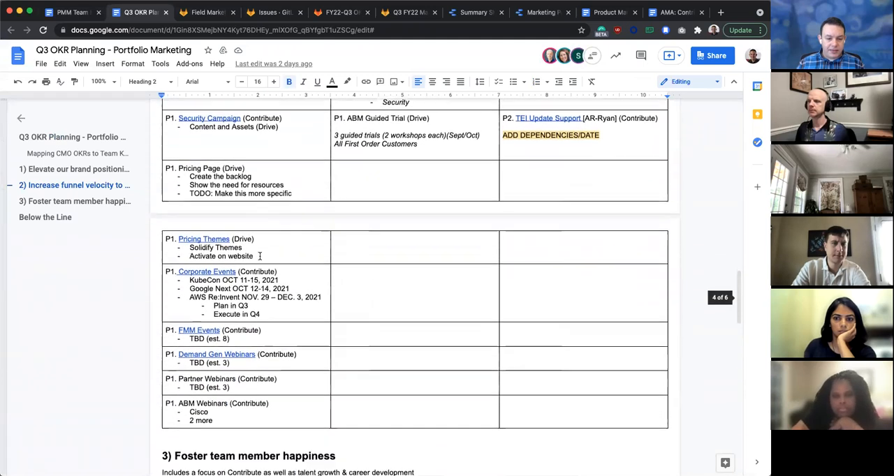
scroll("down", 3)
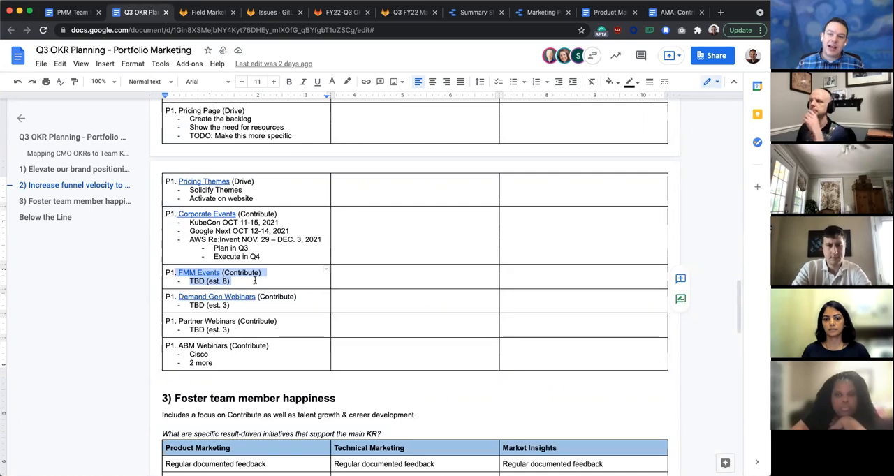
scroll("up", 3)
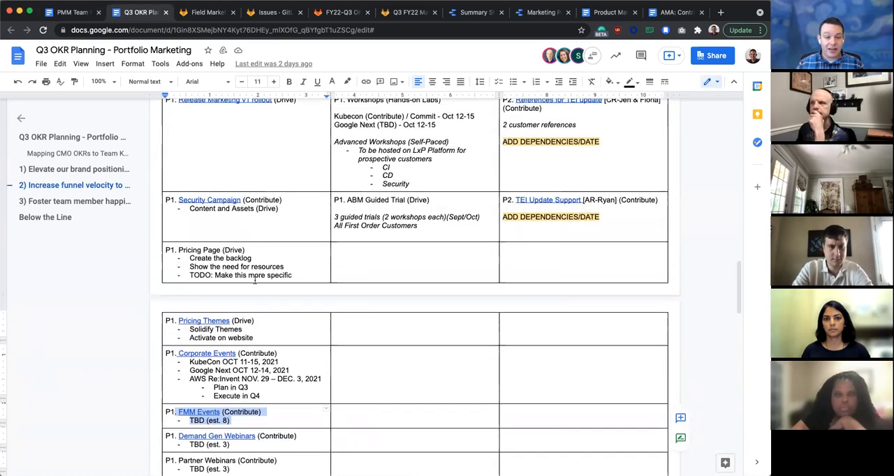
scroll("up", 3)
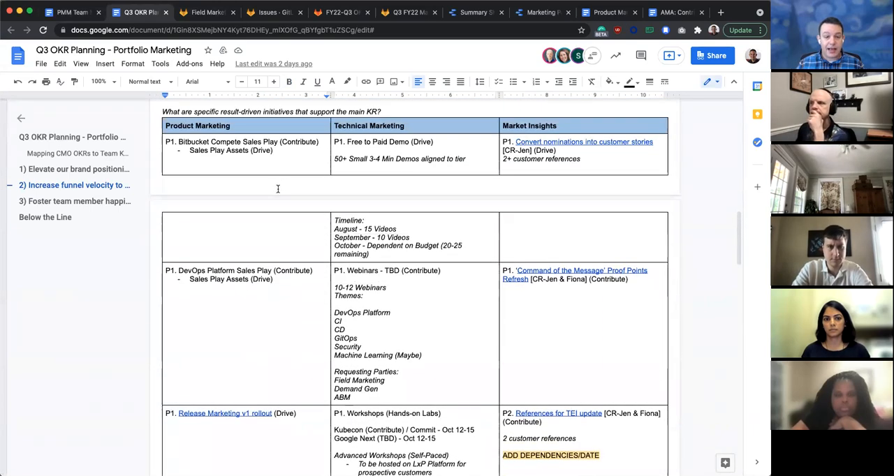
scroll("up", 3)
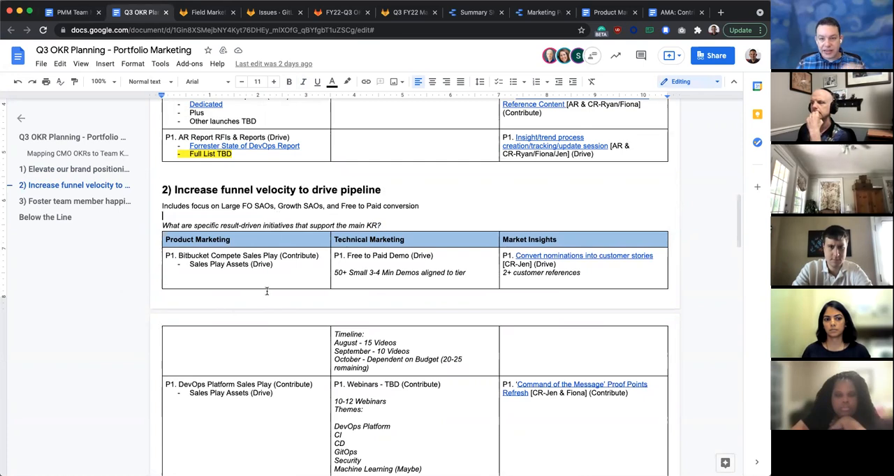
scroll("down", 3)
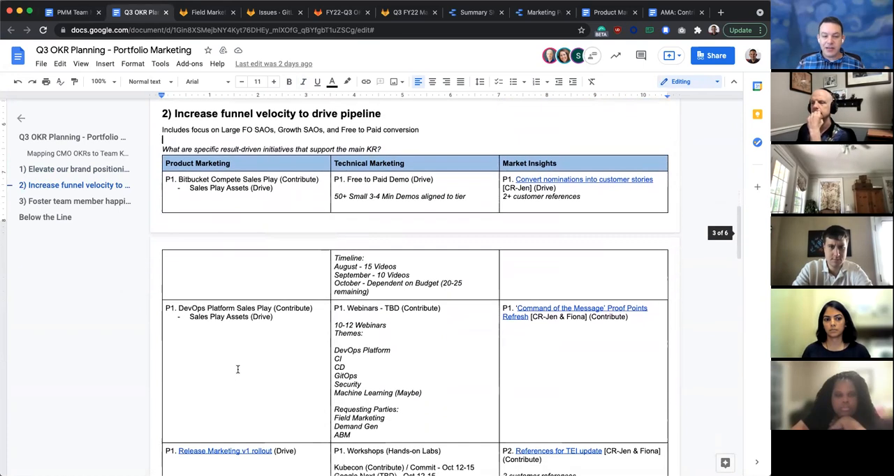
scroll("down", 3)
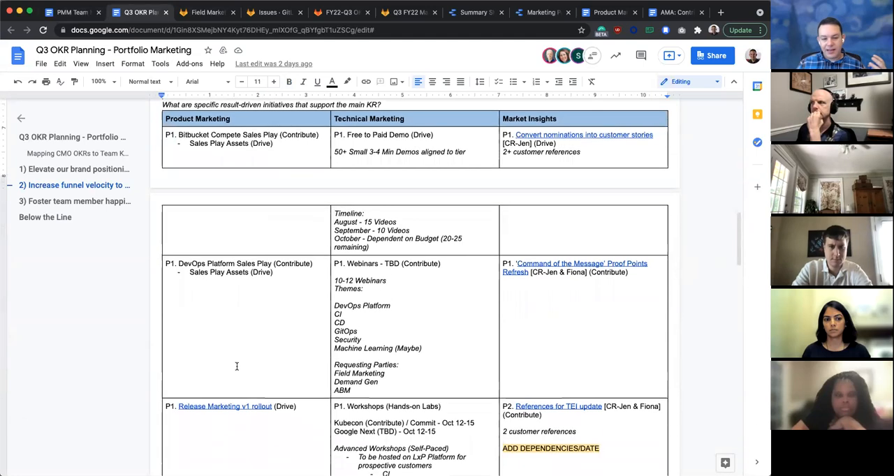
scroll("down", 3)
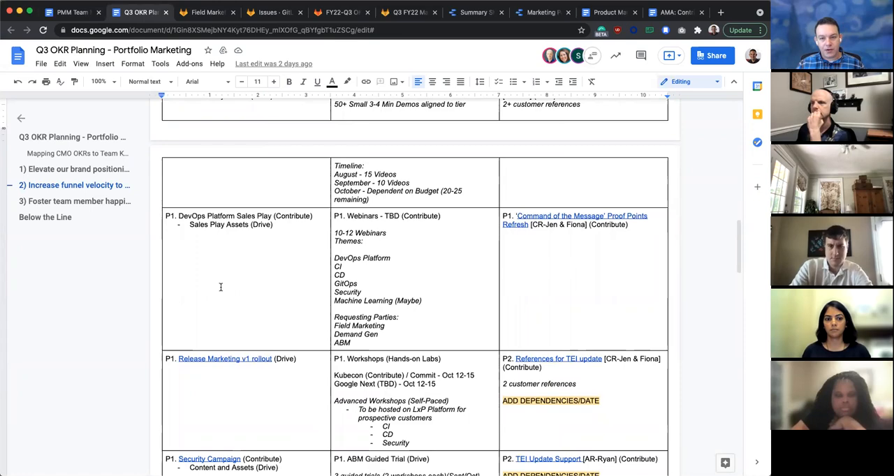
scroll("down", 3)
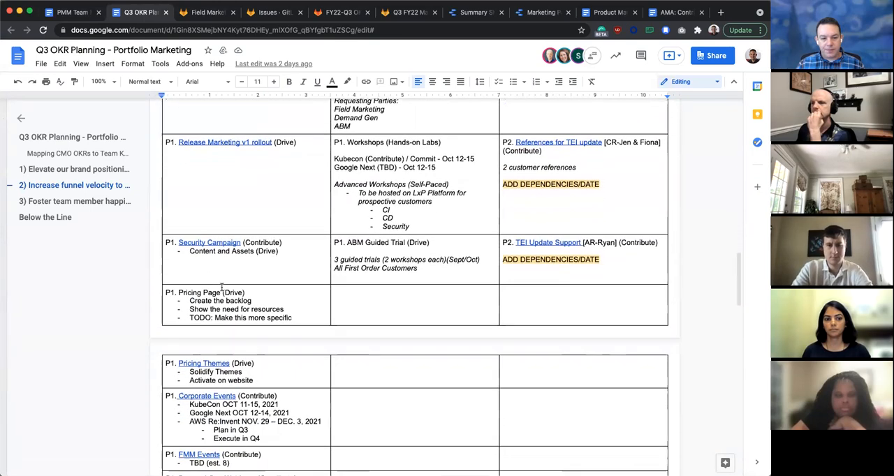
scroll("down", 3)
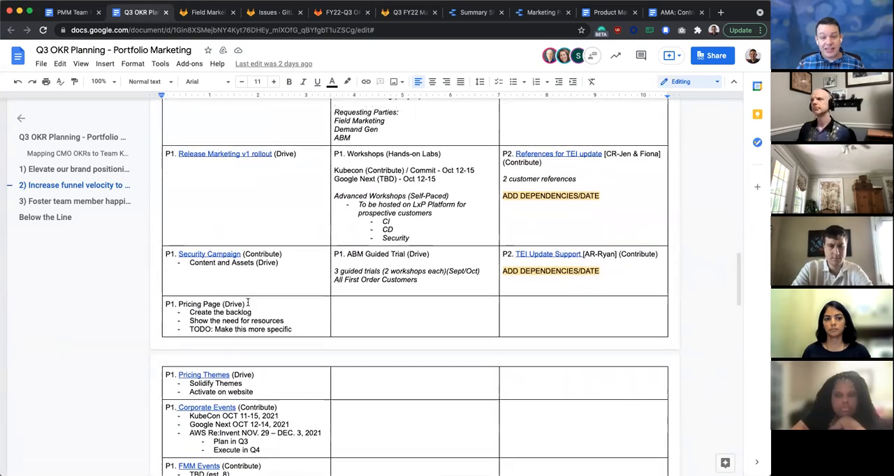
scroll("up", 3)
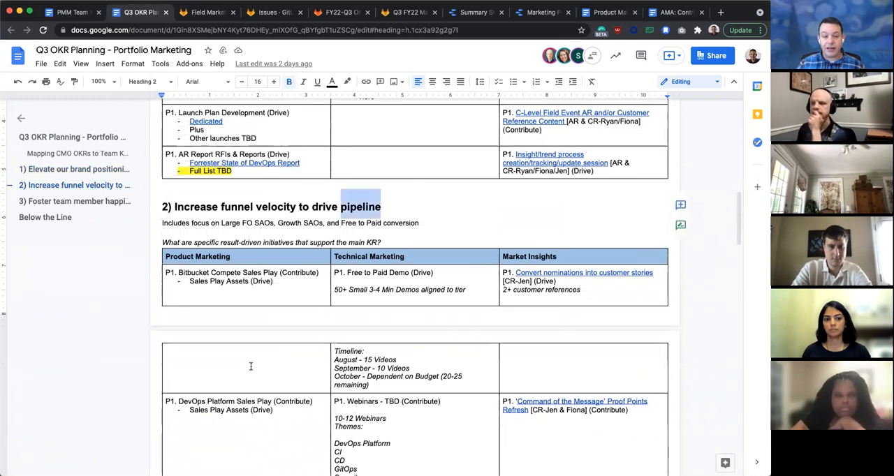
scroll("down", 3)
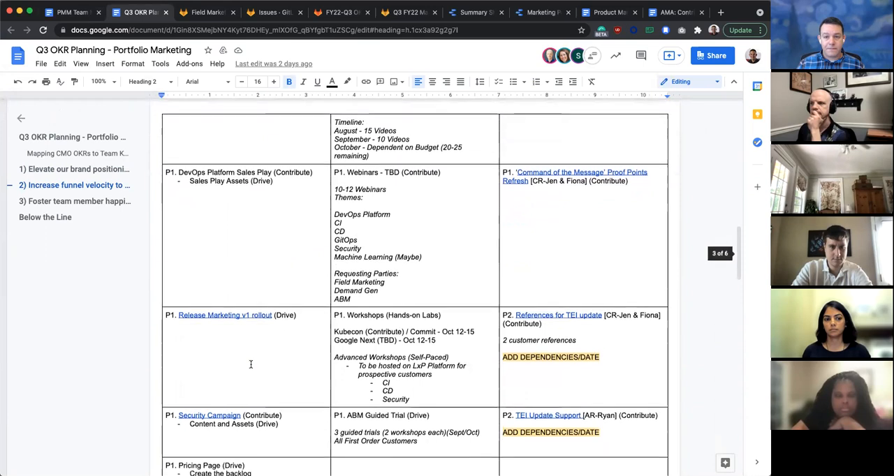
scroll("down", 3)
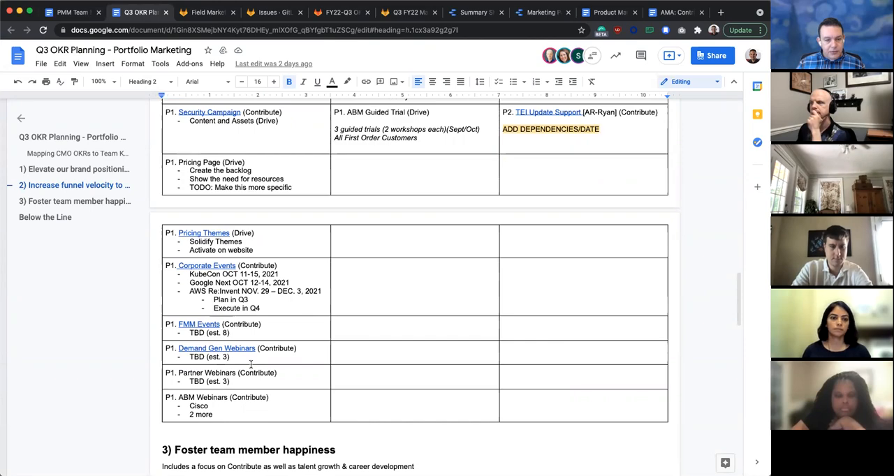
mouse_move(262, 237)
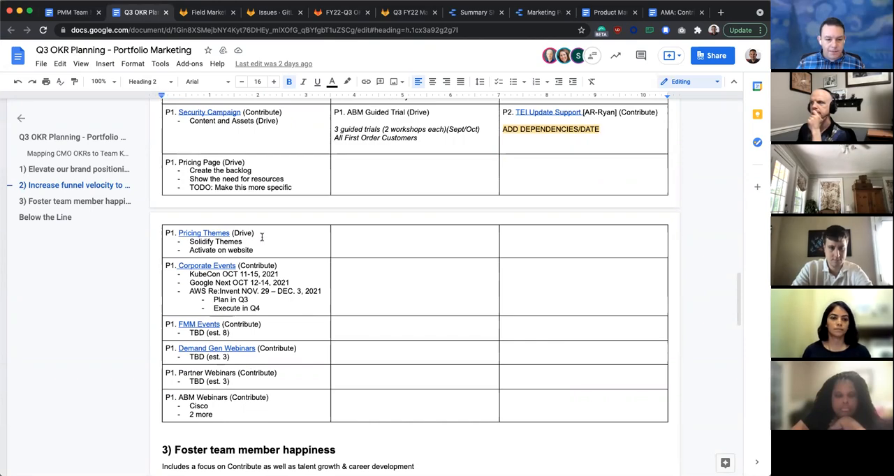
scroll("up", 3)
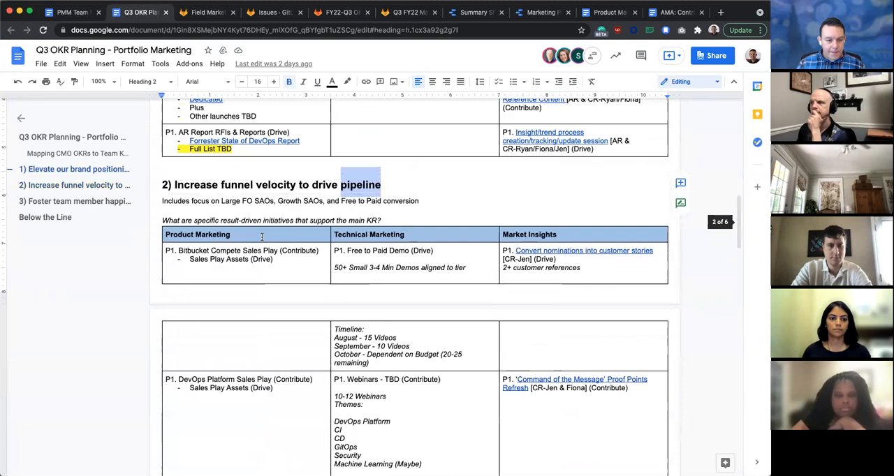
scroll("up", 3)
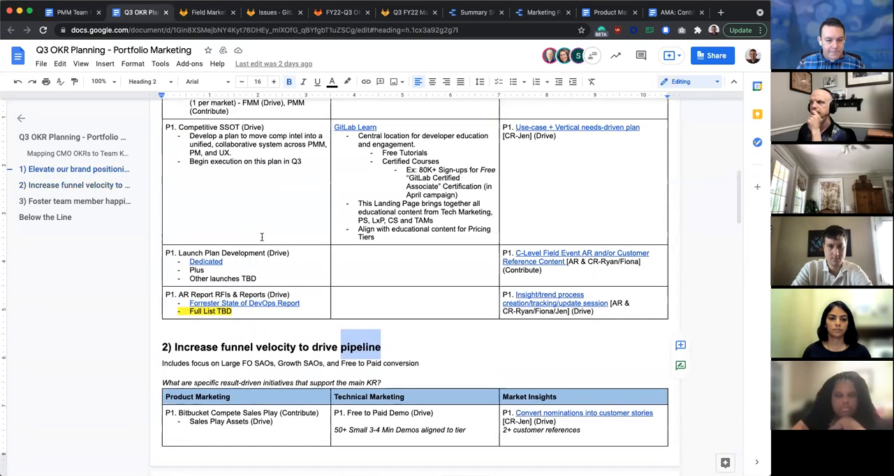
scroll("up", 3)
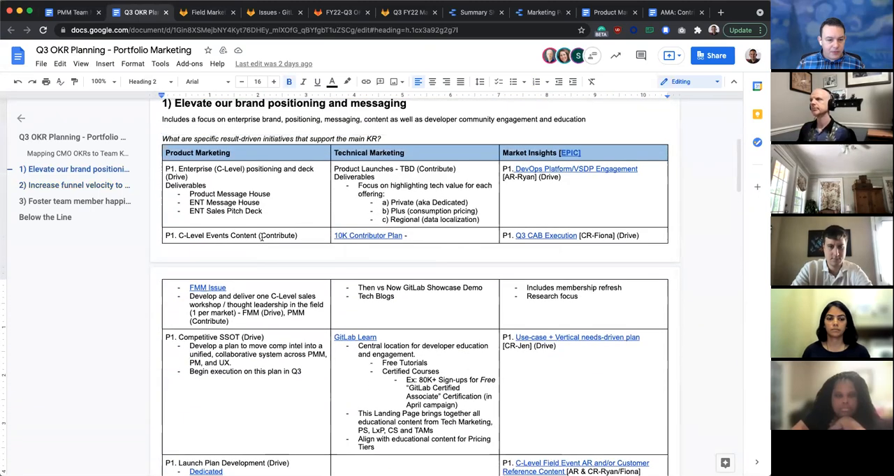
Step: Bring up the Q3 FY22 Marketing Planning Parent Epic with the three CMO objectives
left_click(70, 12)
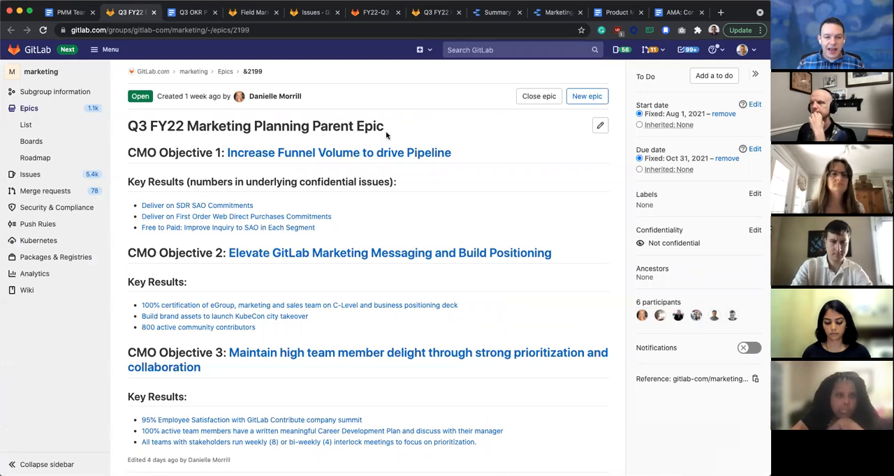
mouse_move(445, 152)
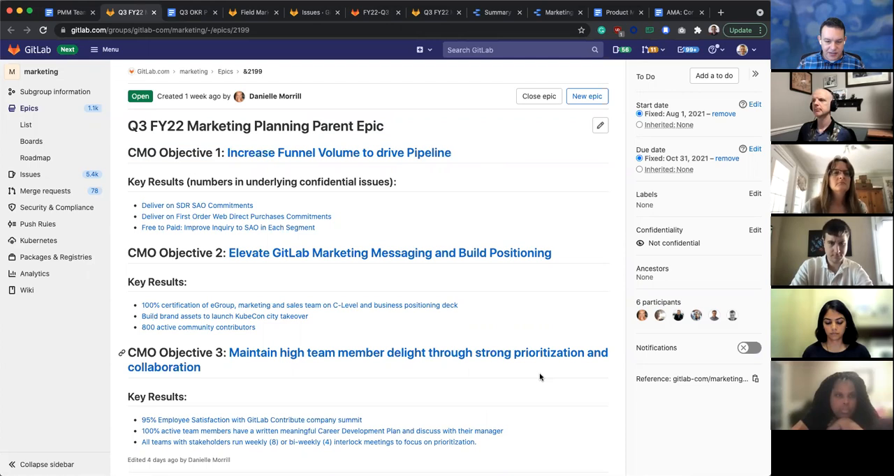
mouse_move(520, 296)
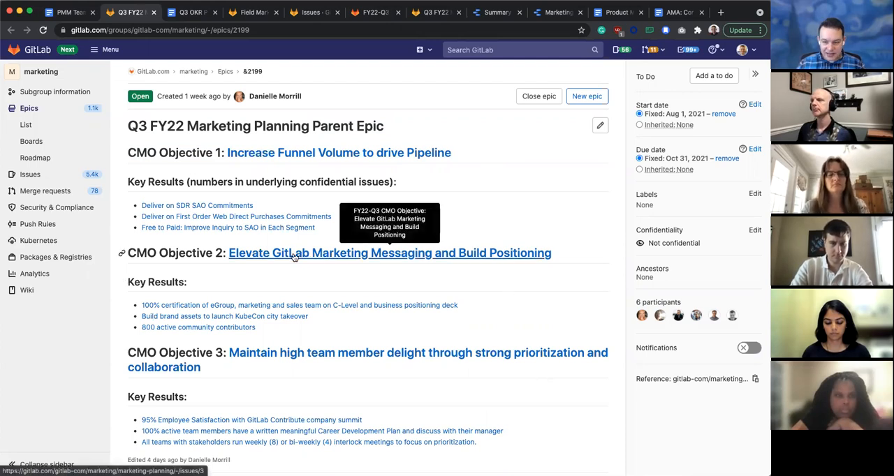
mouse_move(313, 260)
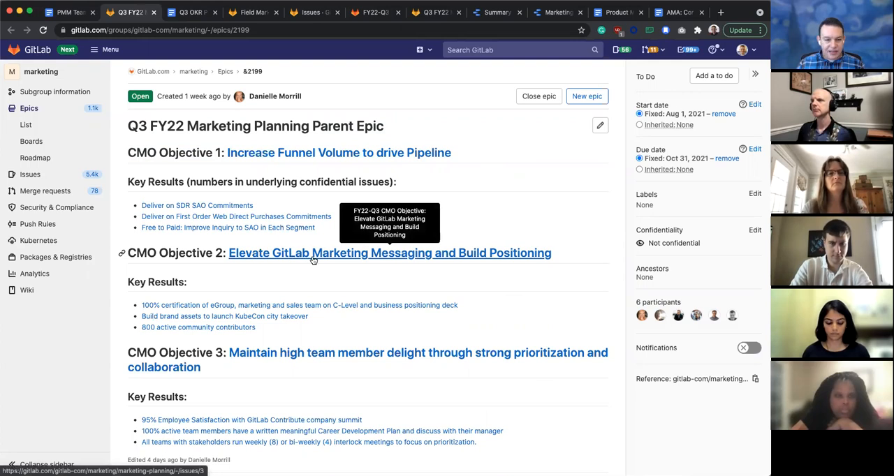
Step: Open the Increase Funnel Volume to drive Pipeline issue and scroll to its KR dependencies
left_click(339, 152)
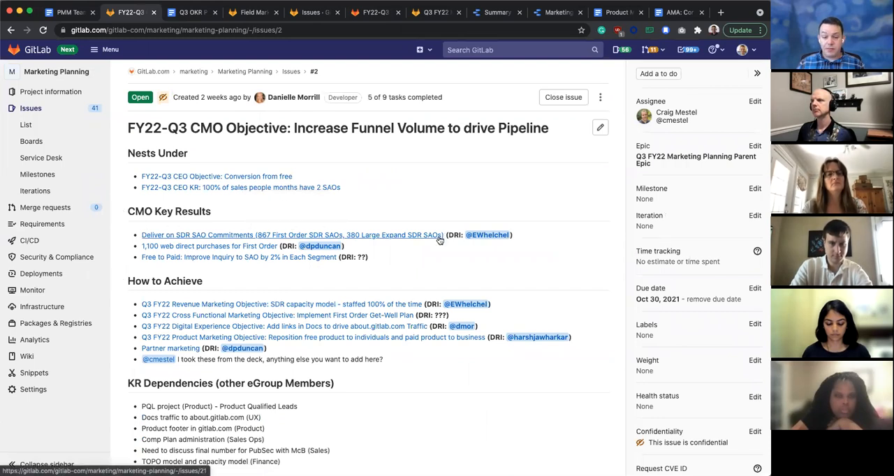
mouse_move(185, 246)
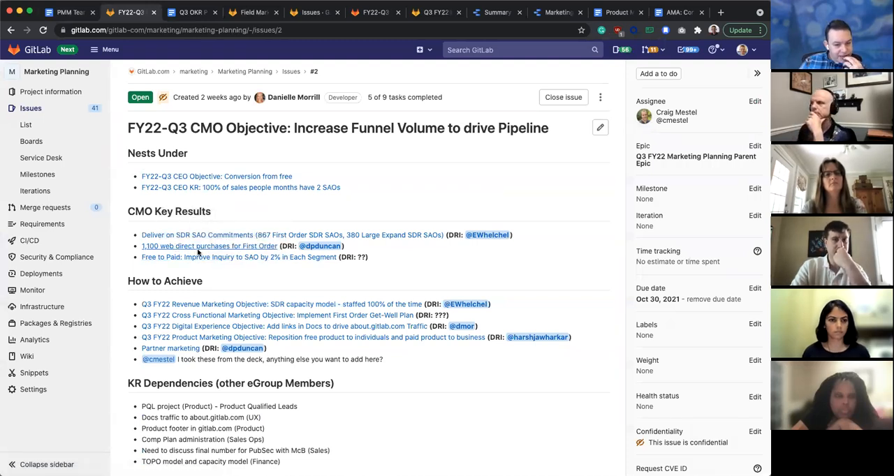
mouse_move(209, 245)
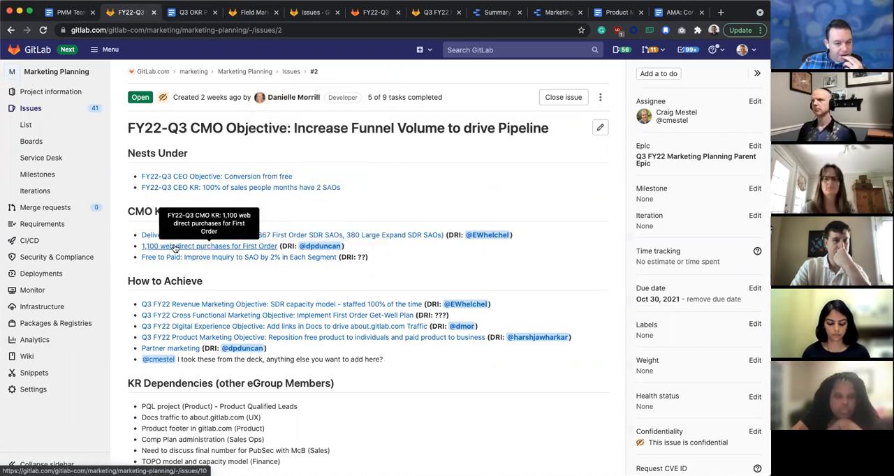
mouse_move(200, 250)
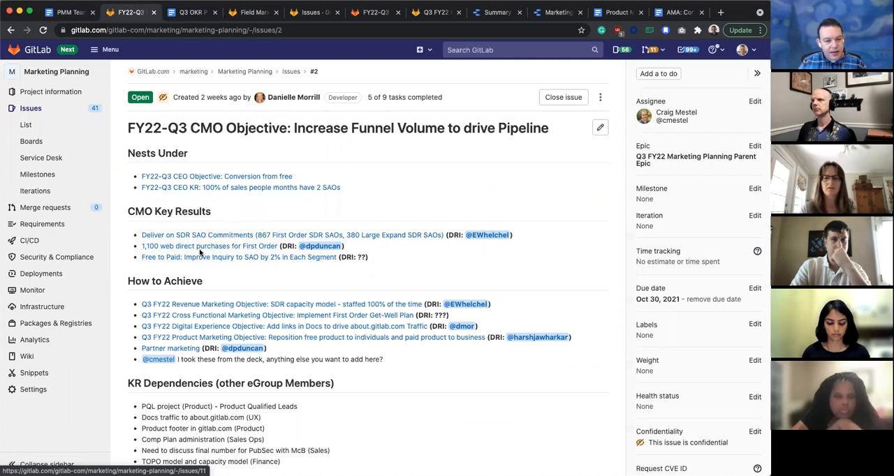
scroll("down", 3)
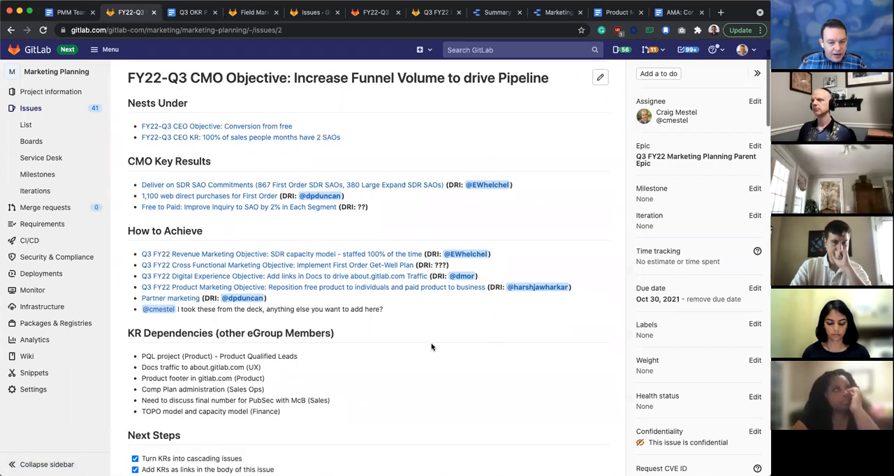
scroll("down", 3)
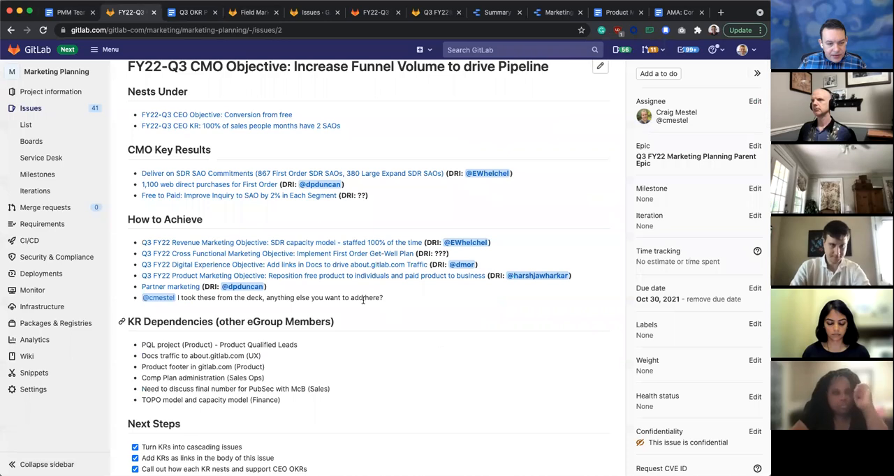
mouse_move(285, 275)
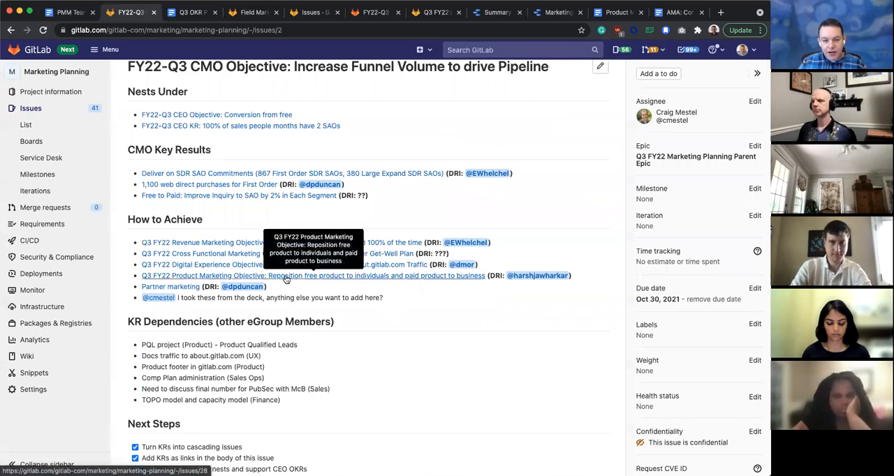
mouse_move(414, 280)
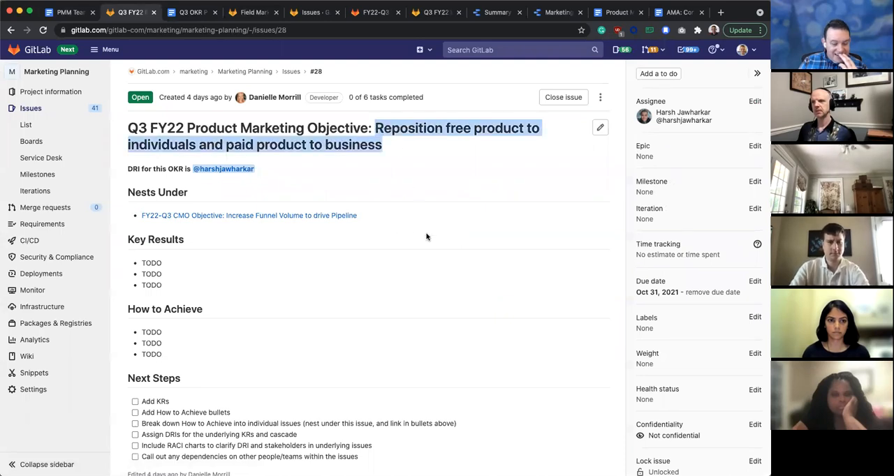
scroll("down", 3)
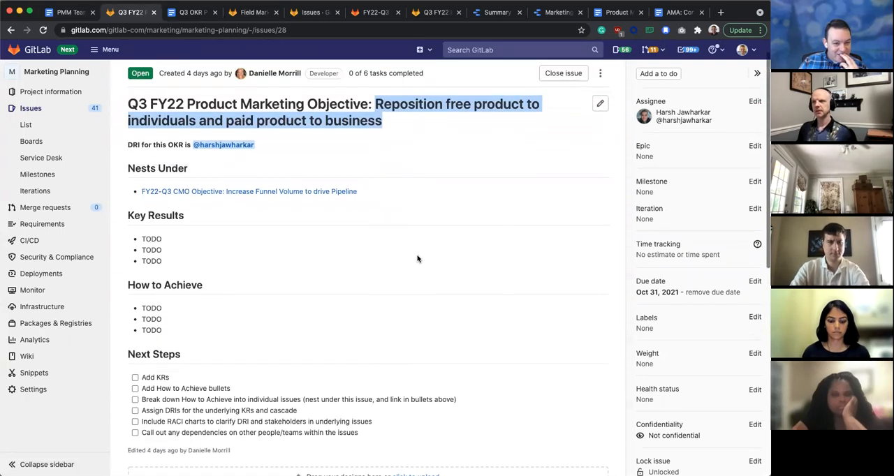
scroll("up", 3)
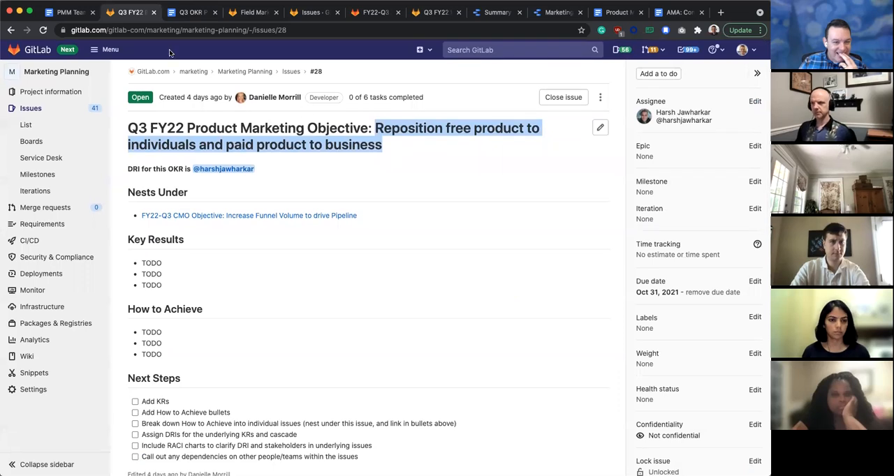
left_click(185, 12)
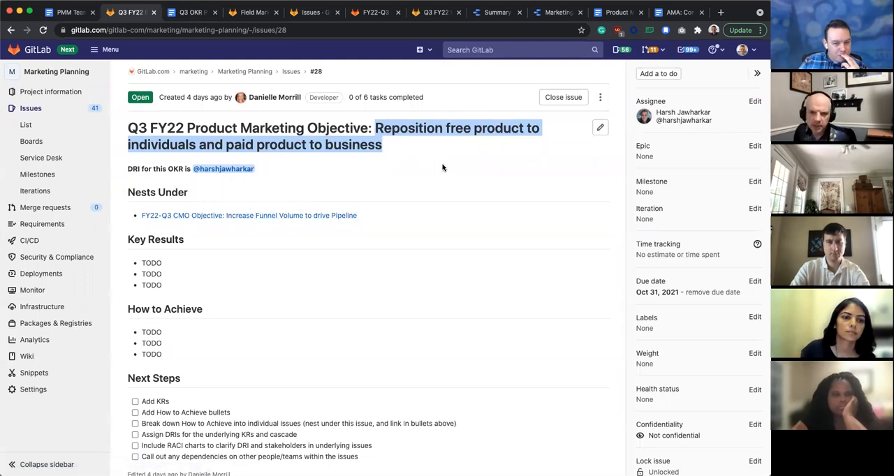
scroll("down", 3)
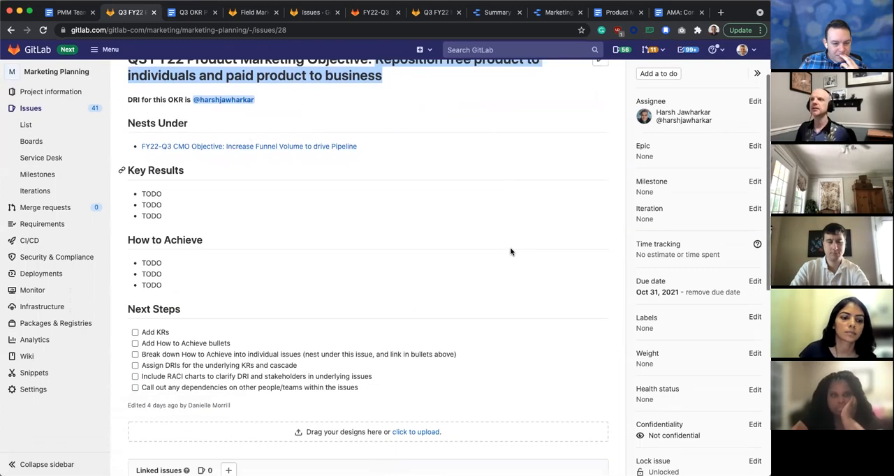
scroll("up", 3)
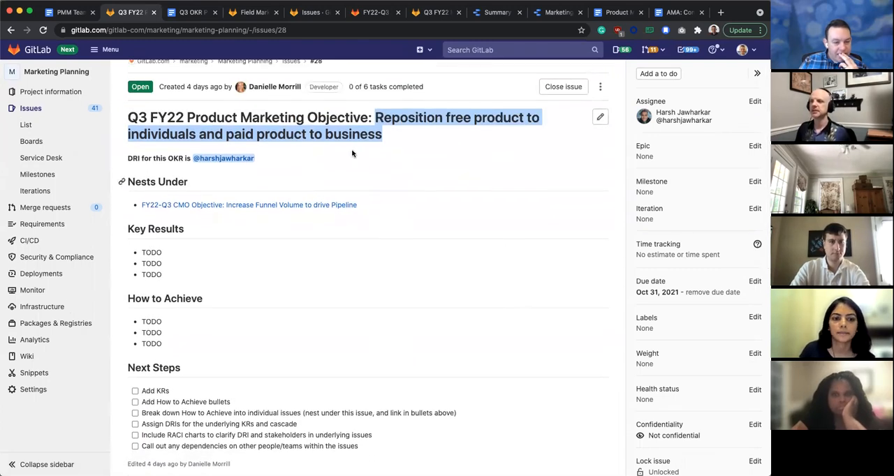
mouse_move(471, 241)
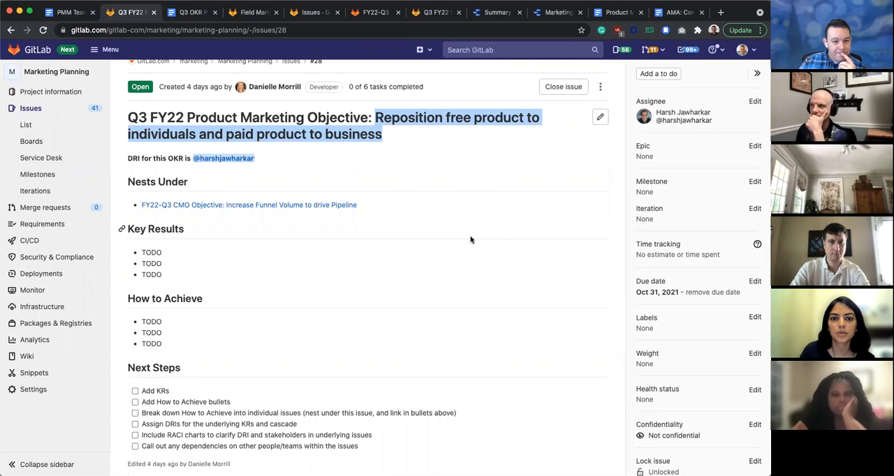
mouse_move(454, 240)
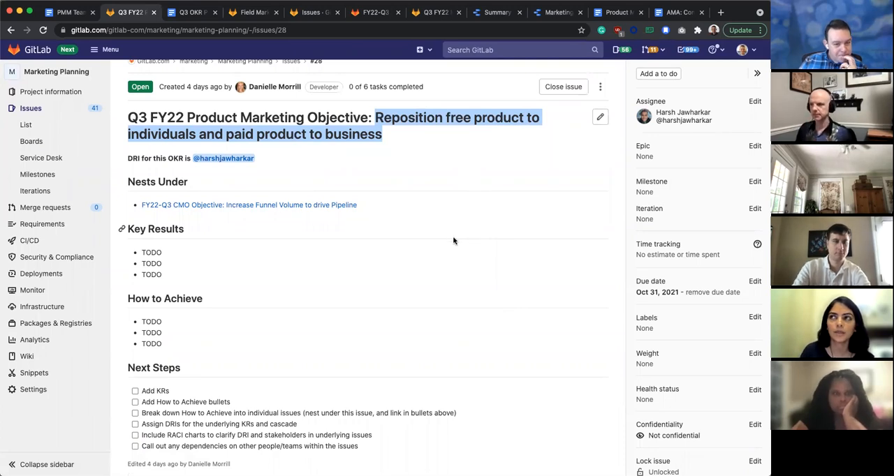
mouse_move(407, 171)
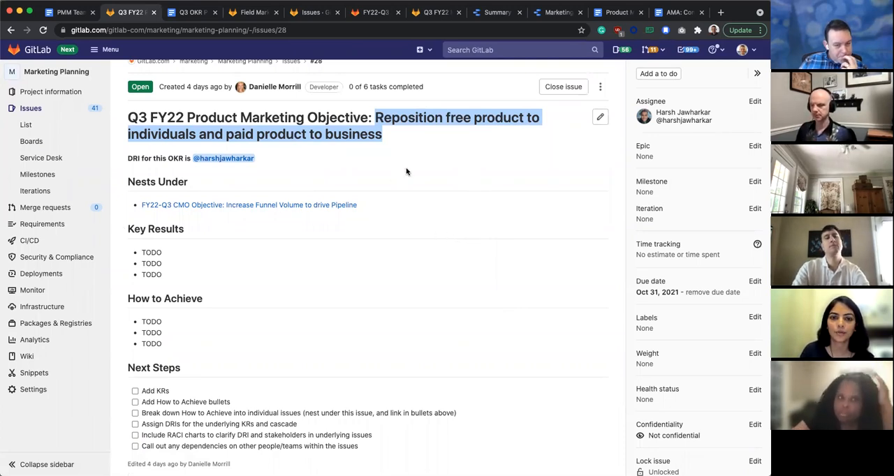
mouse_move(407, 142)
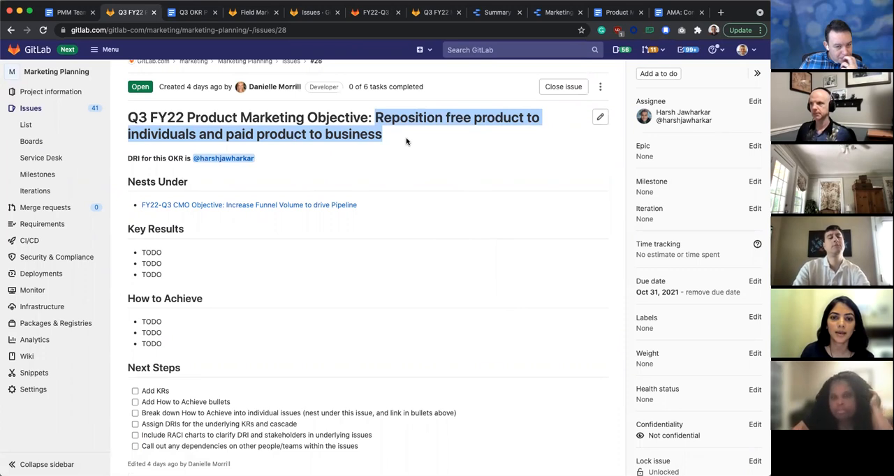
mouse_move(414, 138)
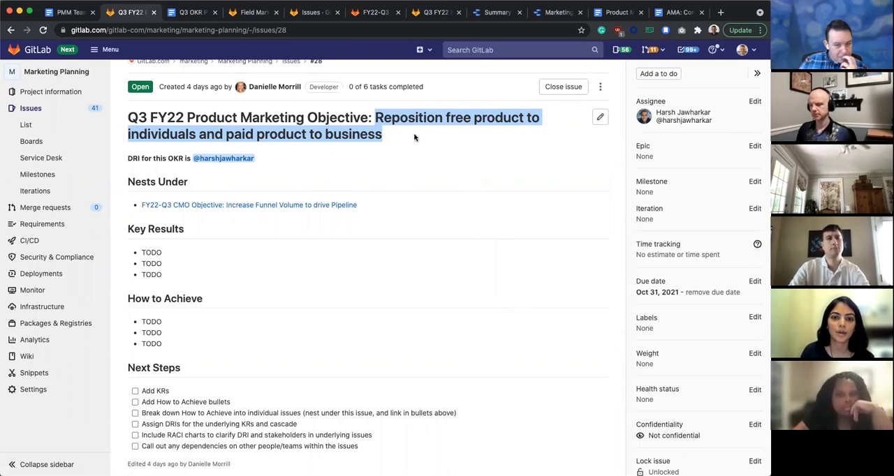
mouse_move(442, 136)
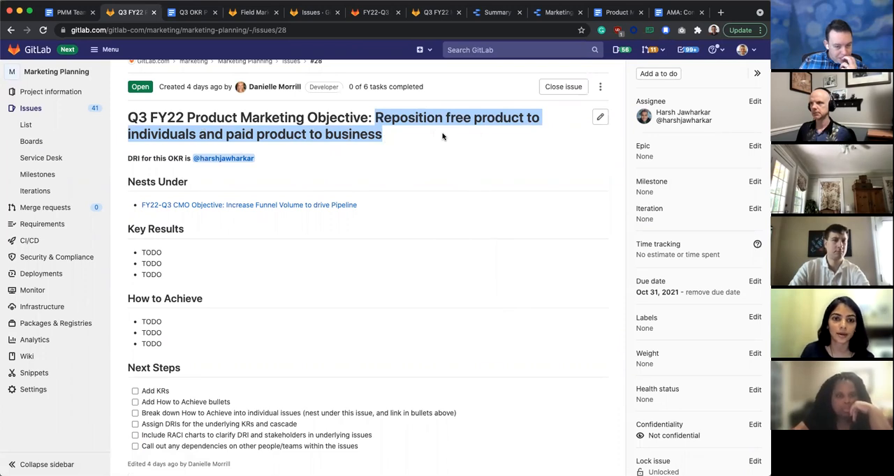
scroll("down", 3)
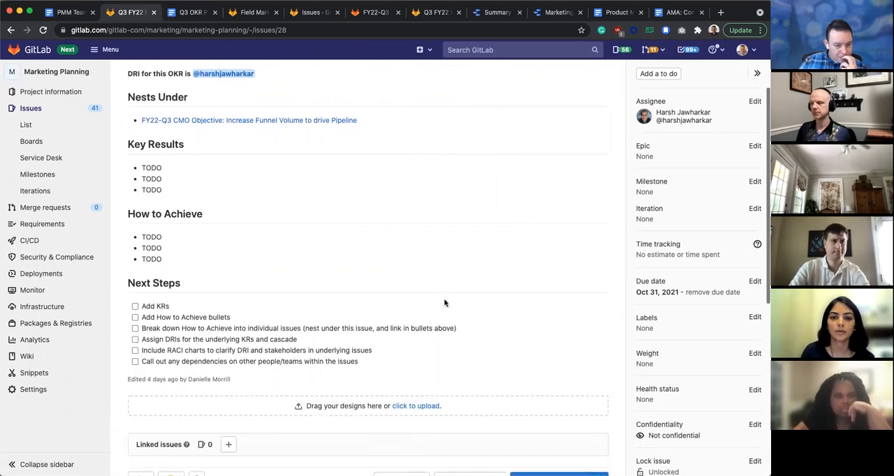
scroll("down", 3)
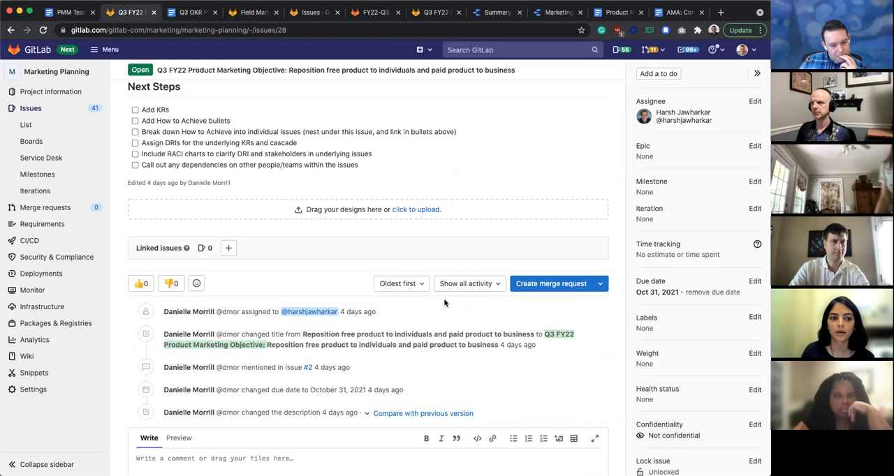
scroll("up", 3)
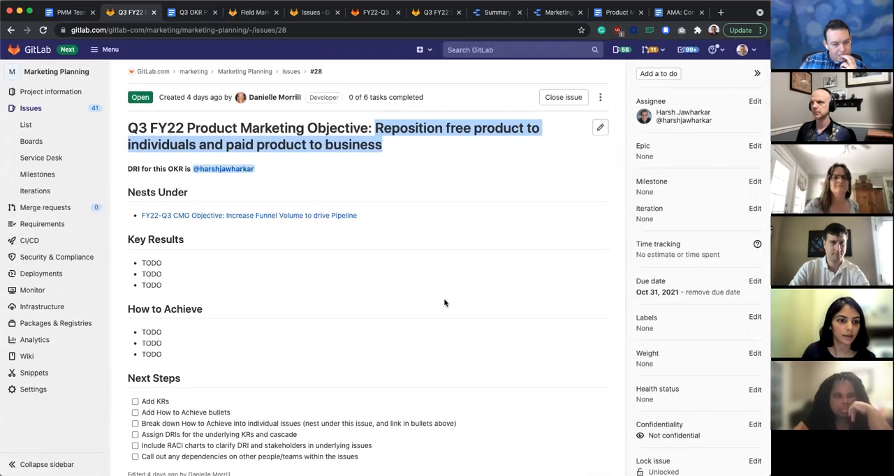
mouse_move(368, 177)
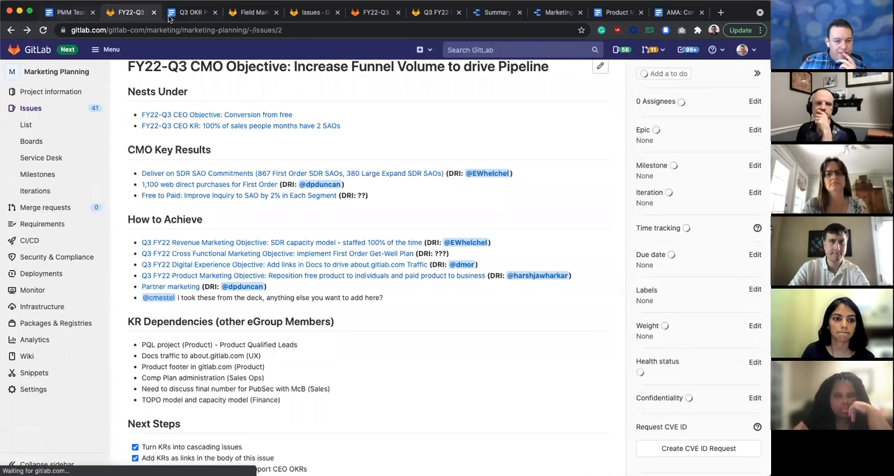
left_click(188, 12)
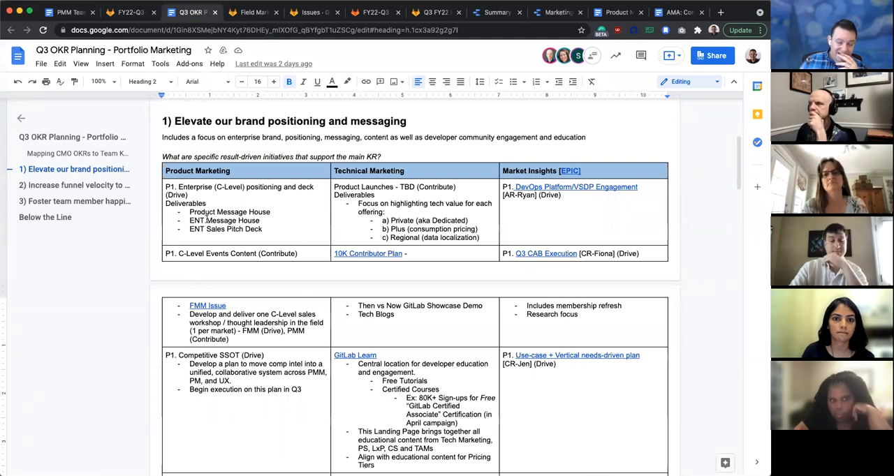
left_click(129, 12)
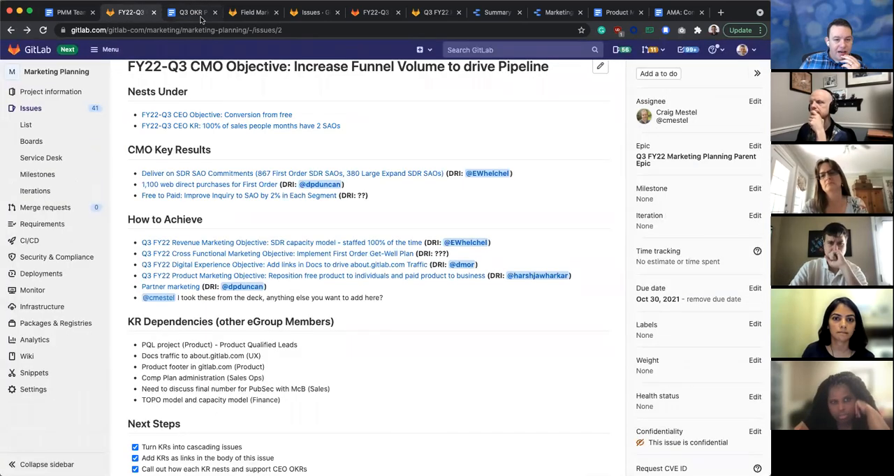
left_click(189, 12)
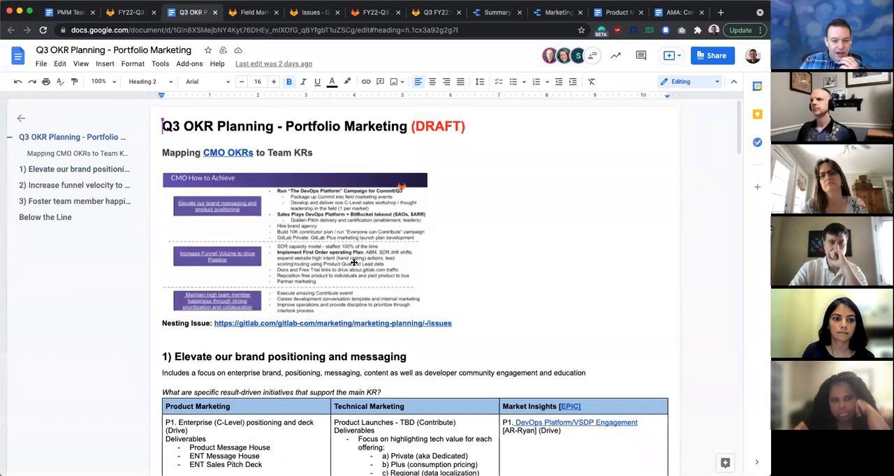
scroll("down", 3)
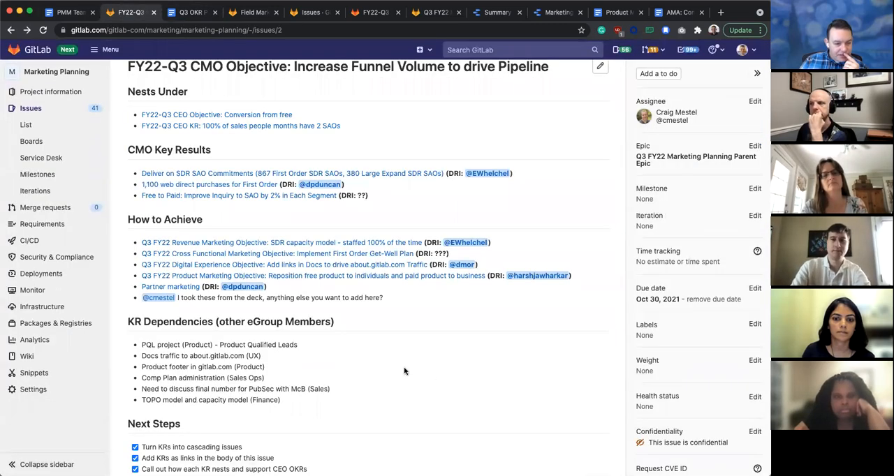
scroll("up", 3)
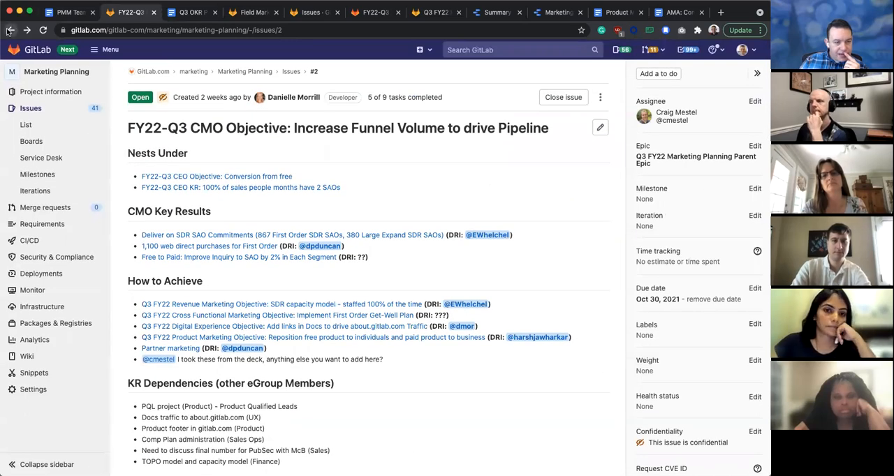
Step: Go back to the parent epic and open the Elevate GitLab Marketing Messaging objective issue
left_click(695, 155)
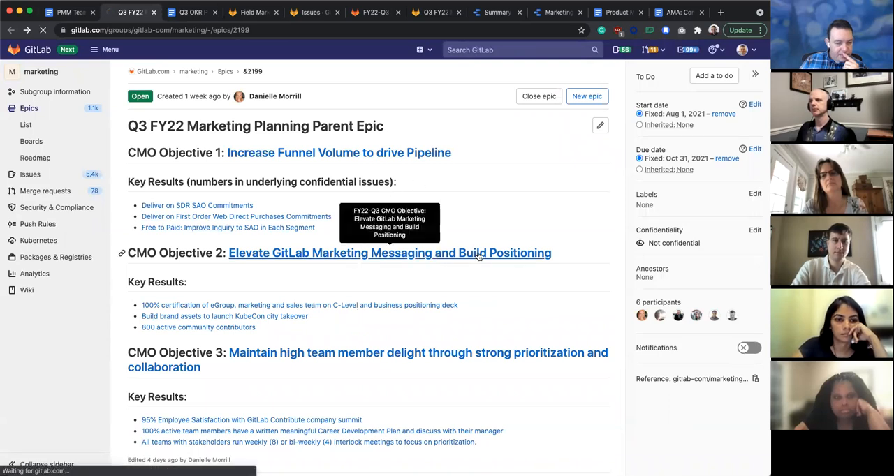
left_click(389, 253)
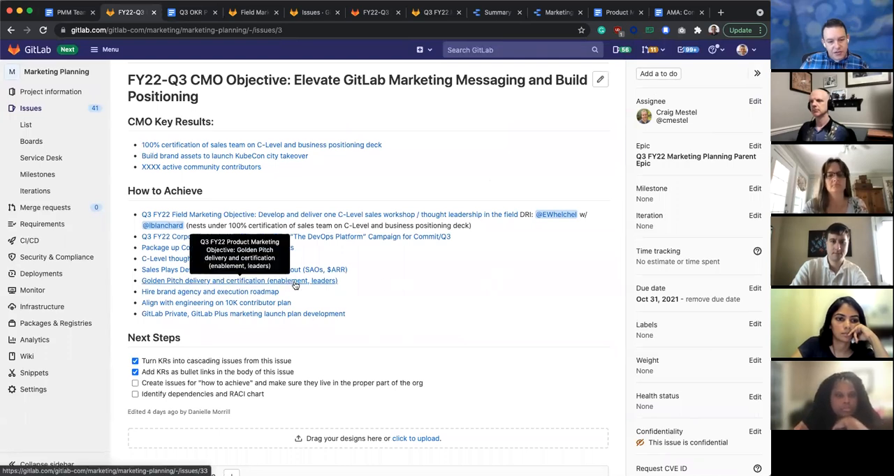
left_click(239, 281)
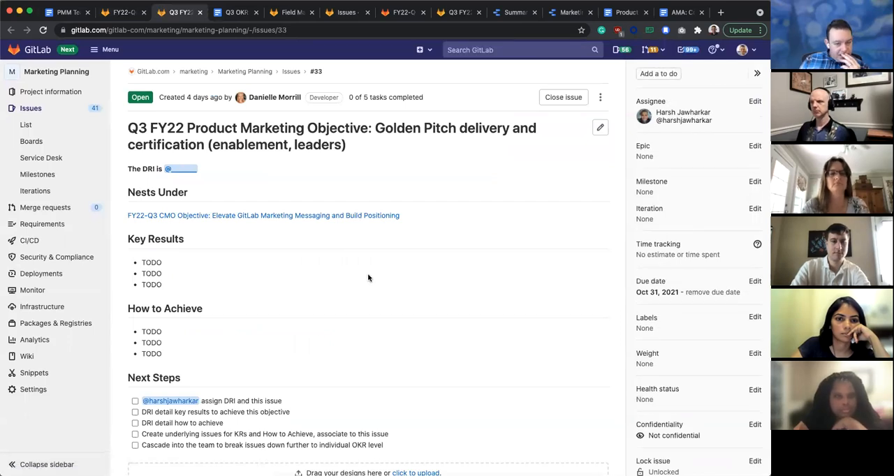
mouse_move(388, 273)
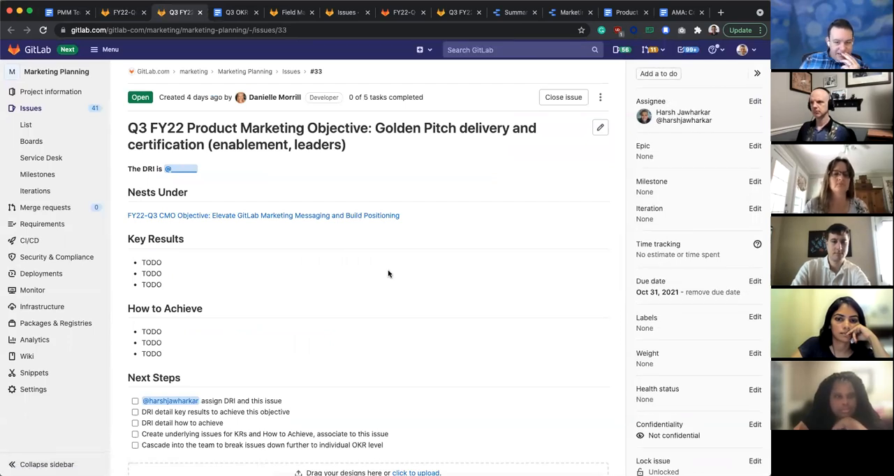
mouse_move(377, 126)
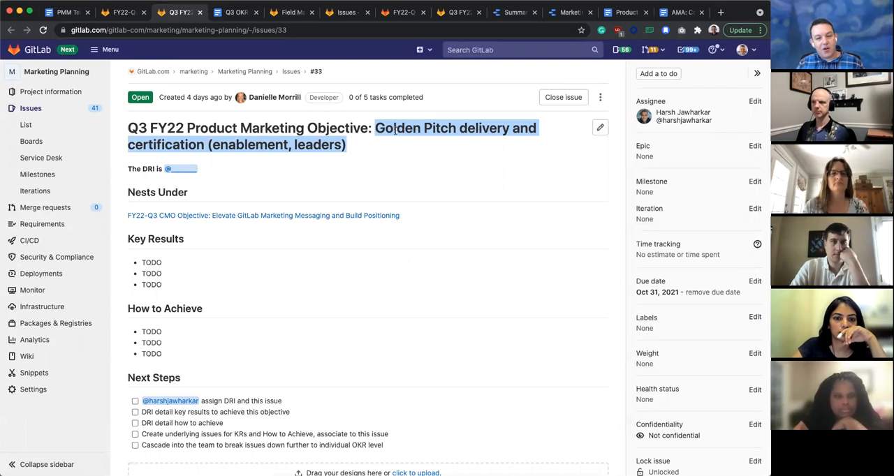
mouse_move(419, 143)
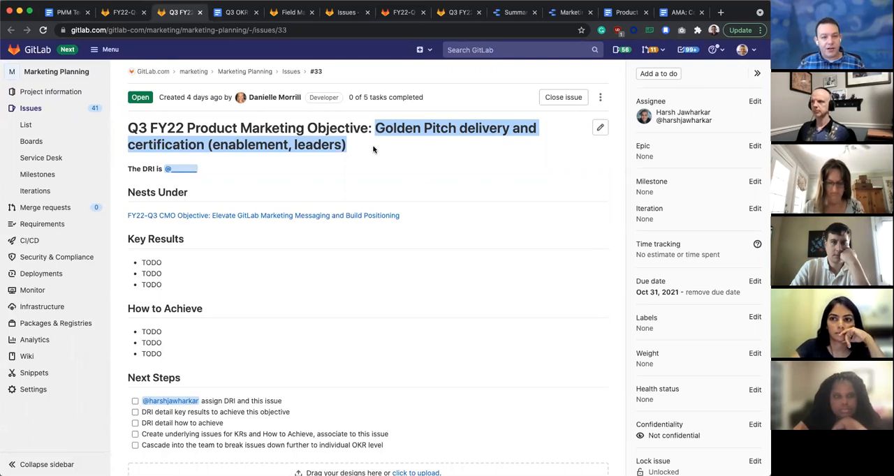
mouse_move(357, 157)
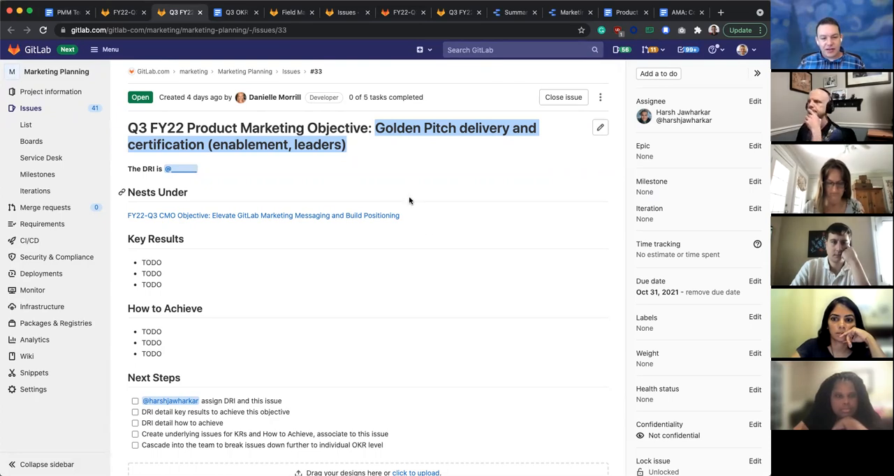
mouse_move(332, 105)
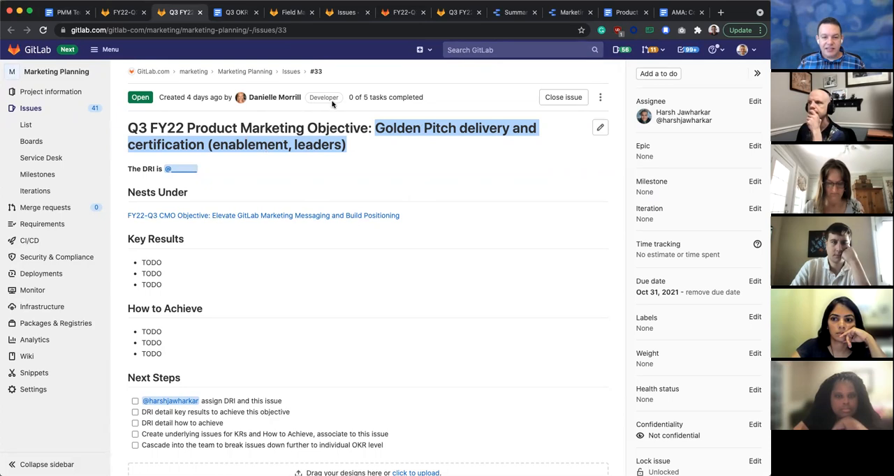
mouse_move(478, 146)
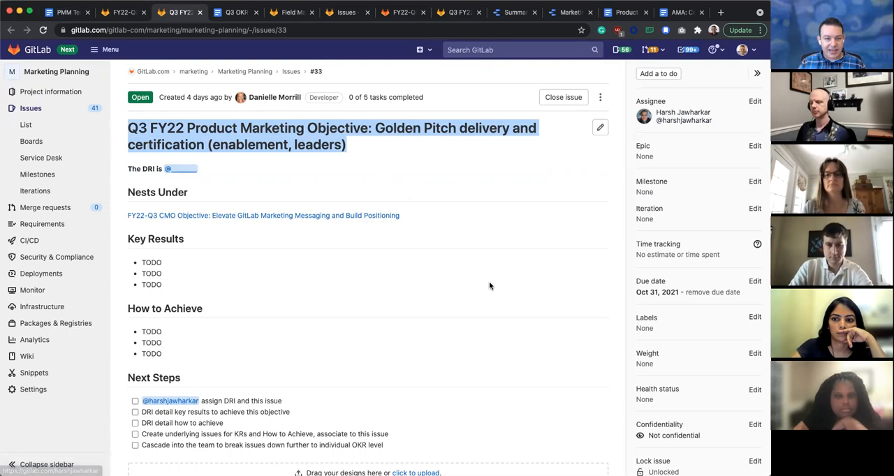
mouse_move(210, 130)
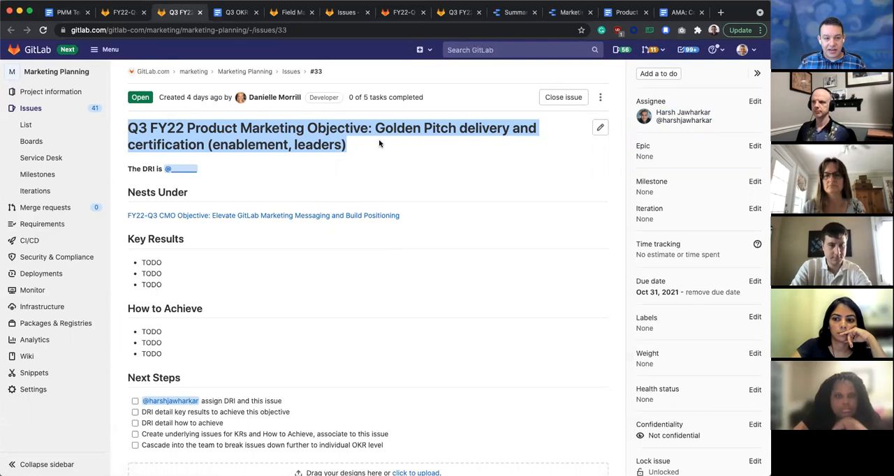
mouse_move(119, 12)
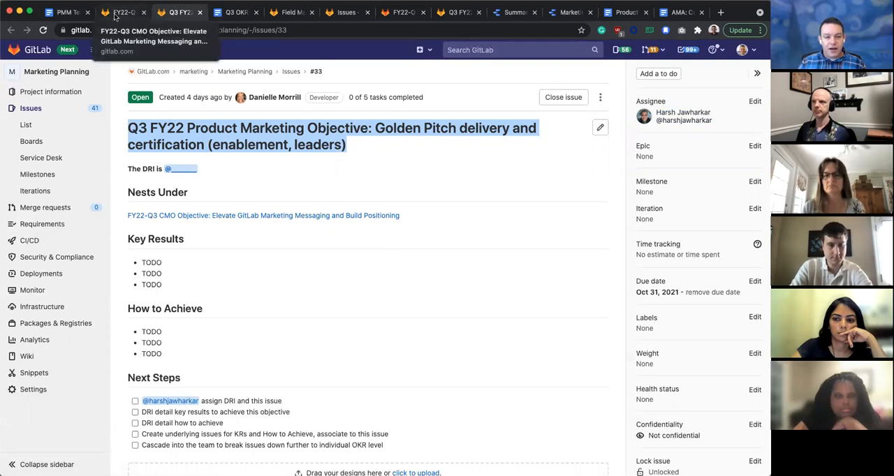
left_click(237, 12)
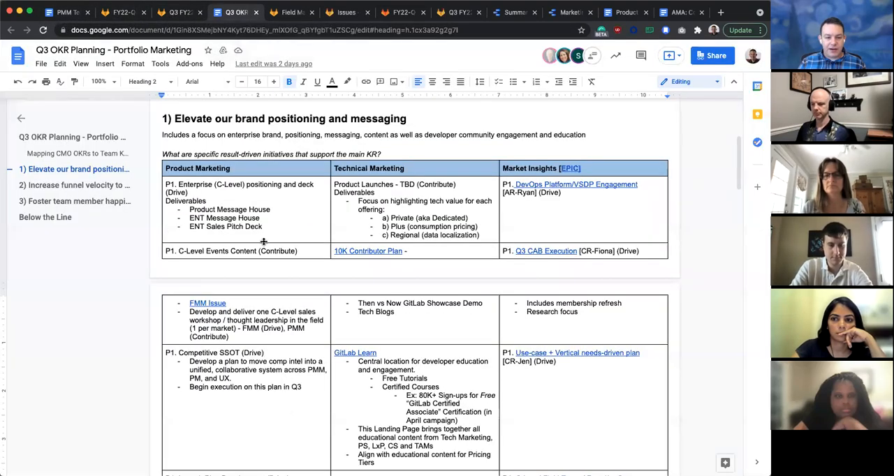
left_click(176, 11)
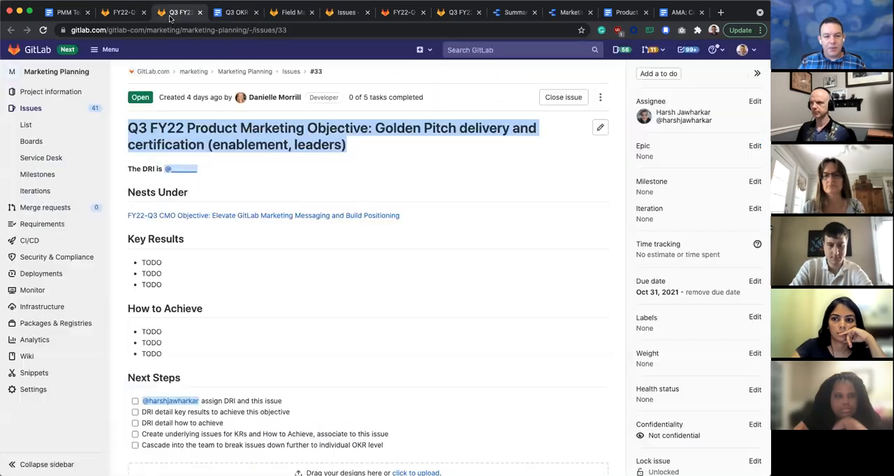
mouse_move(326, 191)
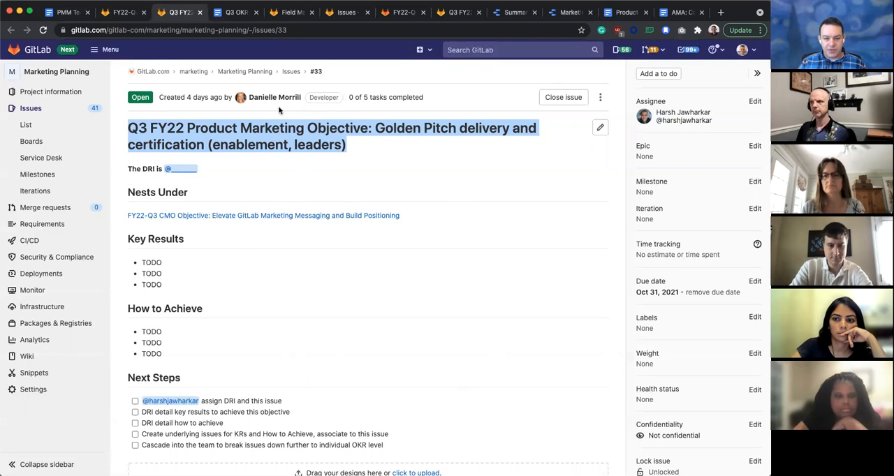
mouse_move(244, 71)
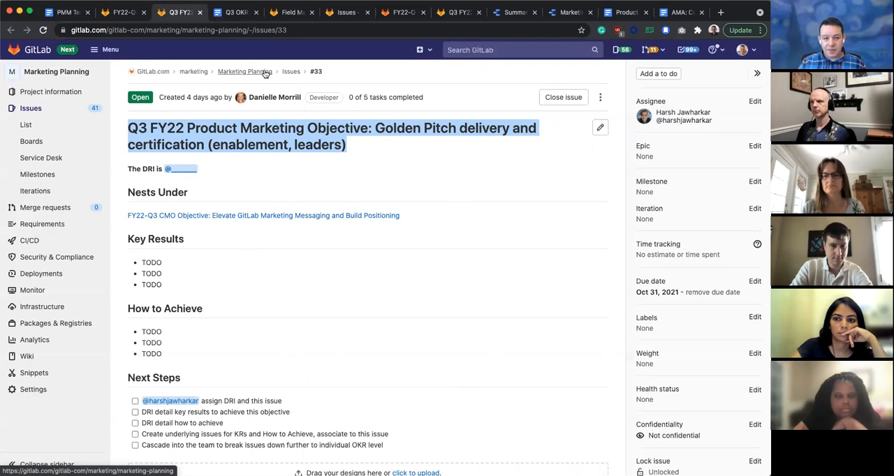
mouse_move(428, 256)
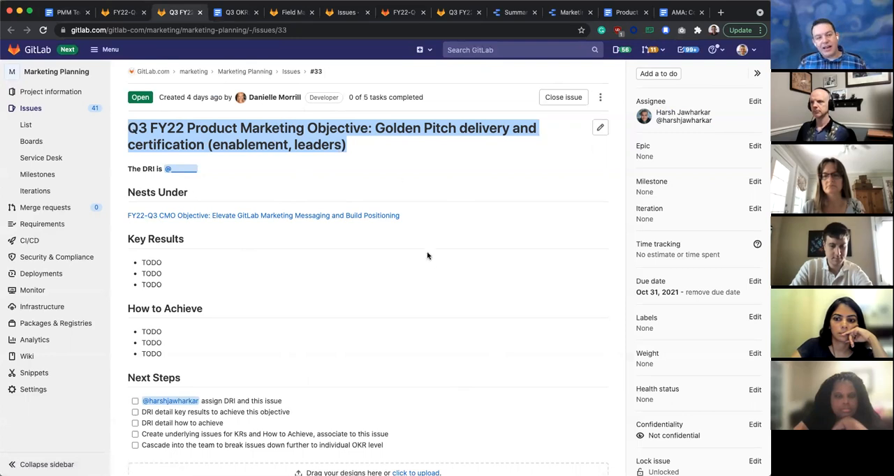
mouse_move(451, 307)
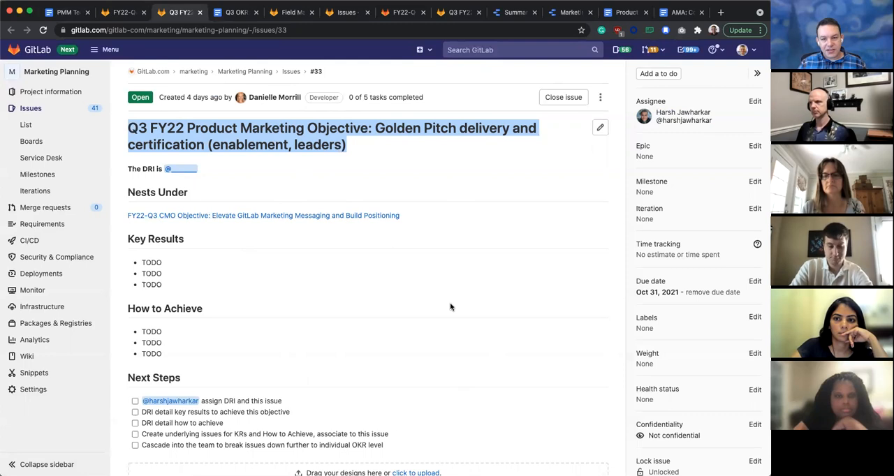
mouse_move(456, 309)
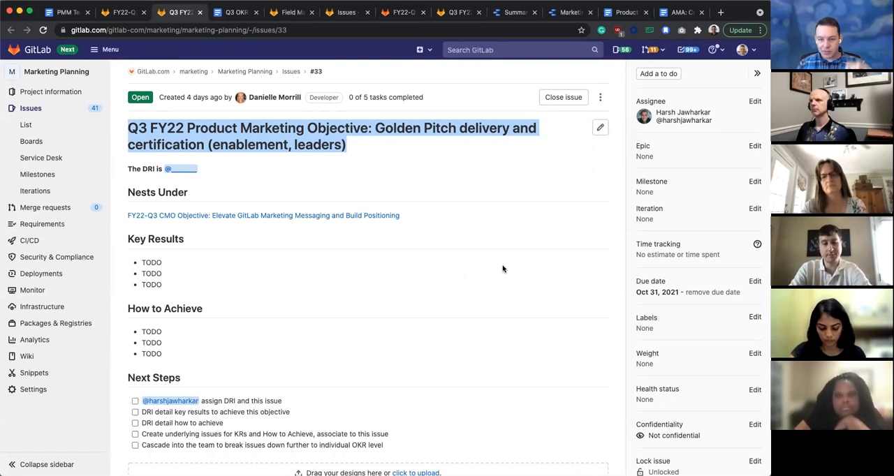
mouse_move(492, 297)
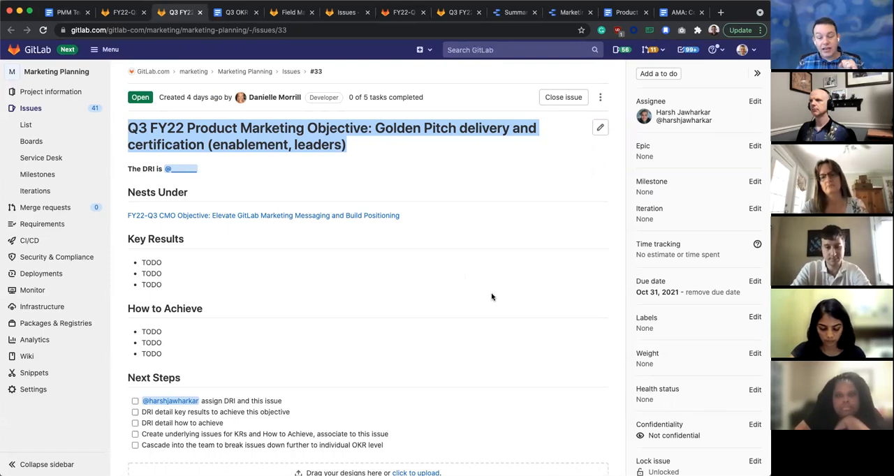
mouse_move(682, 116)
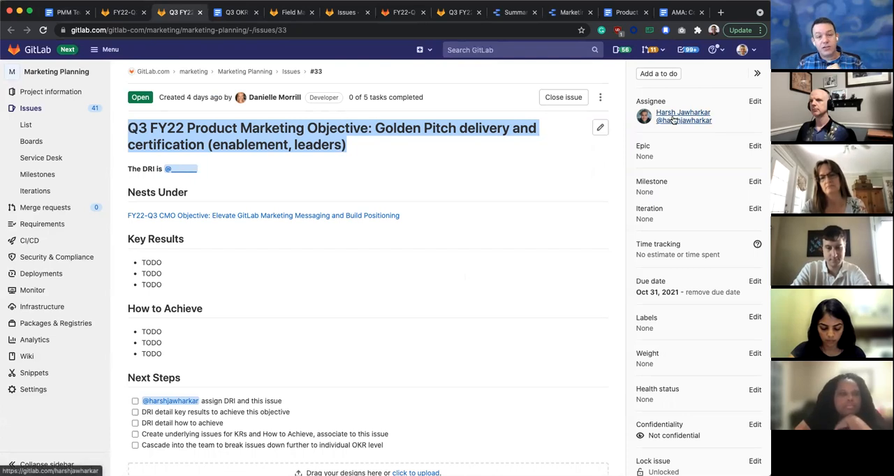
mouse_move(419, 258)
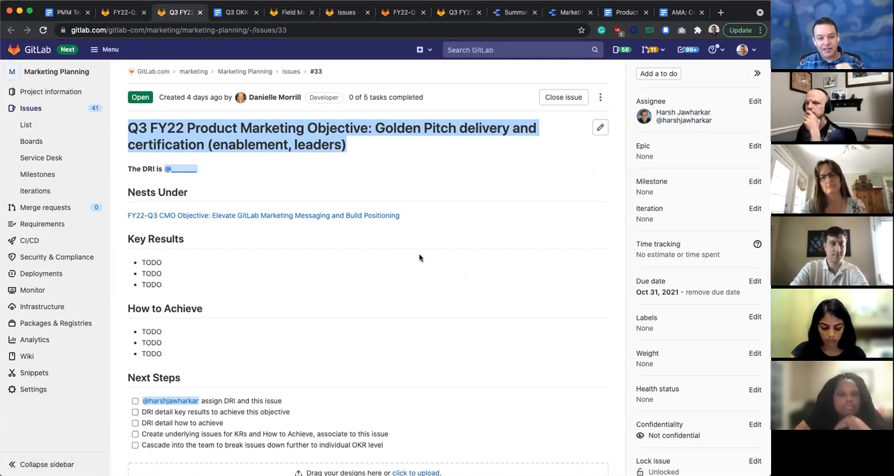
mouse_move(363, 260)
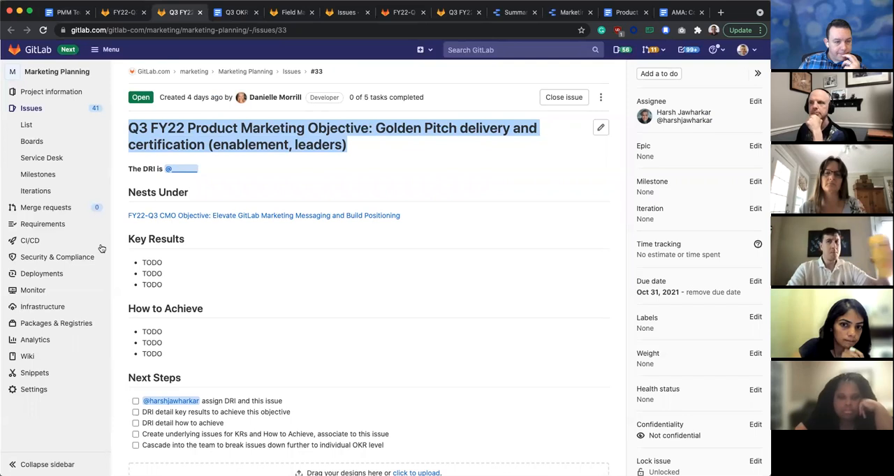
Step: Pass through the PMM Team Meeting notes to the Product Marketing KPI Candidates doc
left_click(66, 12)
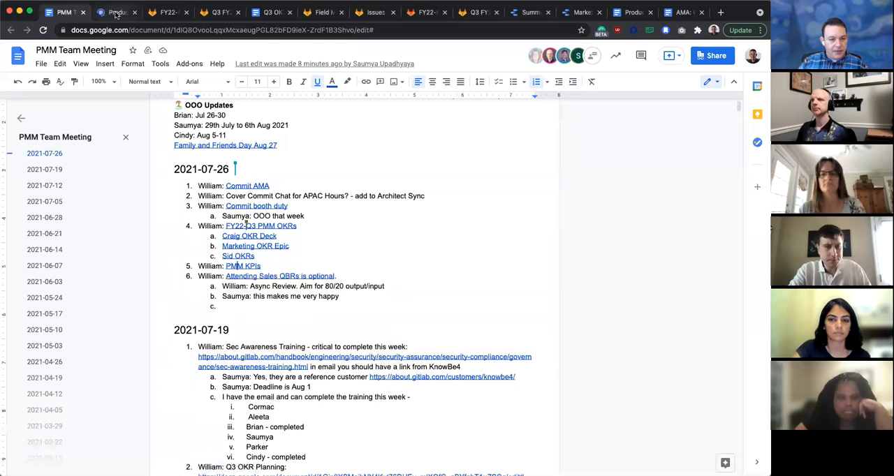
left_click(116, 12)
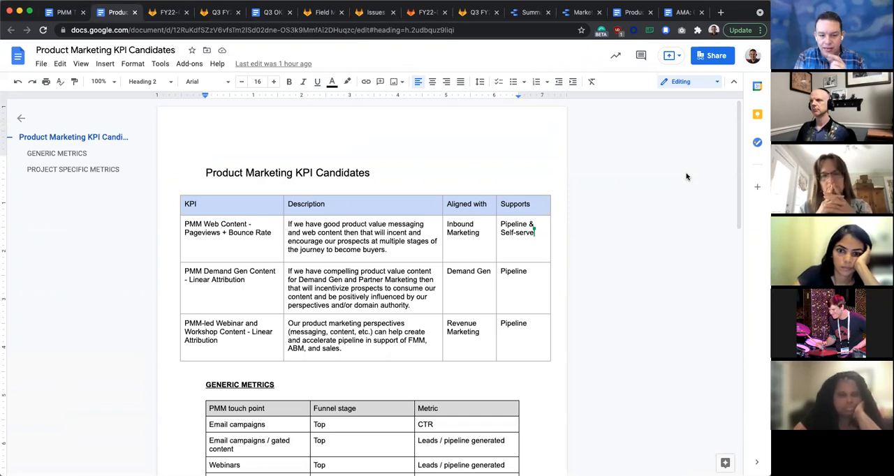
mouse_move(229, 236)
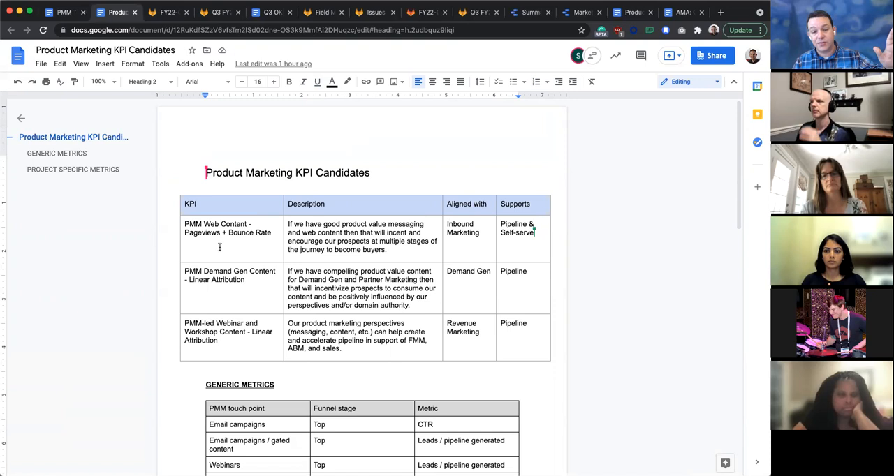
mouse_move(451, 356)
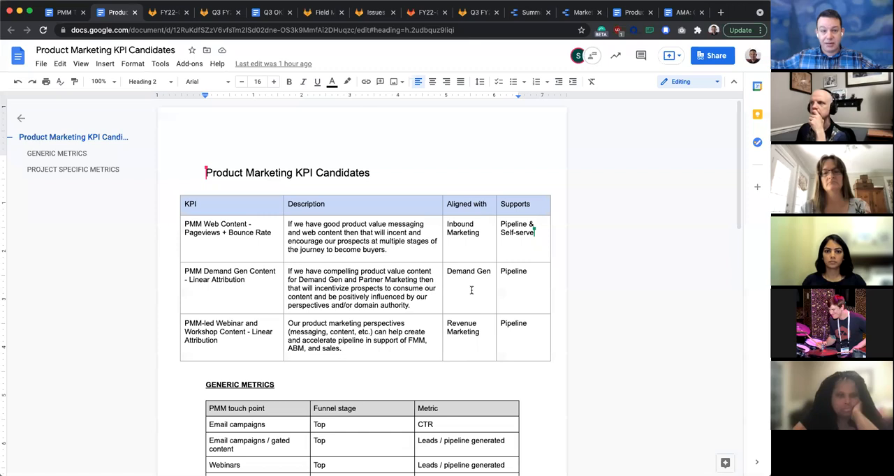
mouse_move(457, 233)
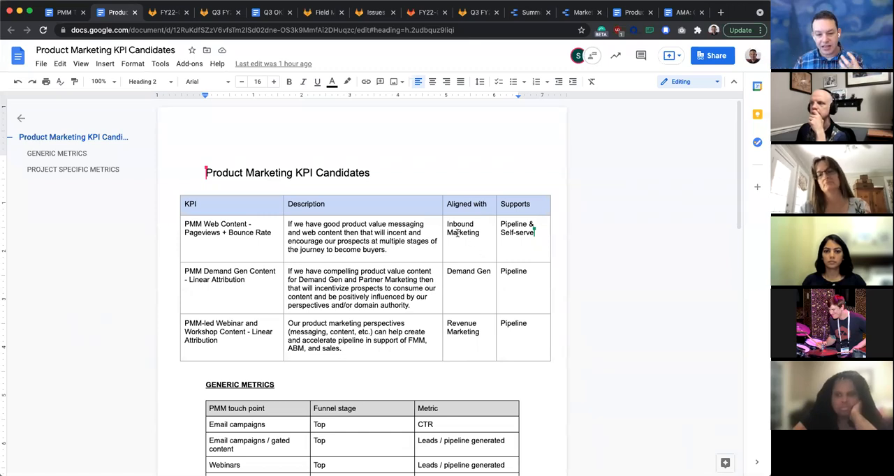
left_click(468, 271)
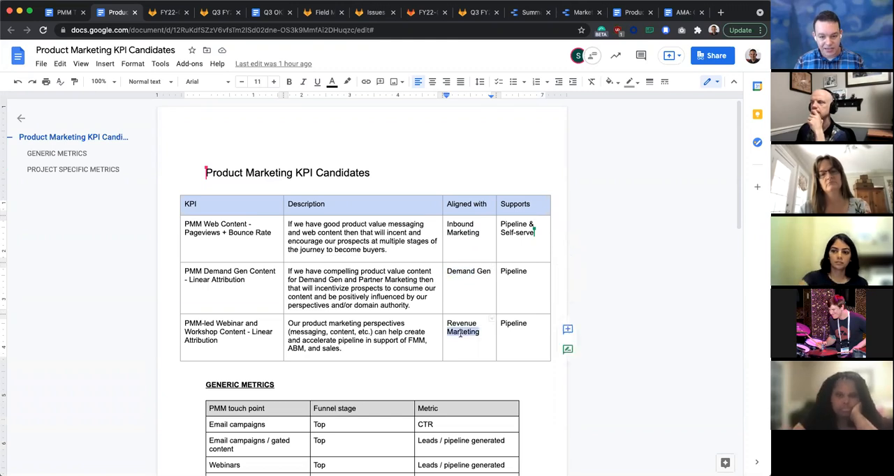
mouse_move(281, 237)
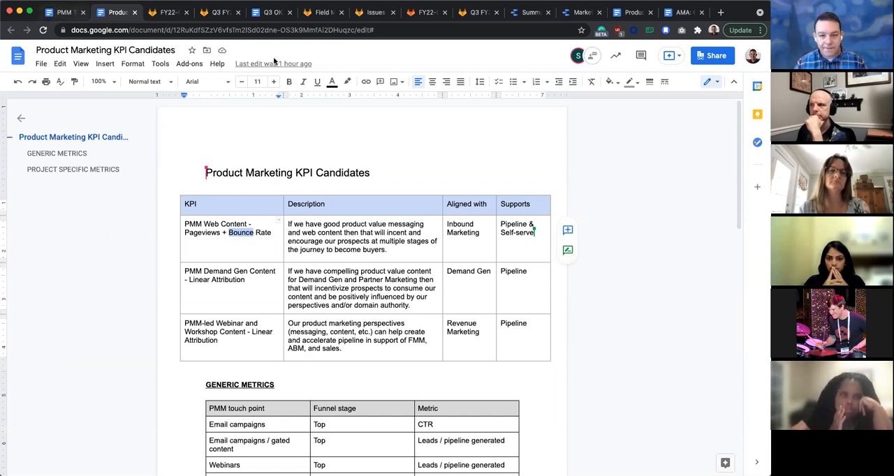
mouse_move(531, 13)
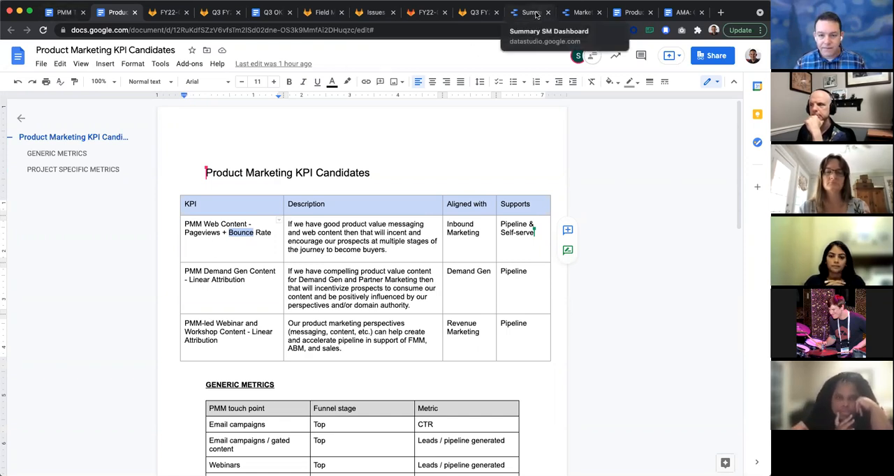
Step: Switch to the Summary SM Dashboard tab listing strategic marketing metrics dated 2020/07/22
left_click(530, 12)
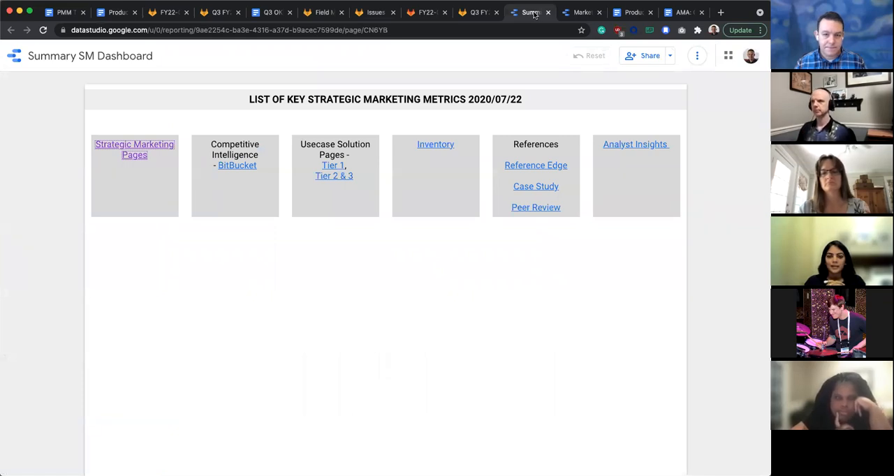
mouse_move(529, 12)
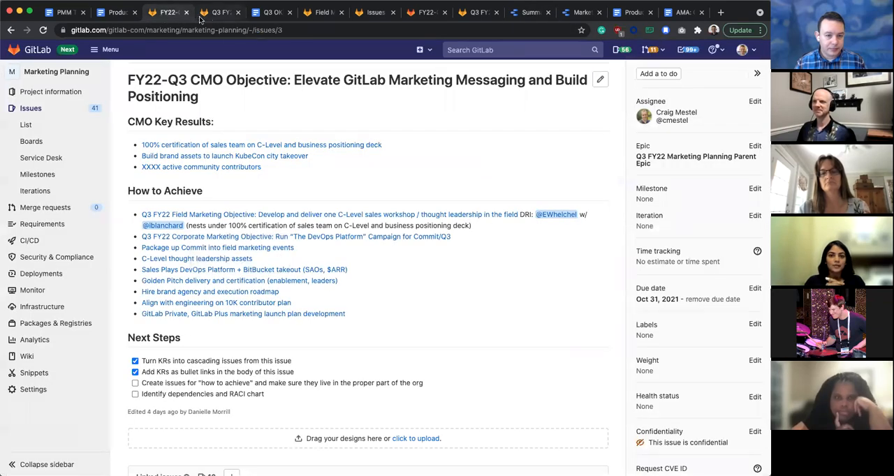
left_click(116, 11)
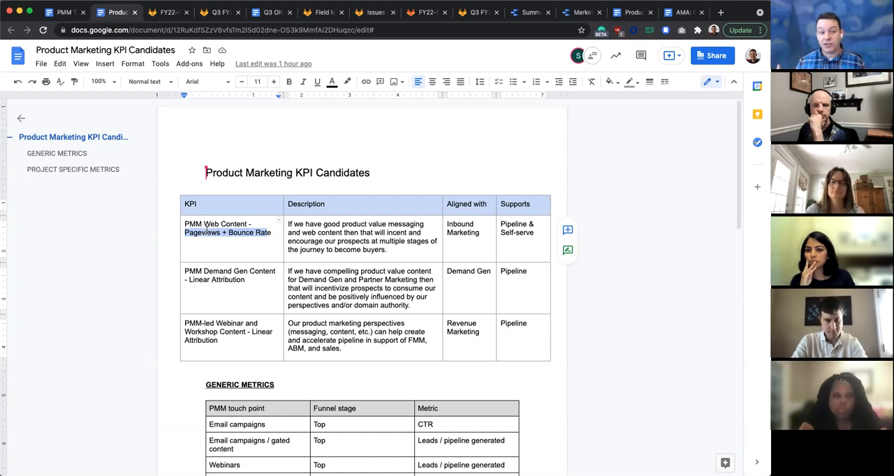
mouse_move(254, 310)
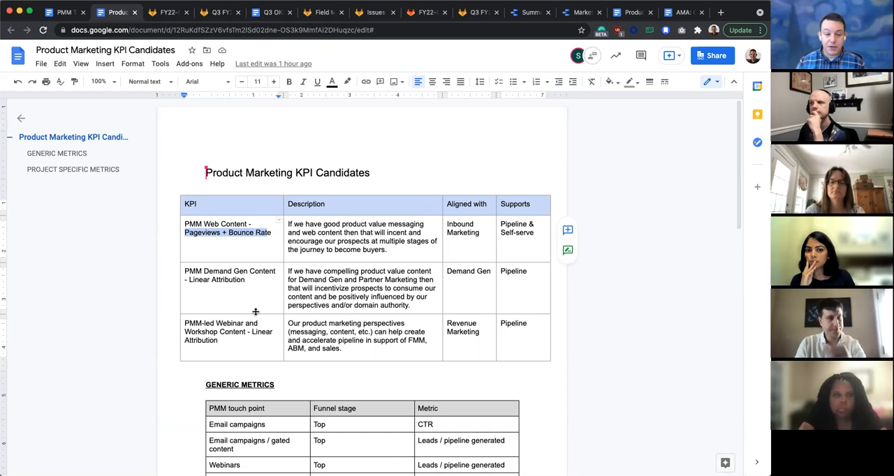
mouse_move(602, 137)
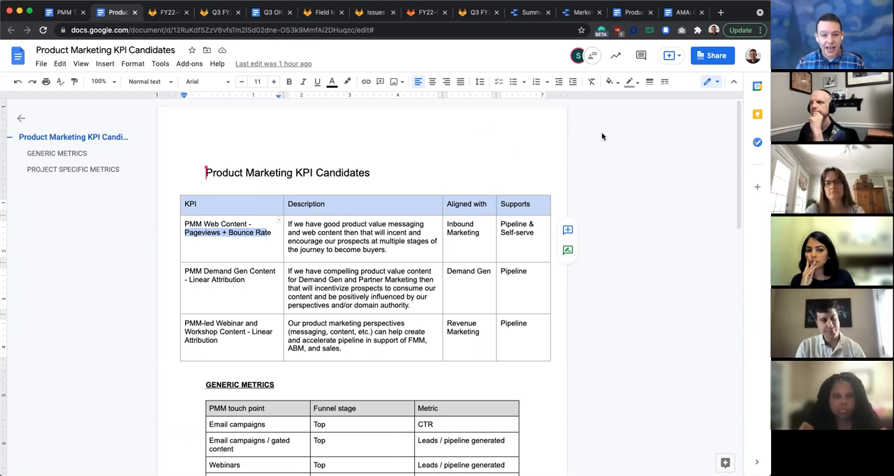
mouse_move(264, 323)
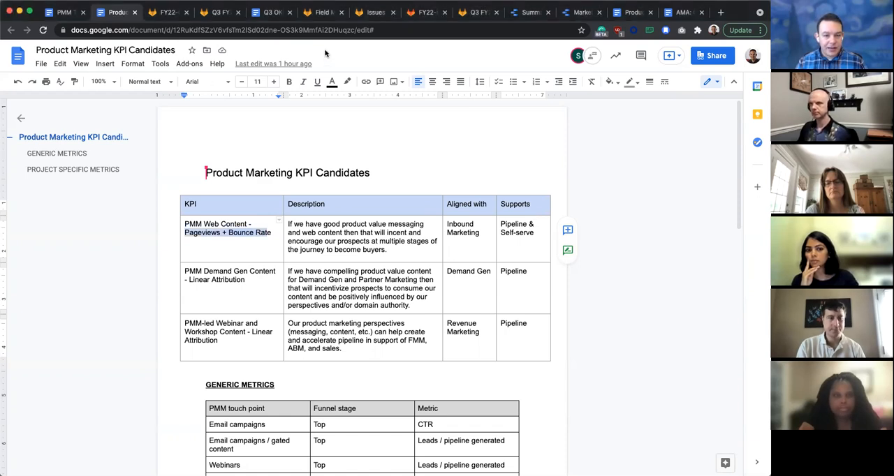
mouse_move(325, 54)
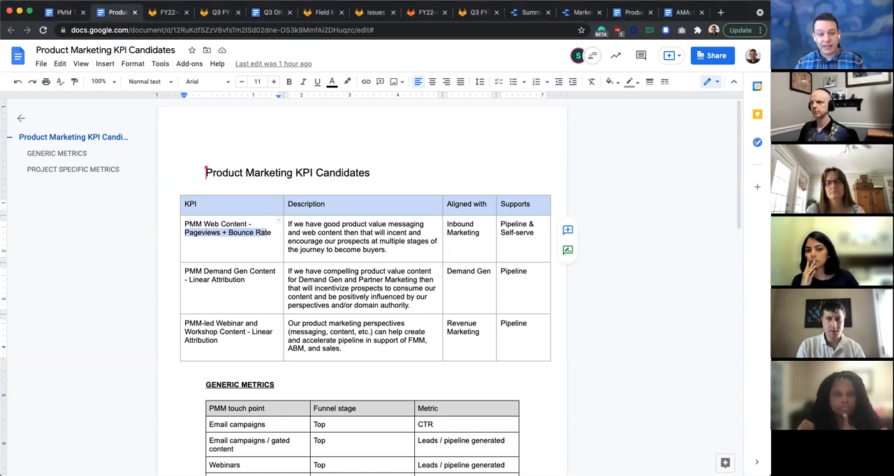
mouse_move(647, 335)
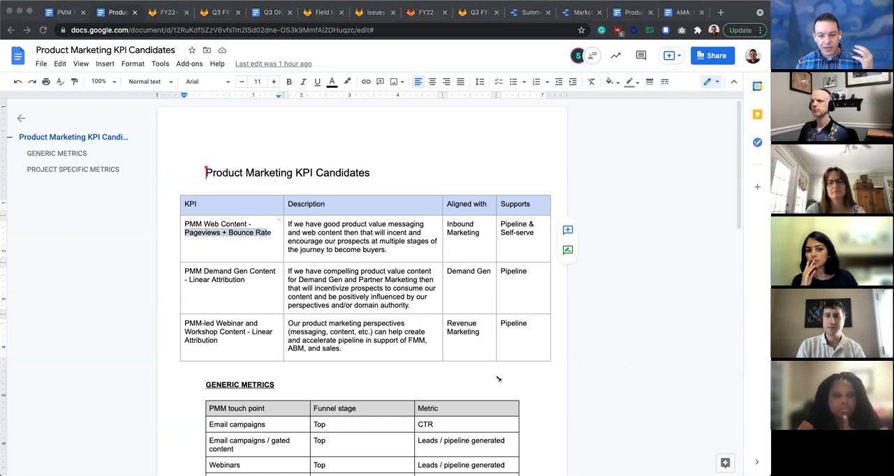
mouse_move(483, 370)
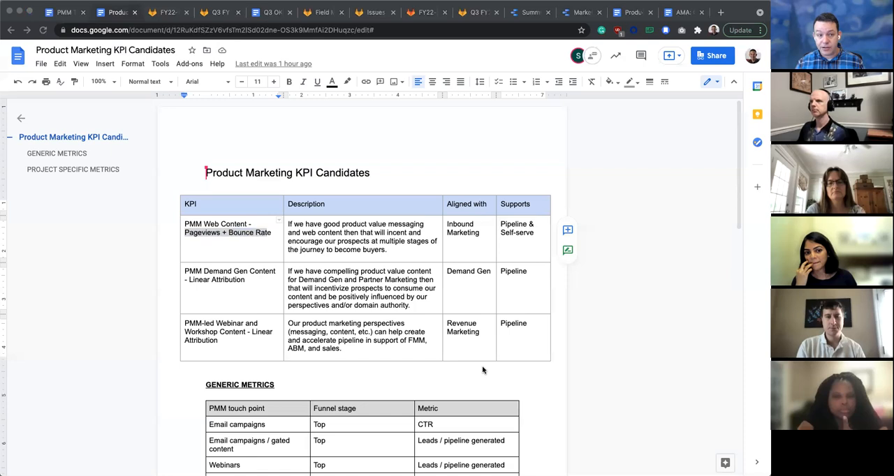
mouse_move(351, 213)
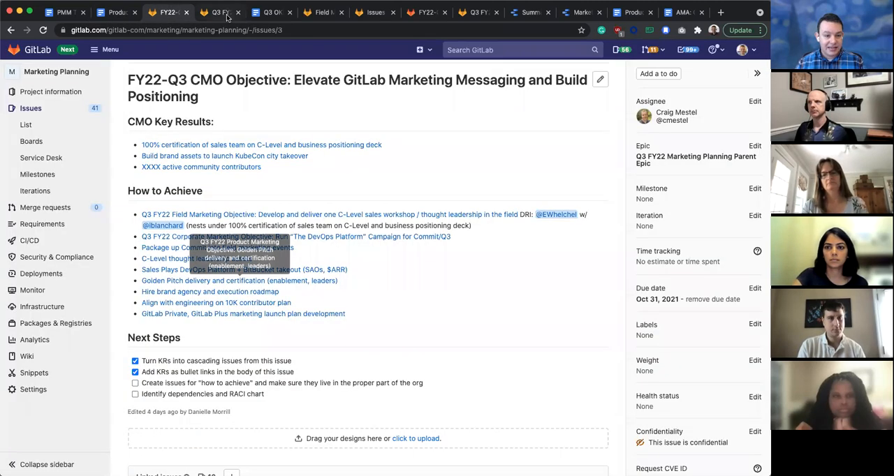
Step: Skim Q3 OKR Planning's funnel velocity rows, then return to KPI Candidates
left_click(271, 12)
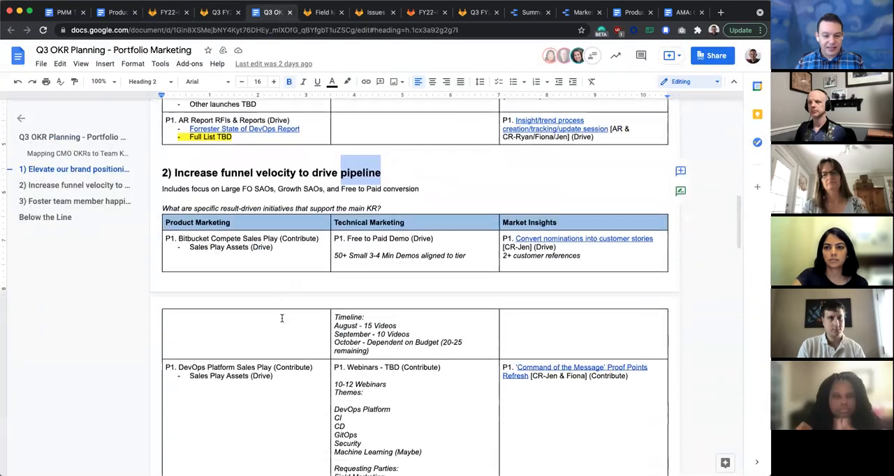
scroll("down", 3)
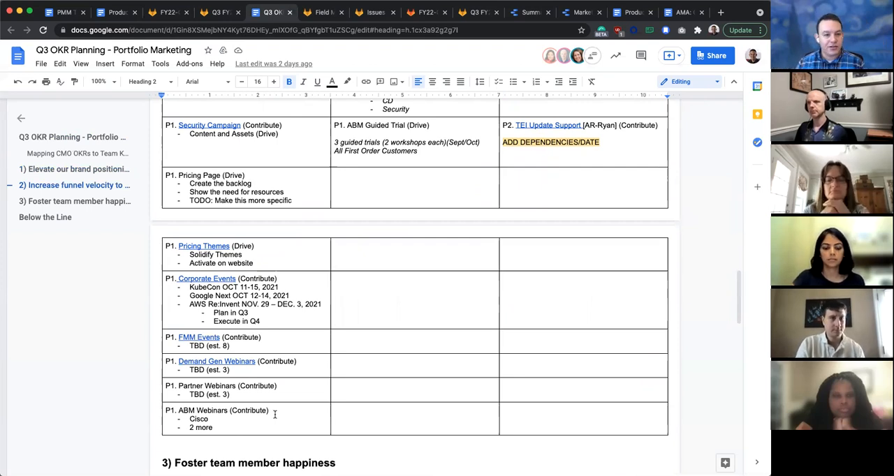
left_click(117, 12)
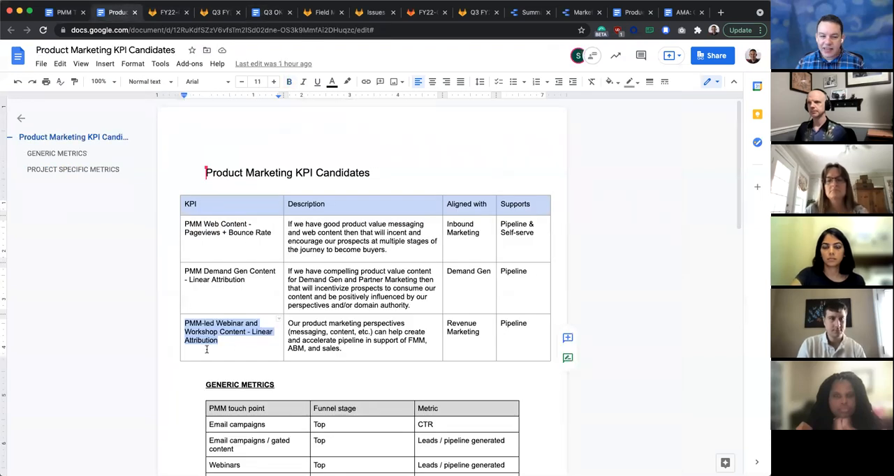
left_click(468, 327)
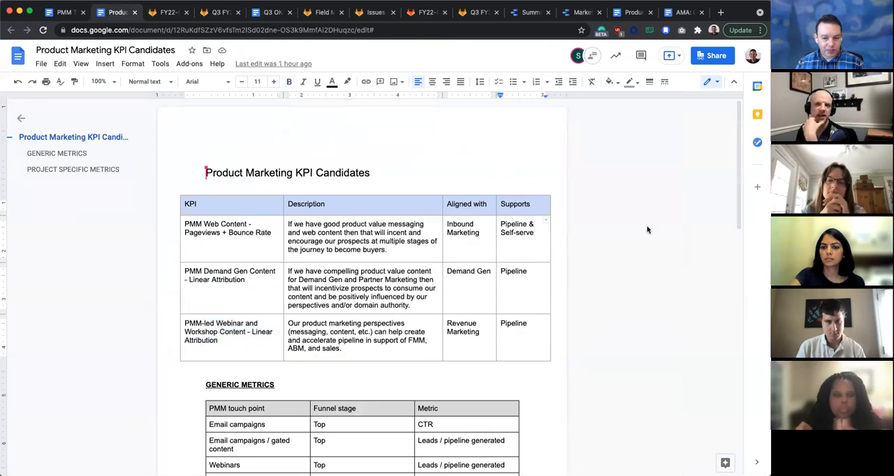
mouse_move(633, 254)
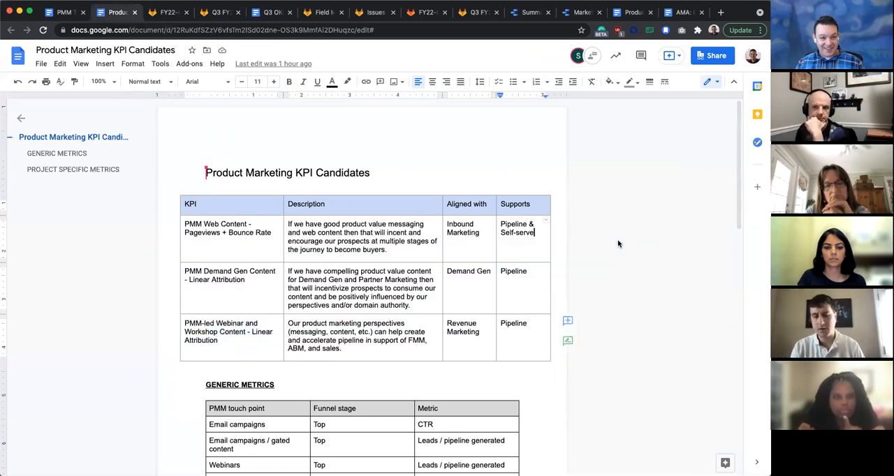
mouse_move(649, 241)
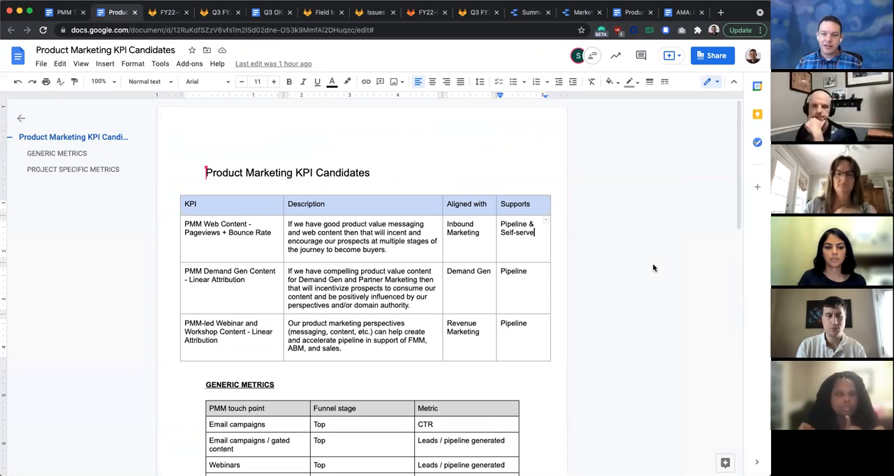
mouse_move(583, 330)
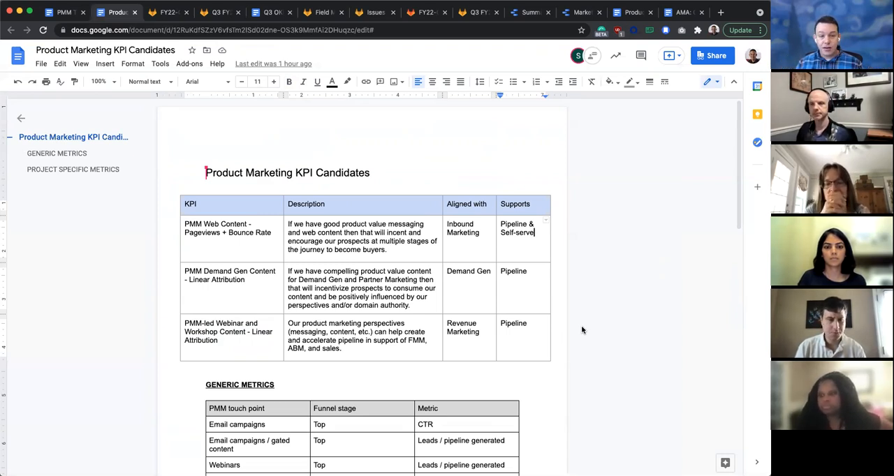
mouse_move(586, 329)
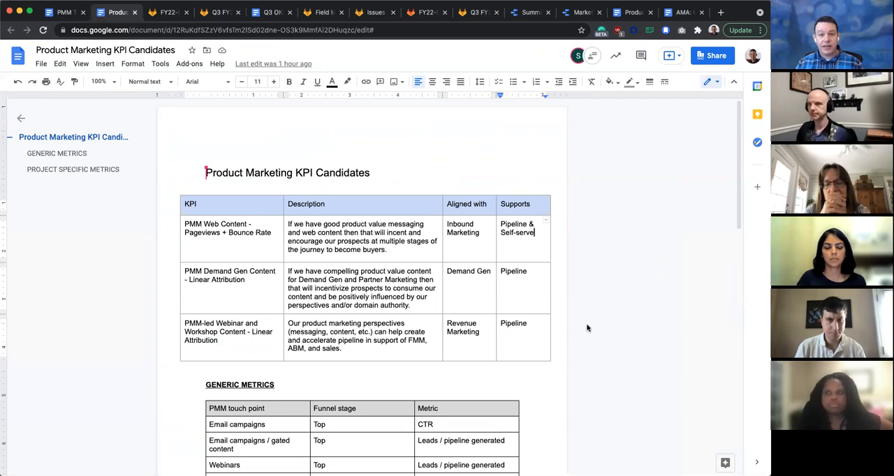
mouse_move(612, 313)
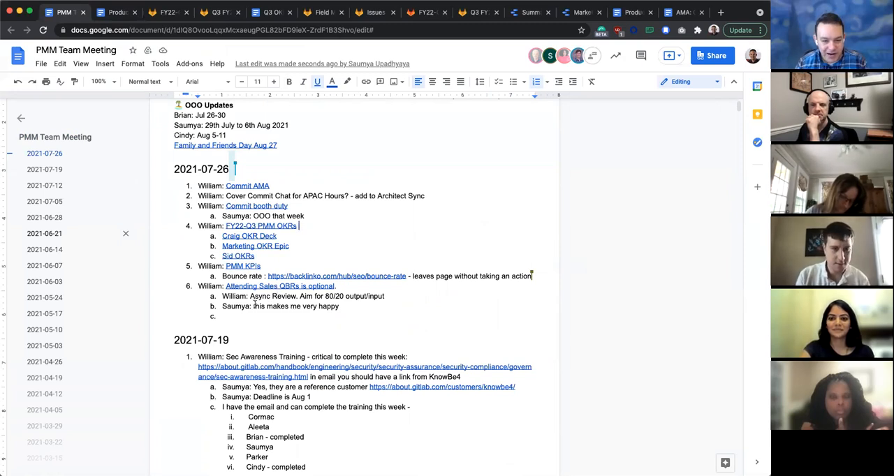
Step: Add a sub-bullet explaining a high bounce rate signals content, layout or copywriting issues
double_click(272, 296)
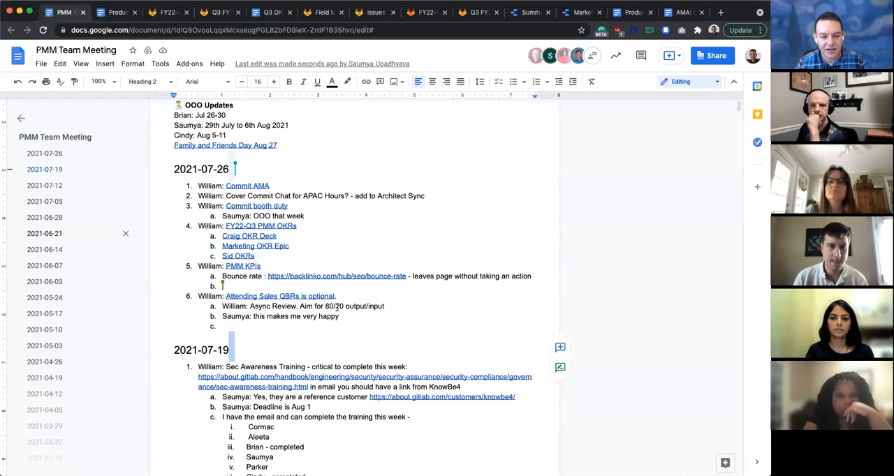
type("A high Bounce Rate lets you know that your site (or specific pages on your site) has issues with content, user experience, page layout or copywriting.")
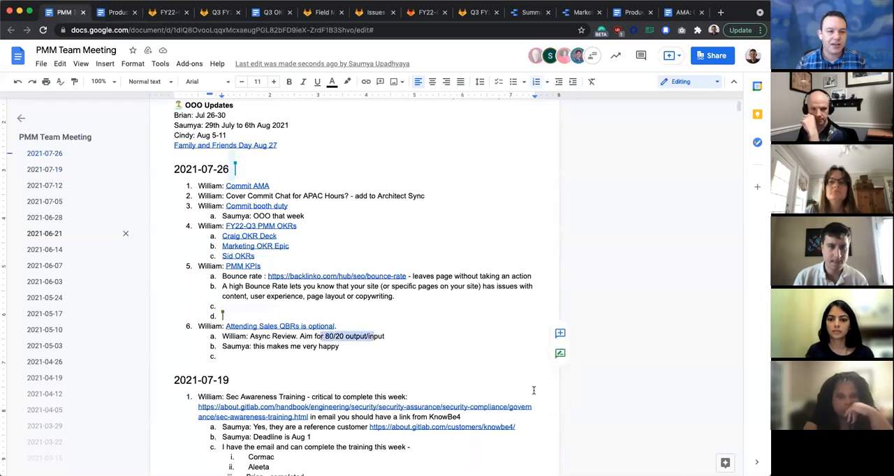